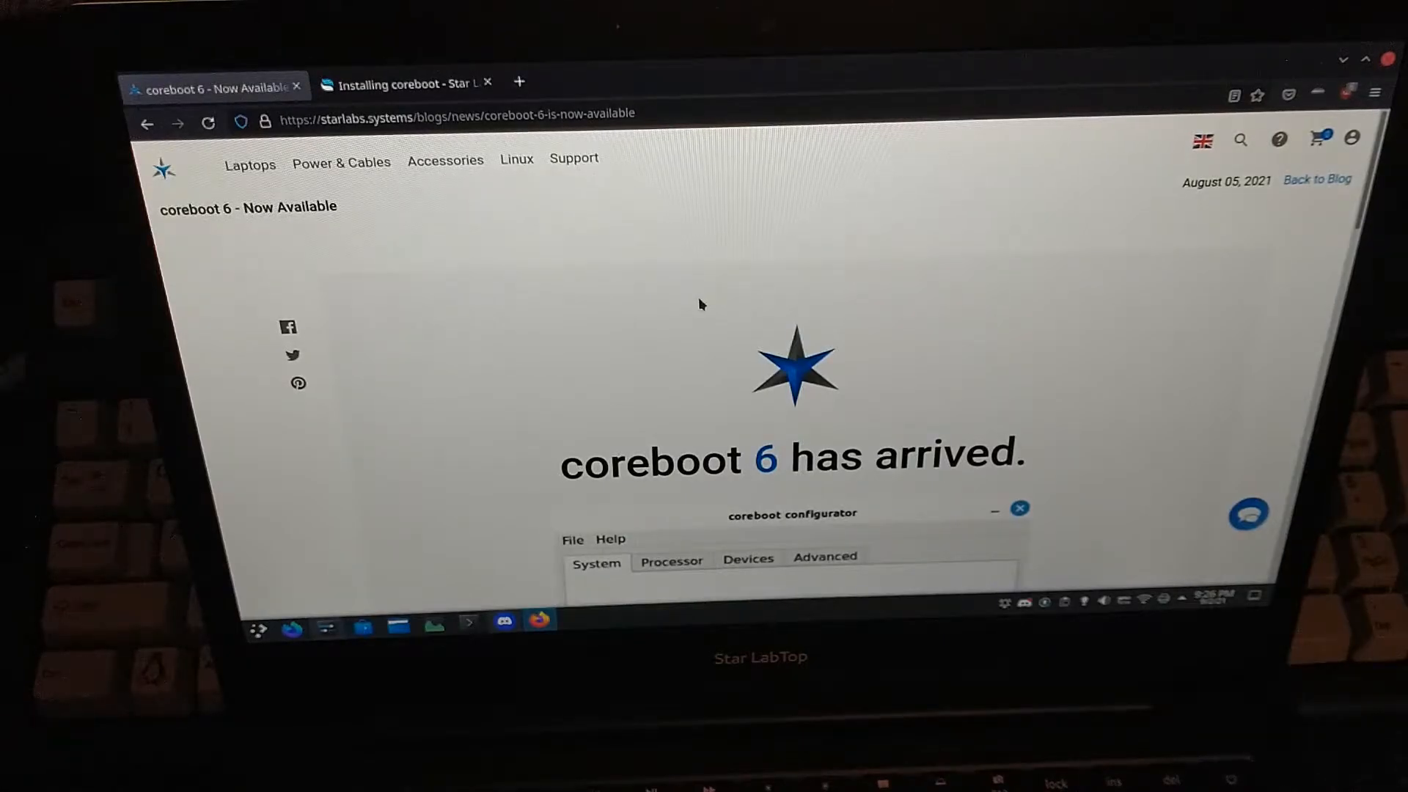
# - Page through the coreboot 6 announcement's configurator image carousel in Firefox
pyautogui.click(670, 561)
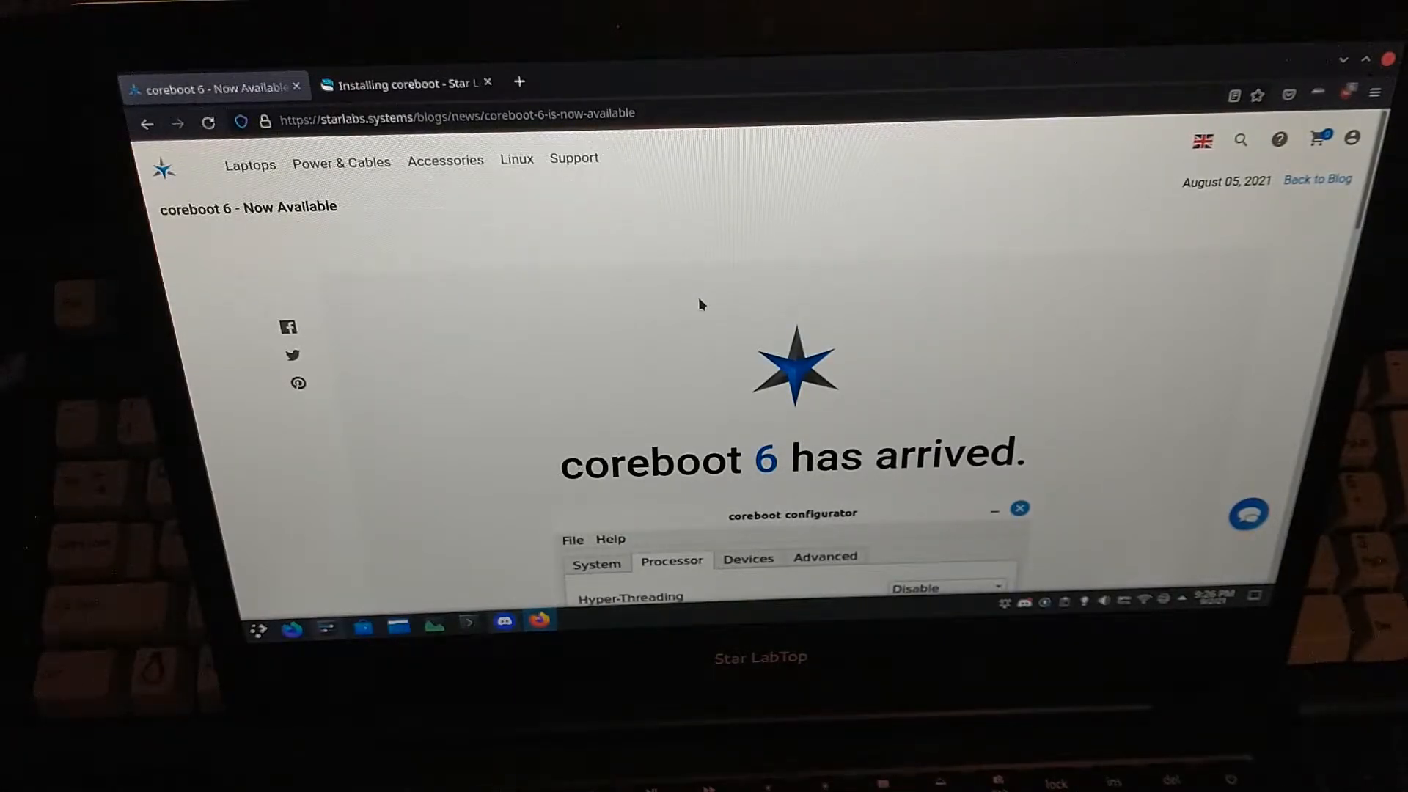
pyautogui.click(747, 557)
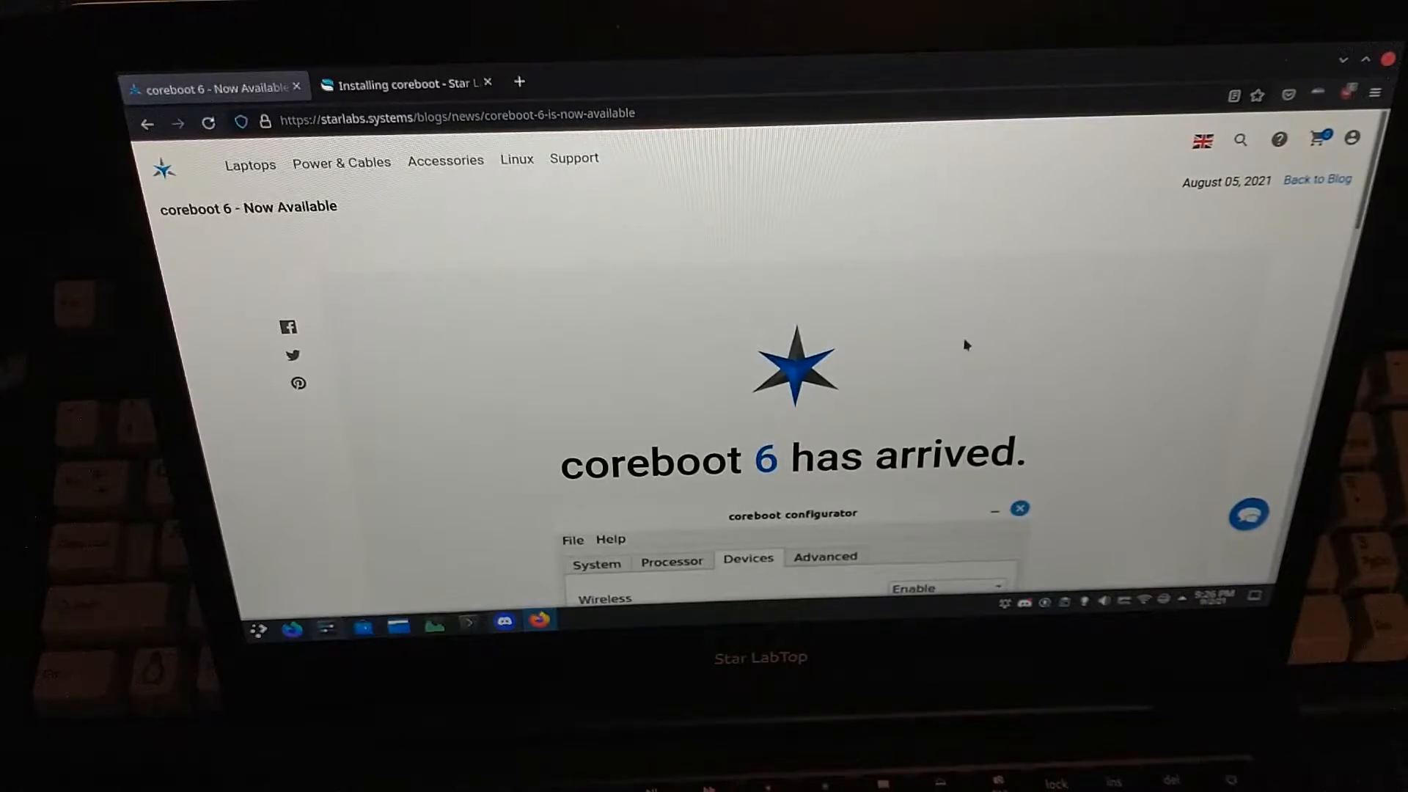
pyautogui.click(823, 557)
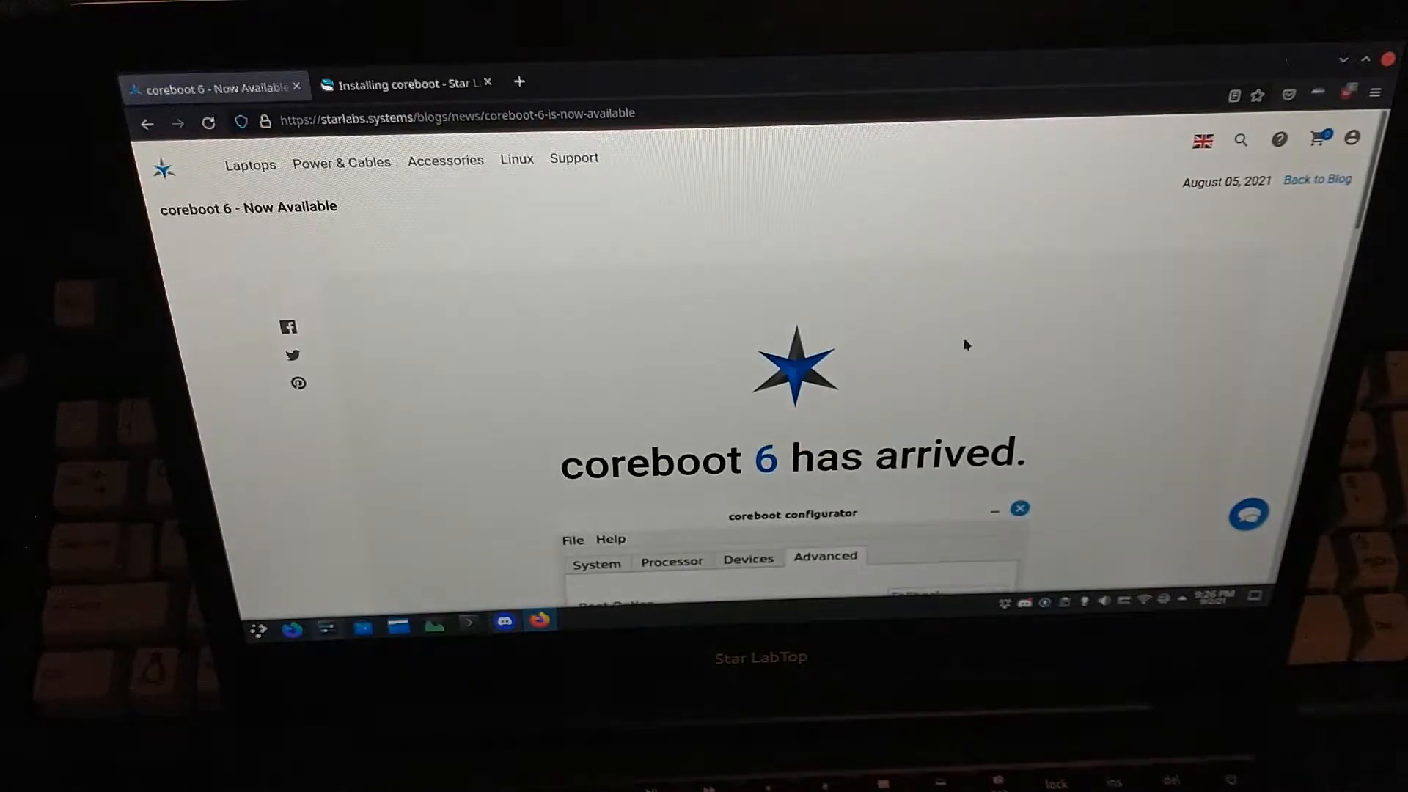
pyautogui.click(595, 563)
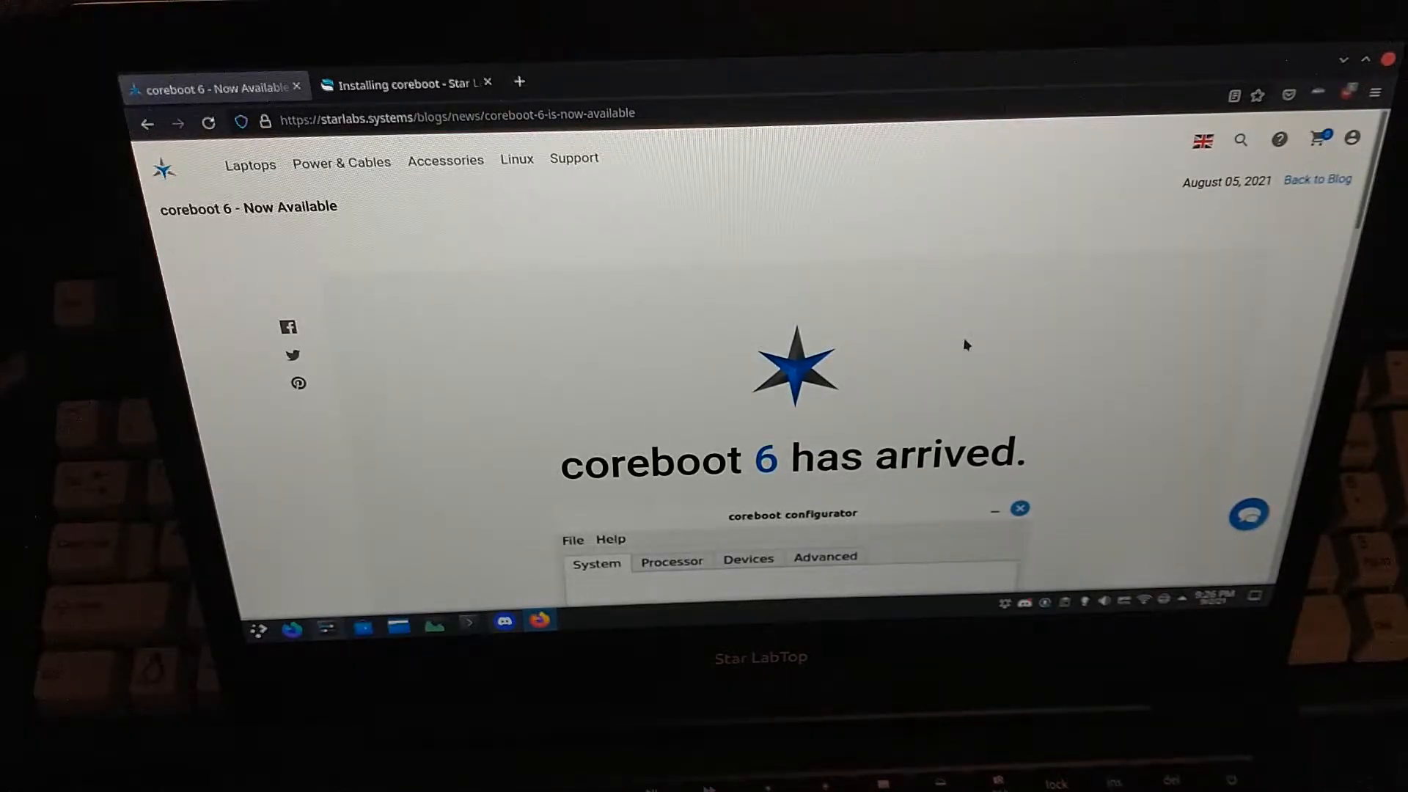
pyautogui.click(671, 560)
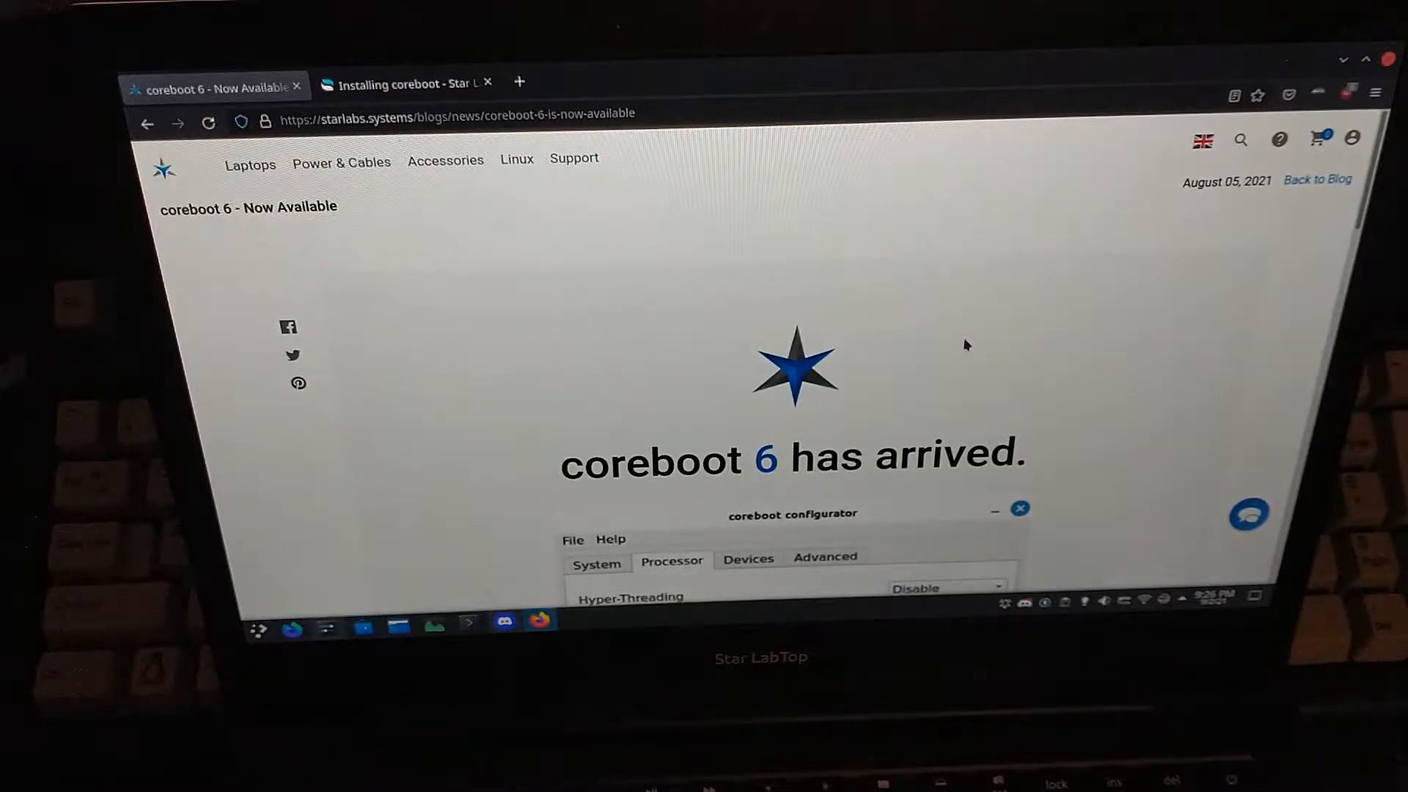
pyautogui.click(746, 558)
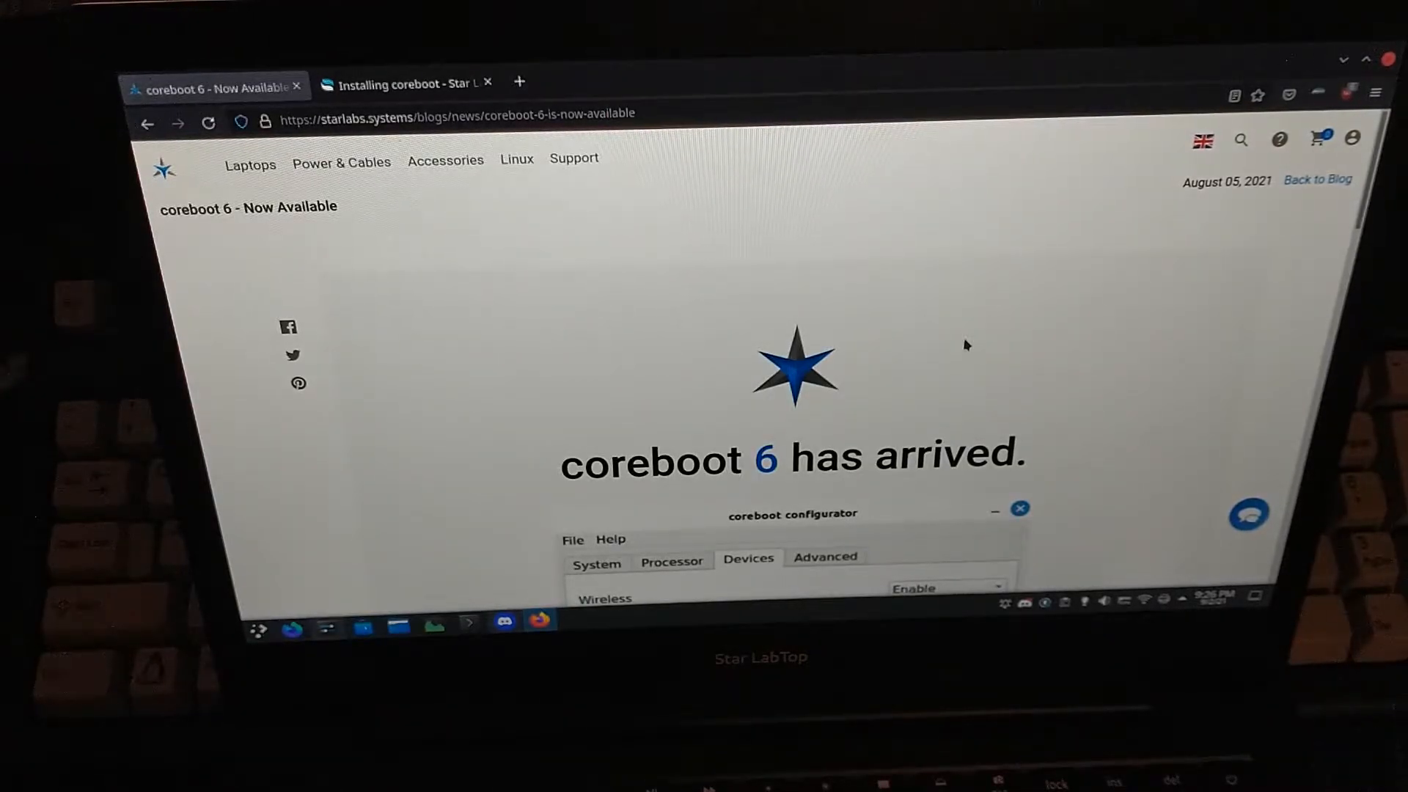
pyautogui.click(824, 557)
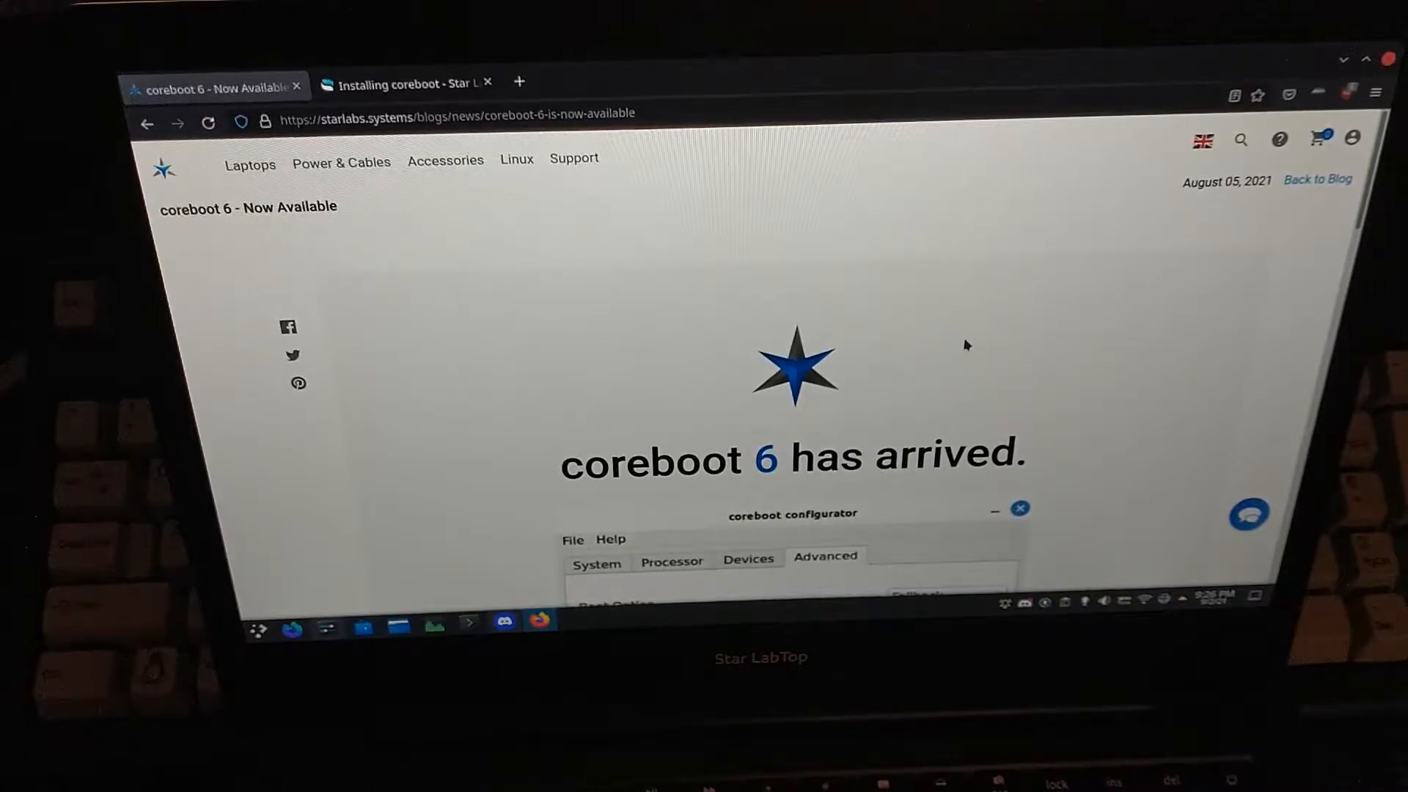
pyautogui.click(596, 563)
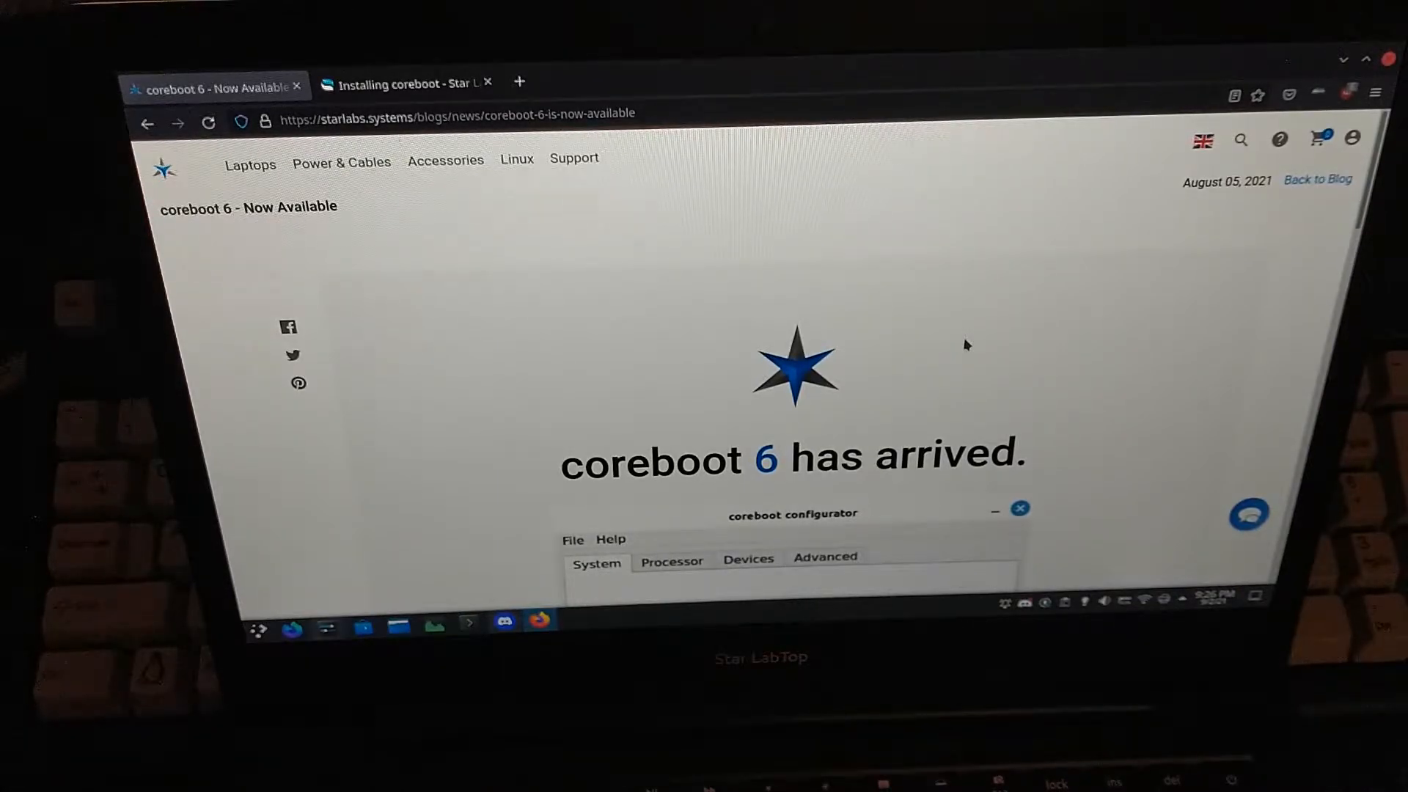
pyautogui.click(672, 560)
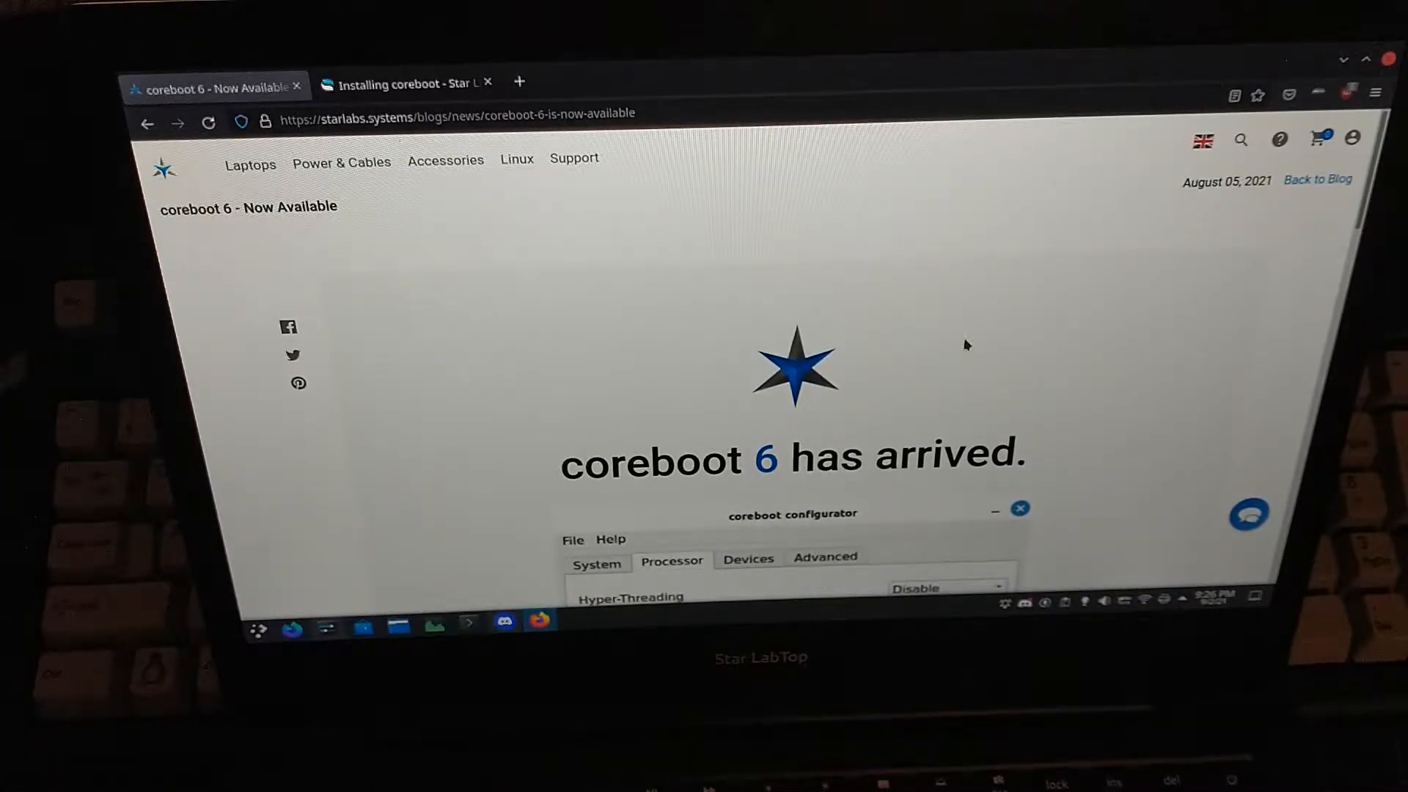
pyautogui.click(748, 557)
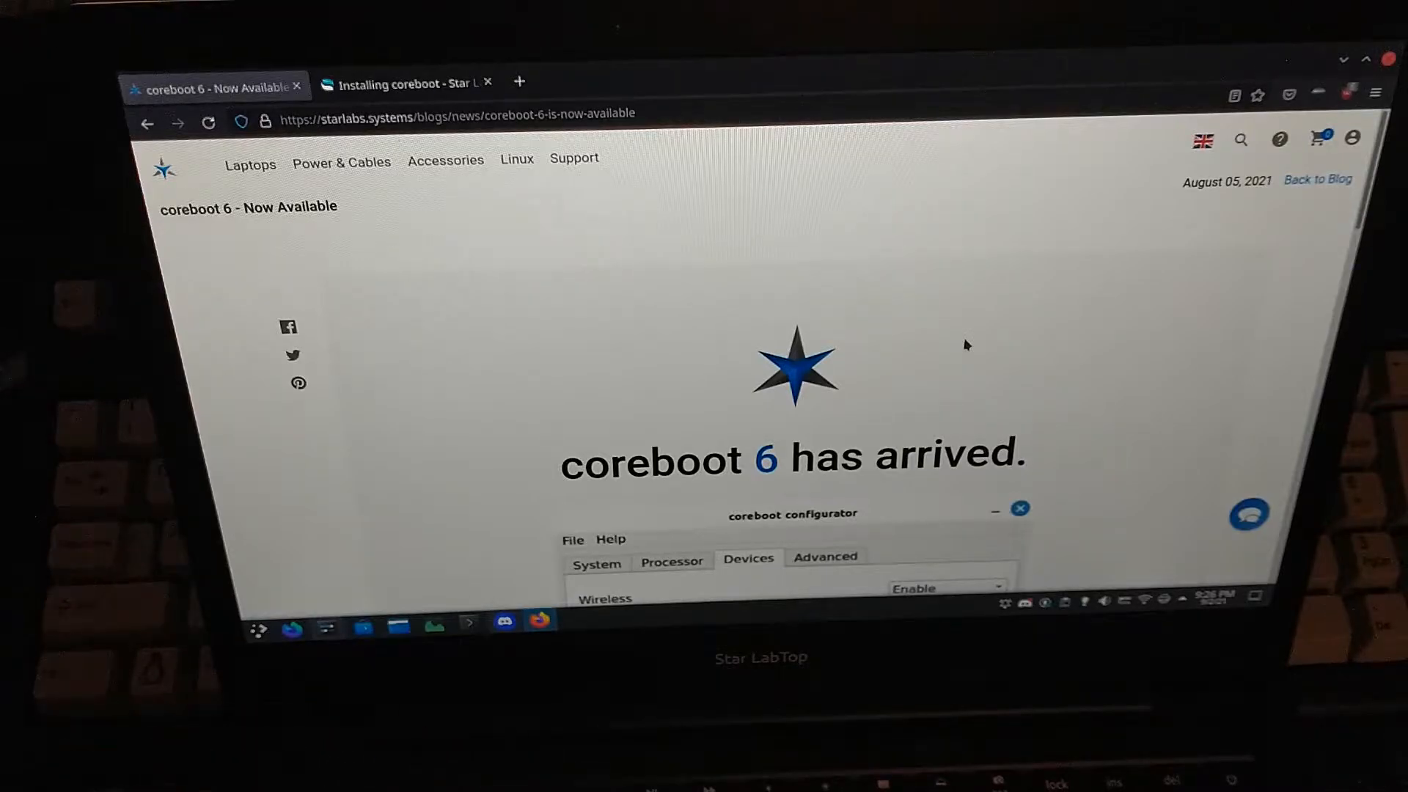
pyautogui.click(822, 558)
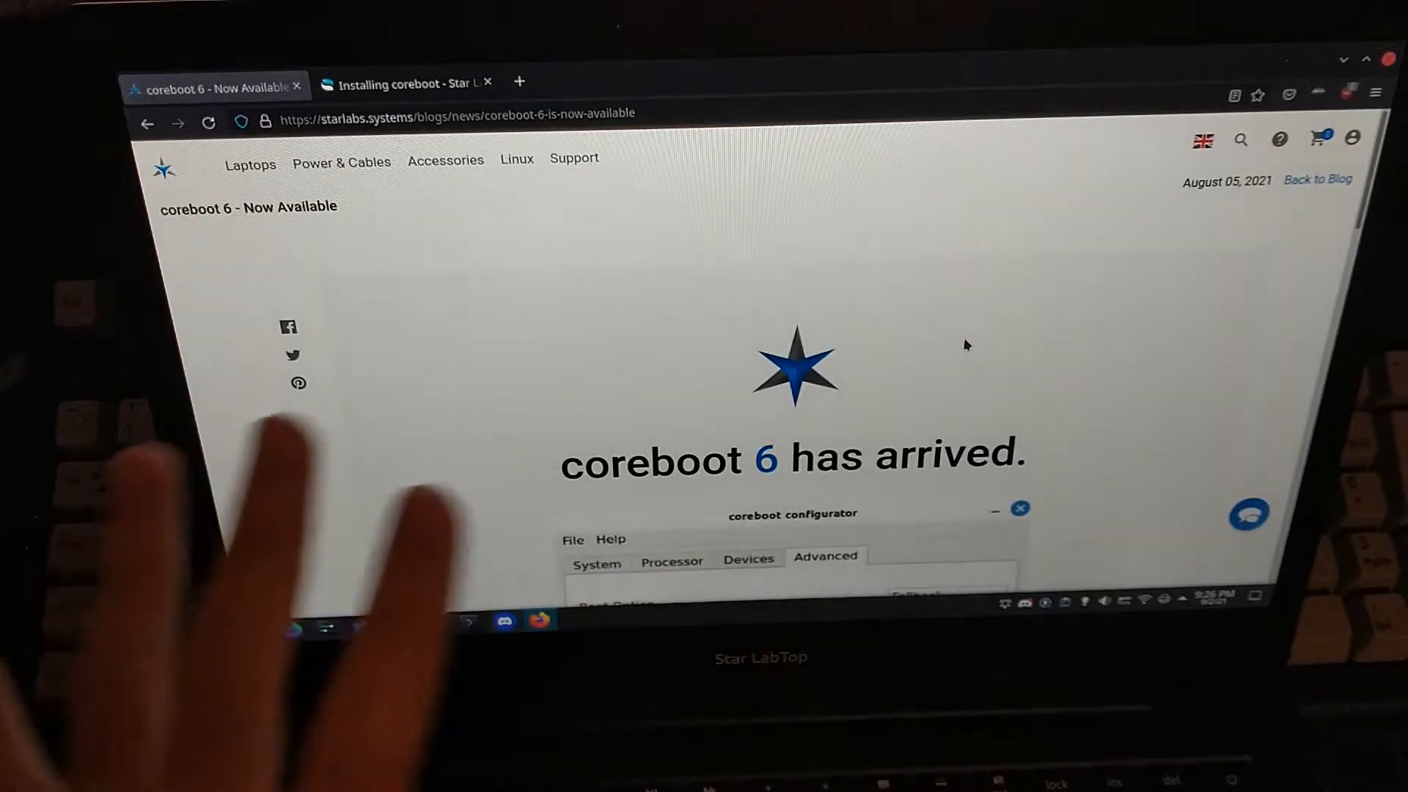
pyautogui.click(596, 563)
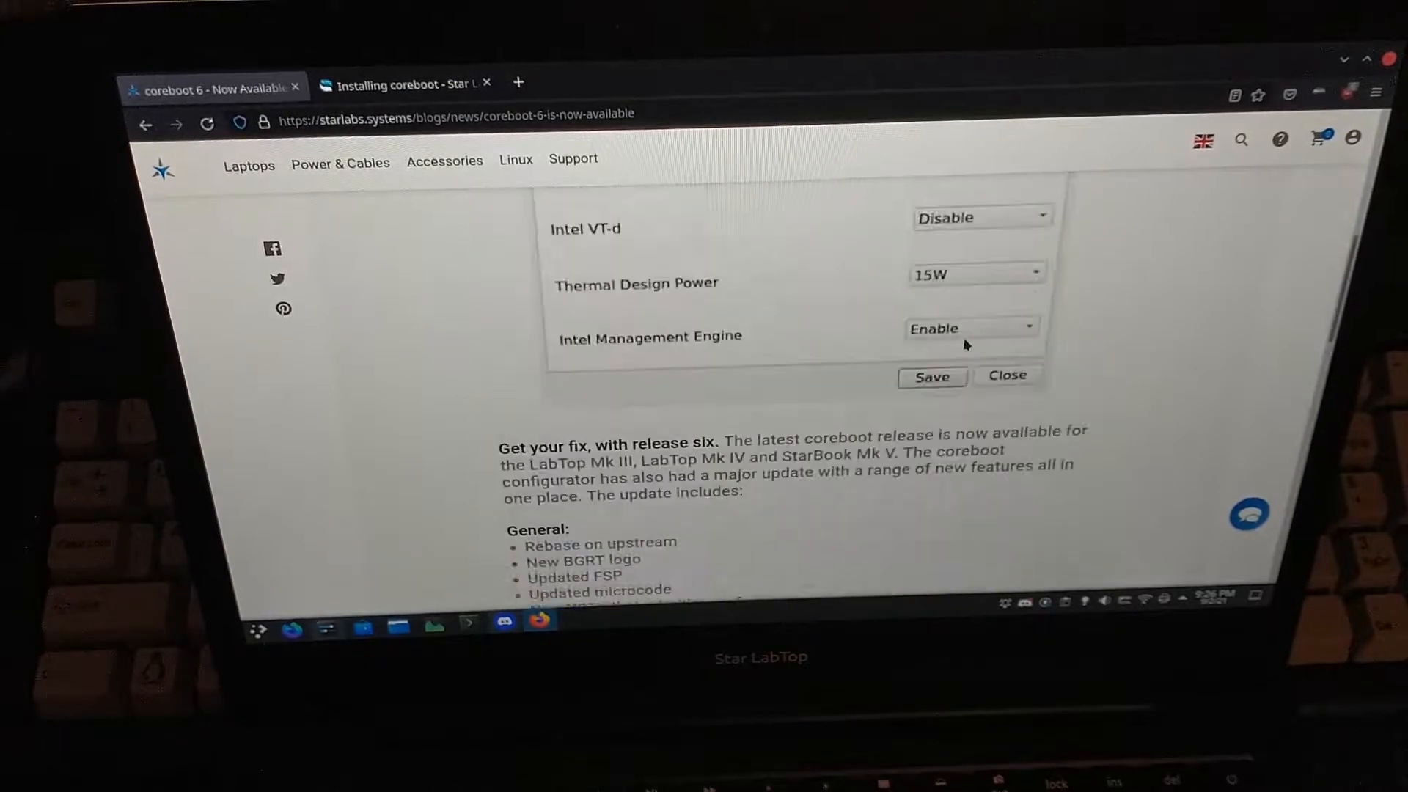
# - Continue through the remaining carousel images and scroll down to the New Features and Bug Fixes lists
pyautogui.click(750, 336)
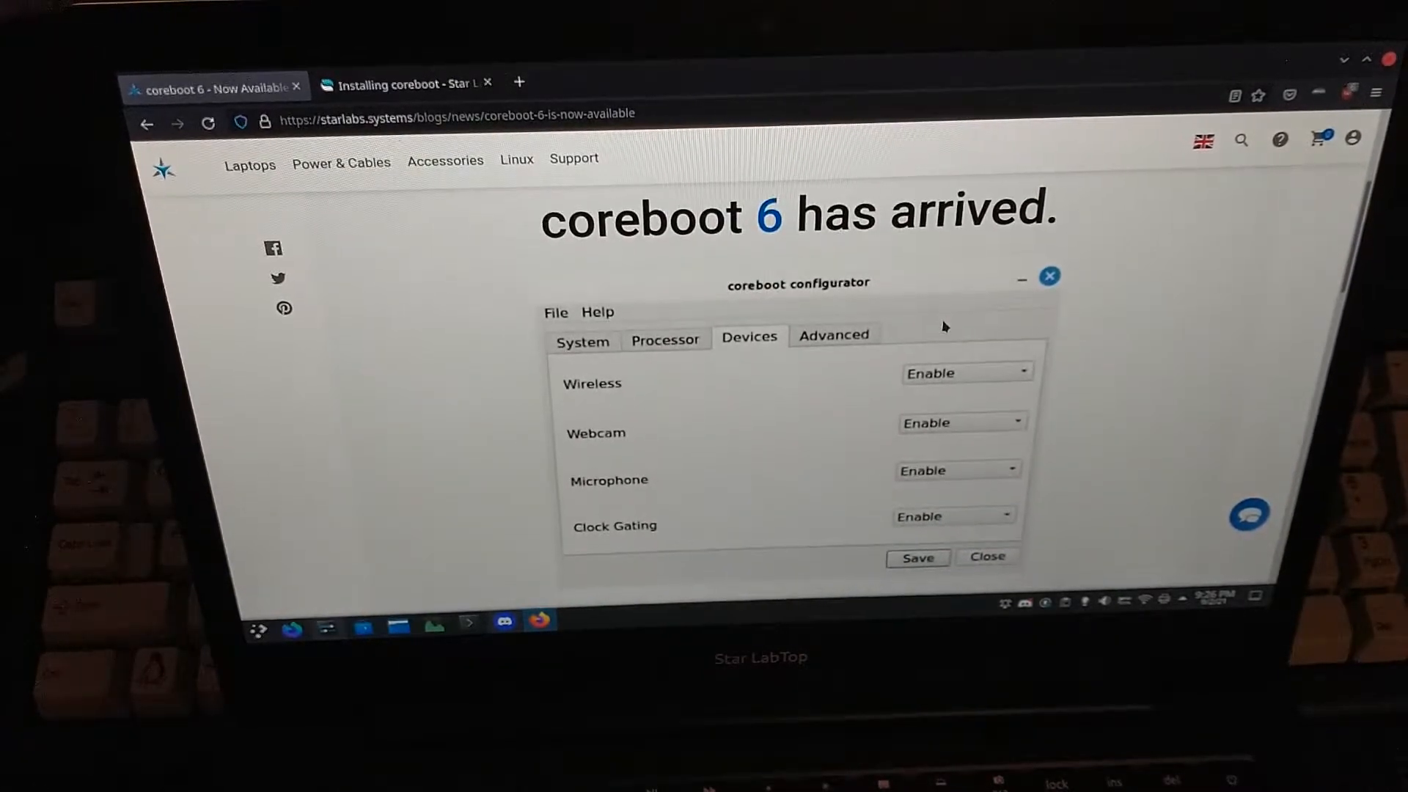
pyautogui.click(833, 335)
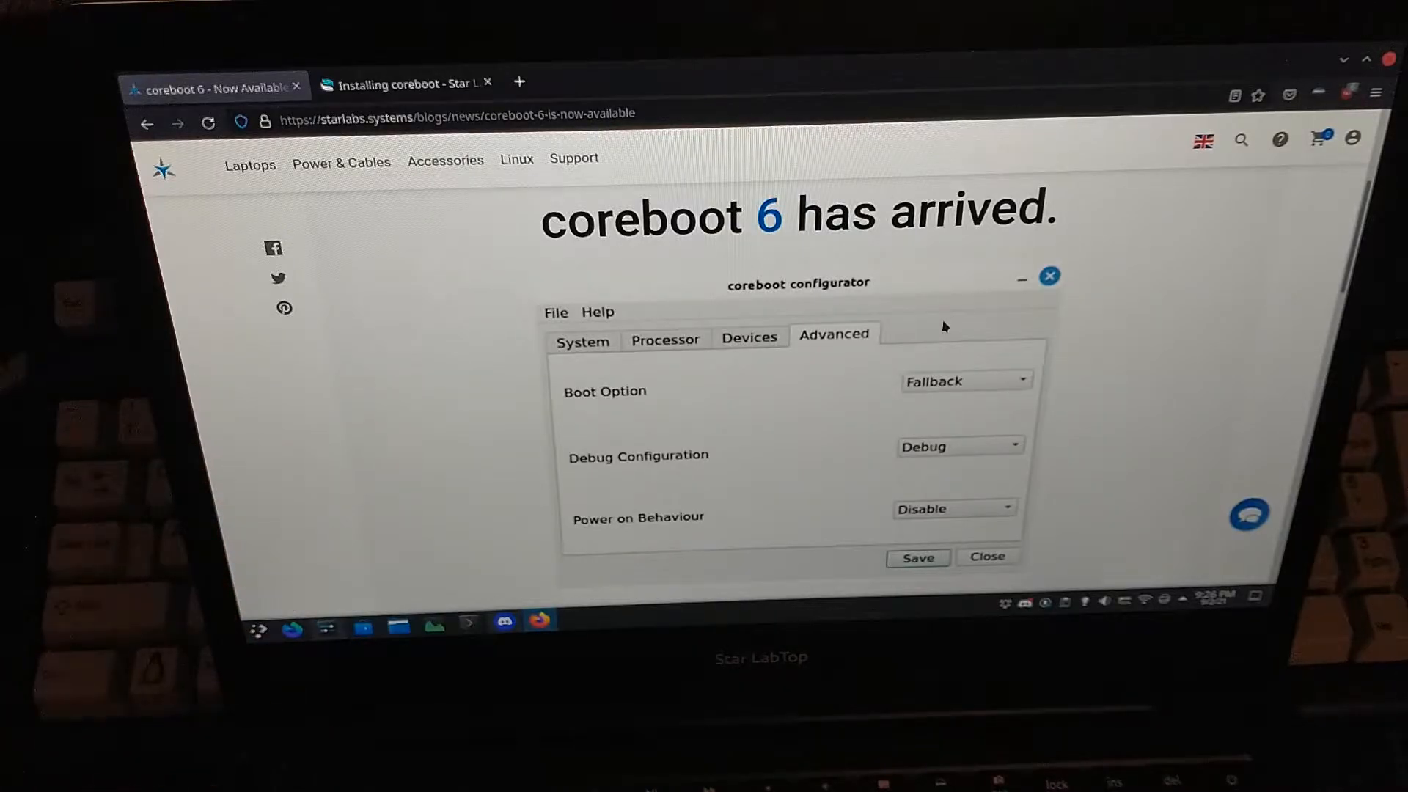
pyautogui.click(582, 341)
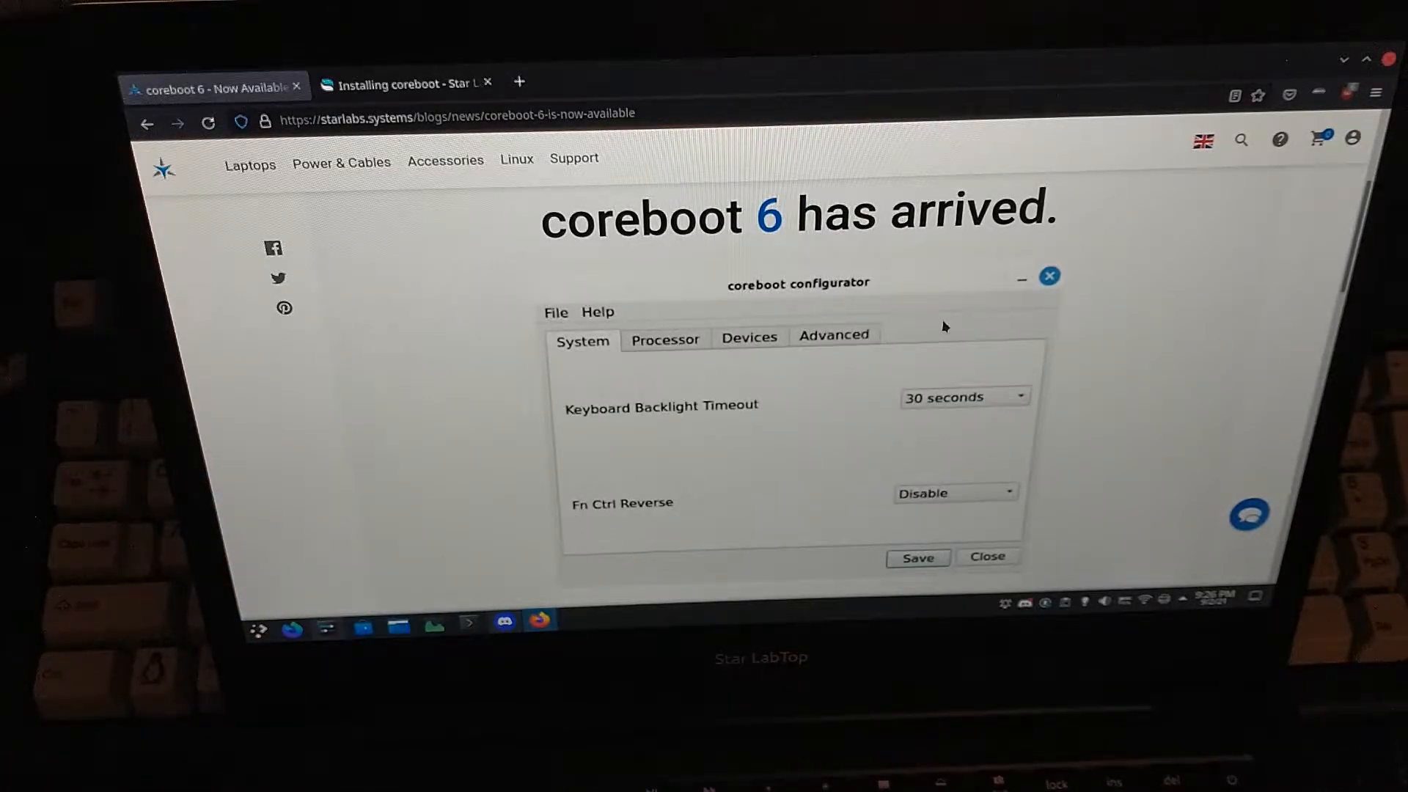
pyautogui.click(666, 339)
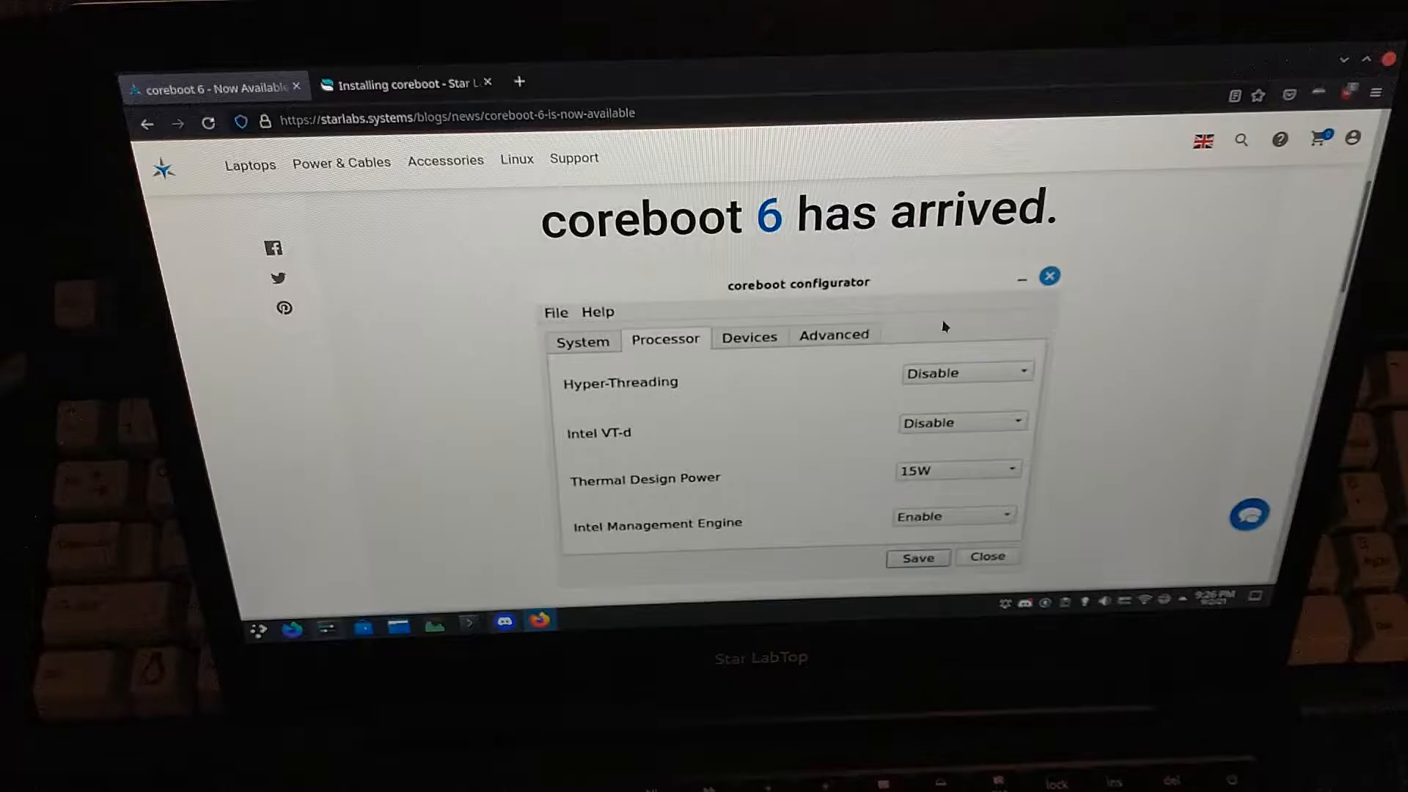
pyautogui.click(749, 337)
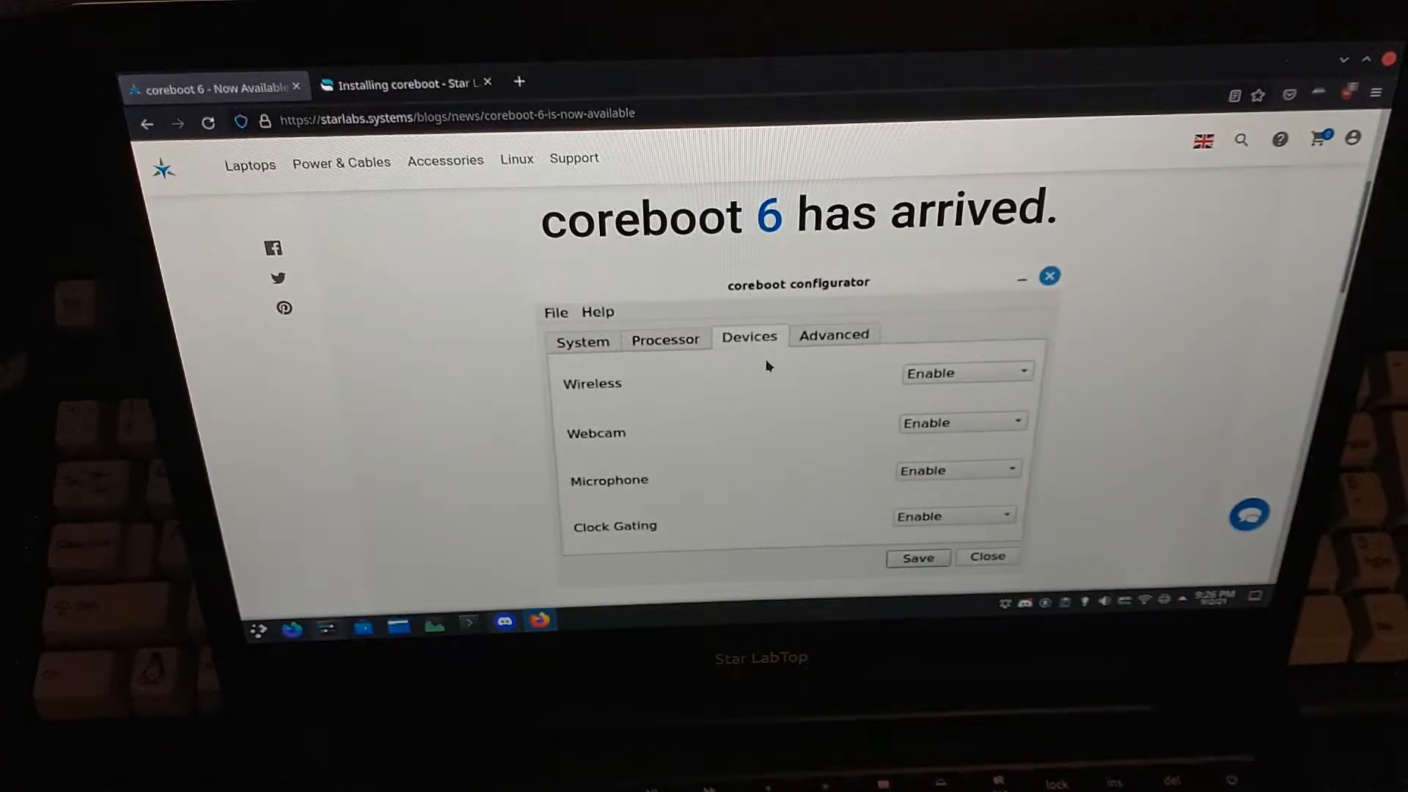
pyautogui.click(833, 334)
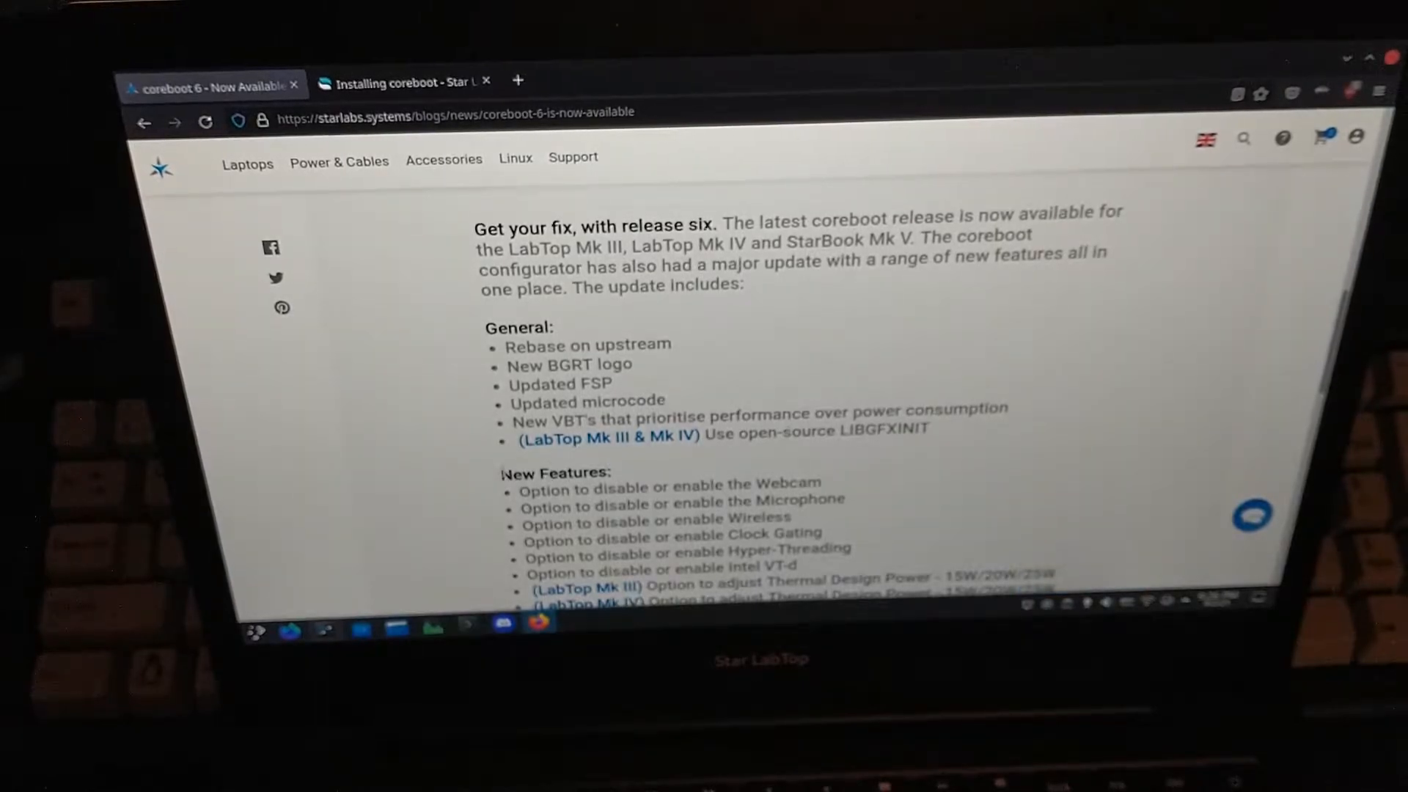
pyautogui.scroll(-3)
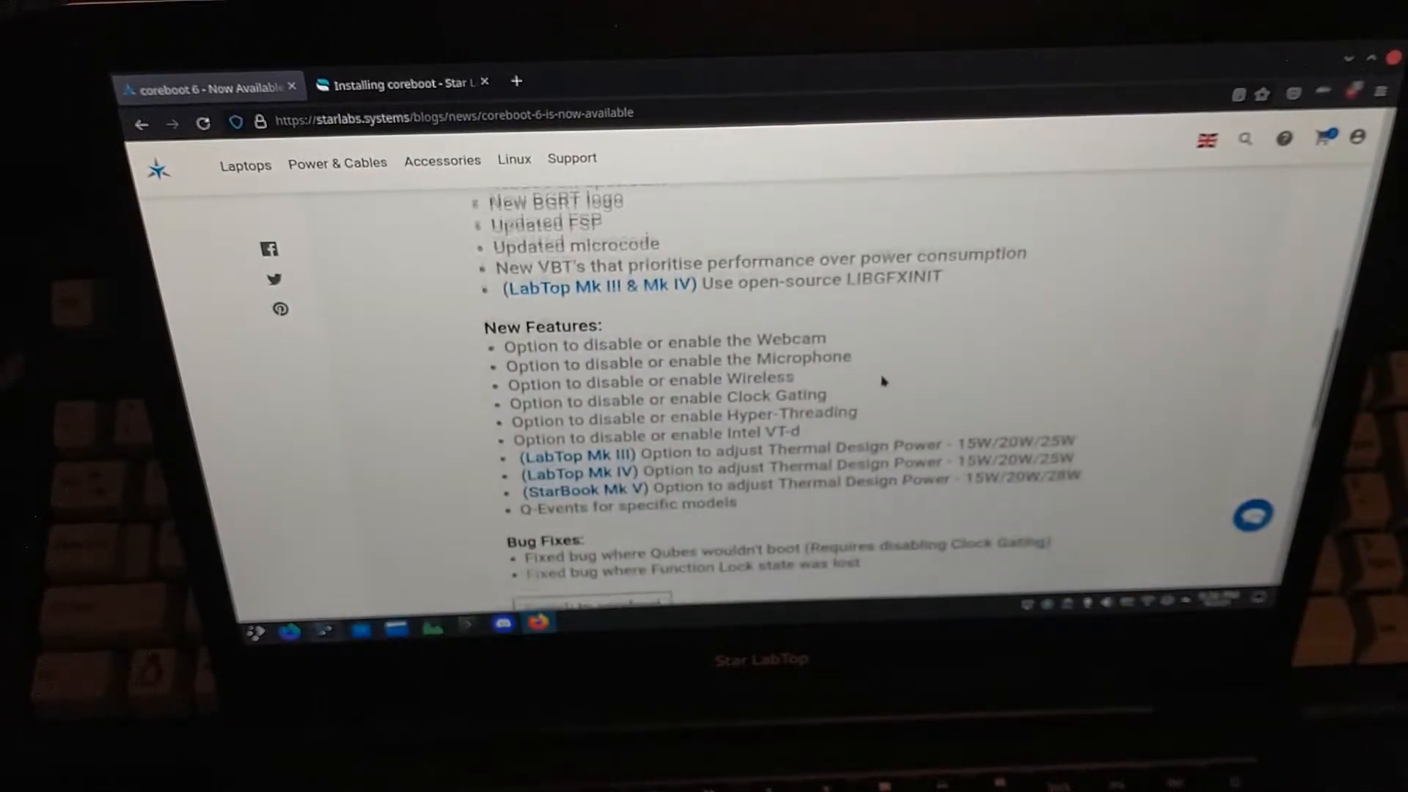
pyautogui.scroll(-3)
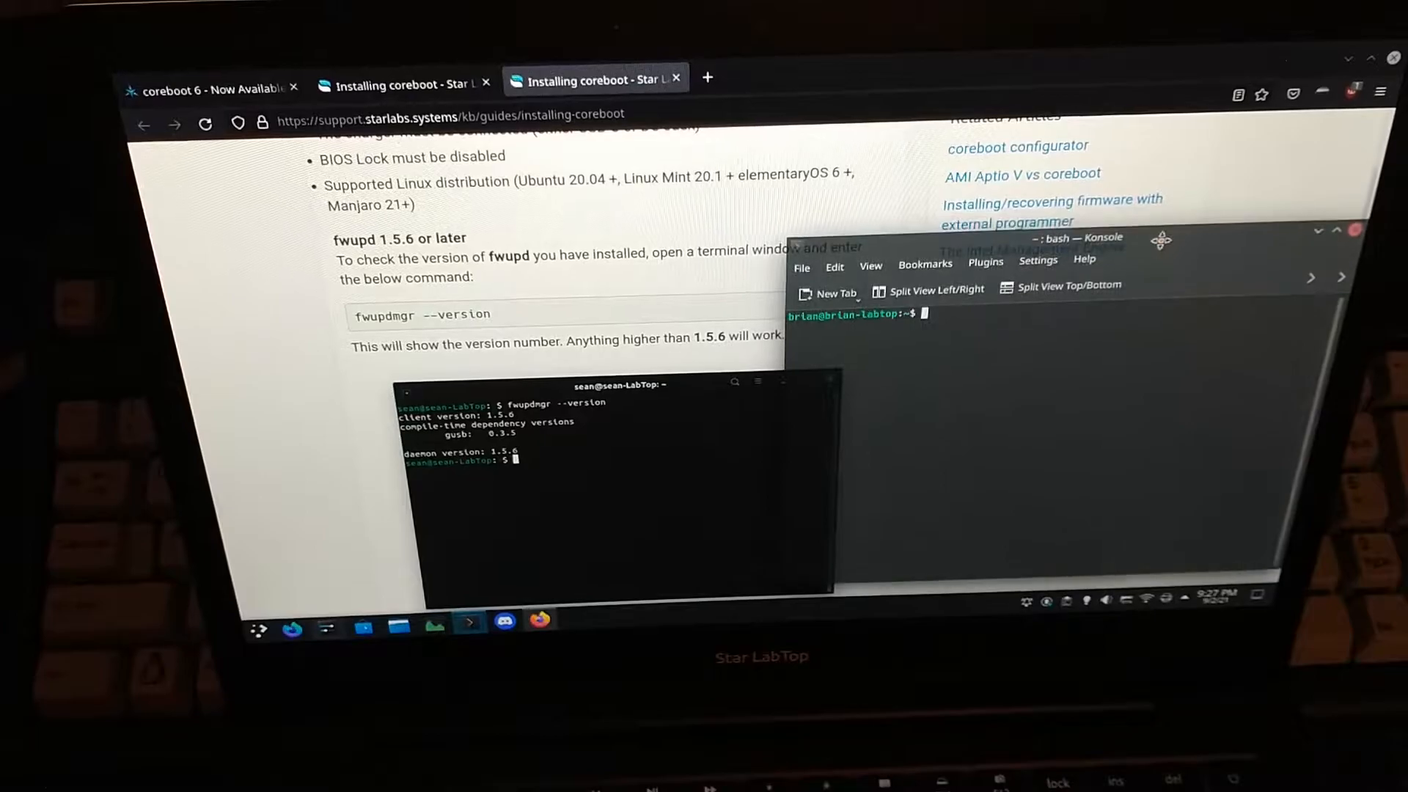
# - Run fwupdmgr --version, uname -r and lsb_release -a to confirm fwupd 1.5.11, kernel 5.11.0-27 and KDE neon 20.04
pyautogui.write('fu')
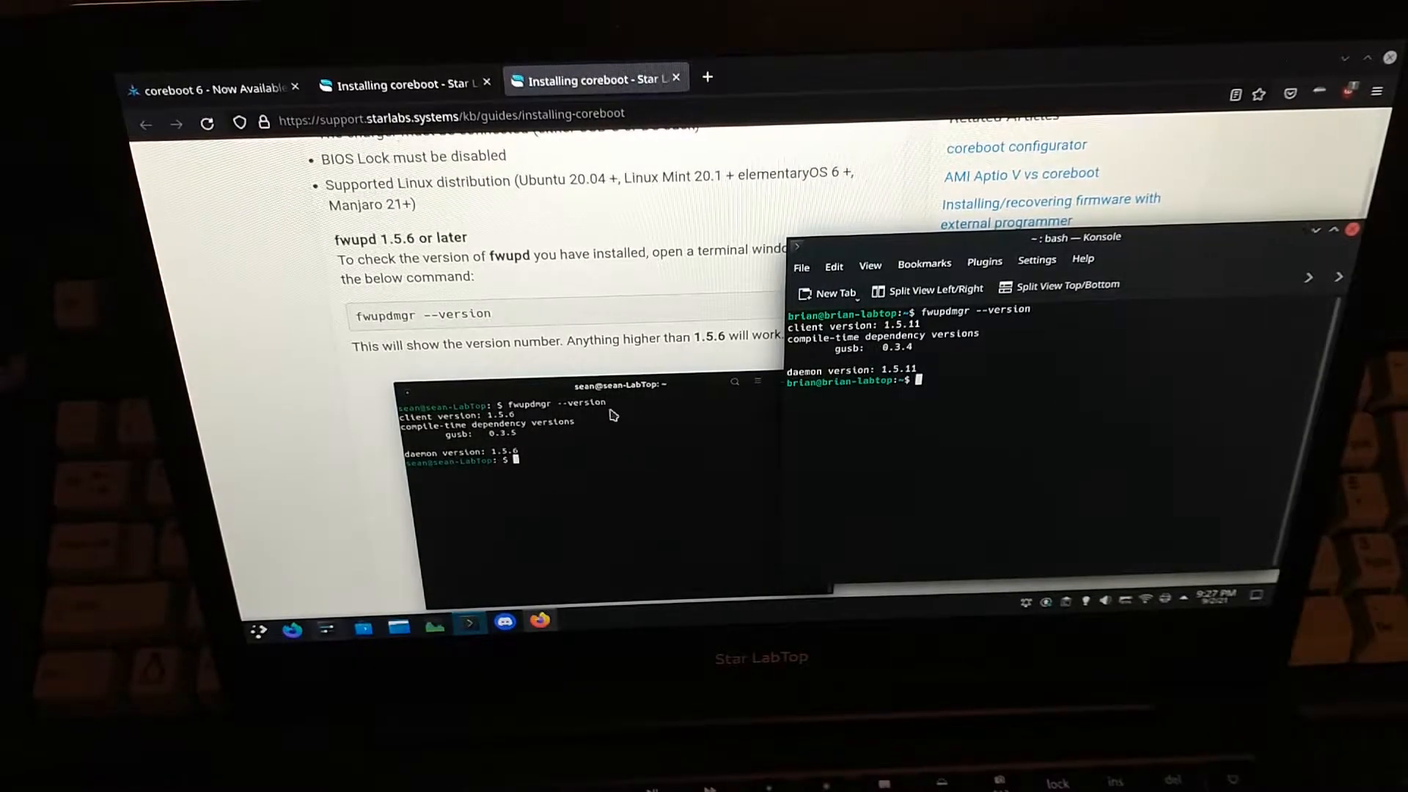
pyautogui.moveTo(789, 485)
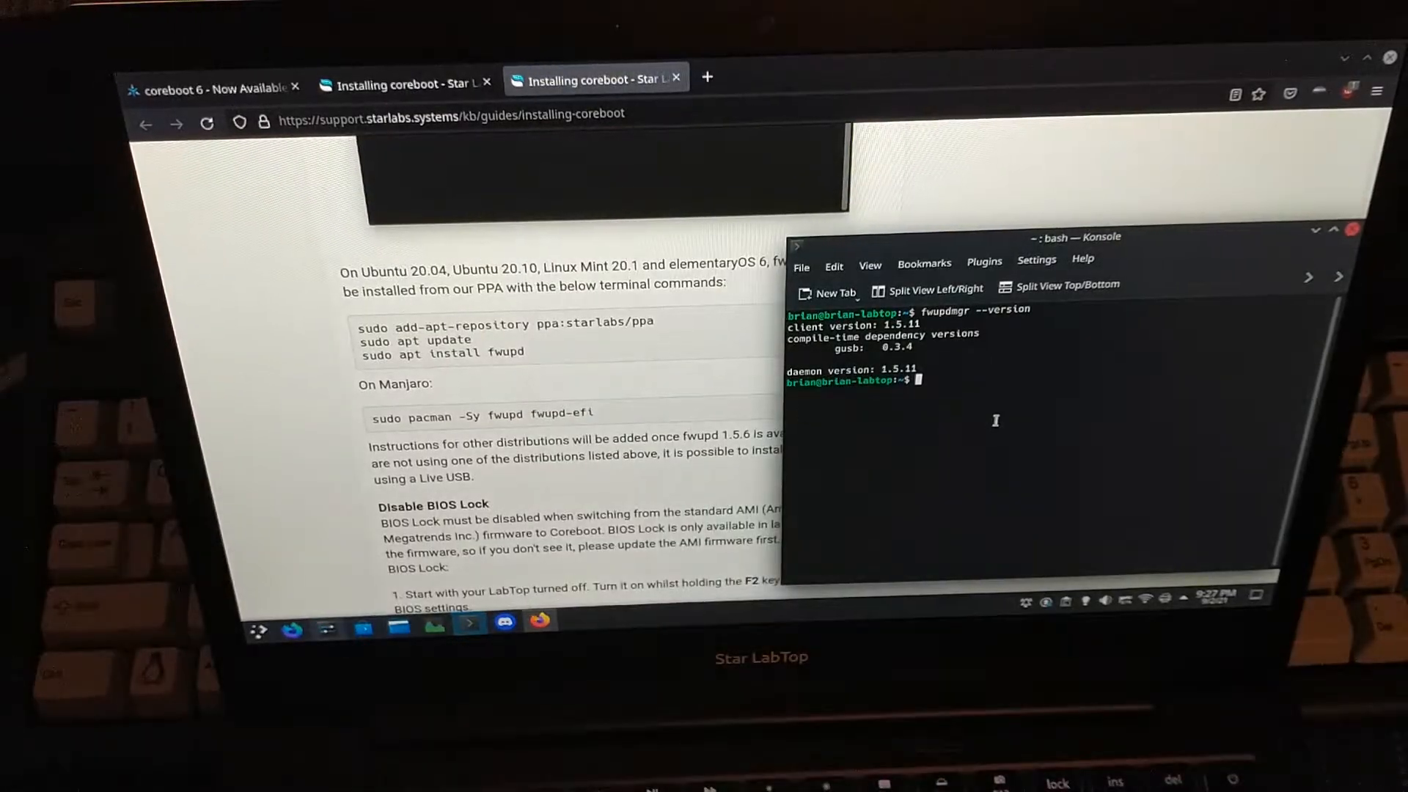
pyautogui.write('sudo')
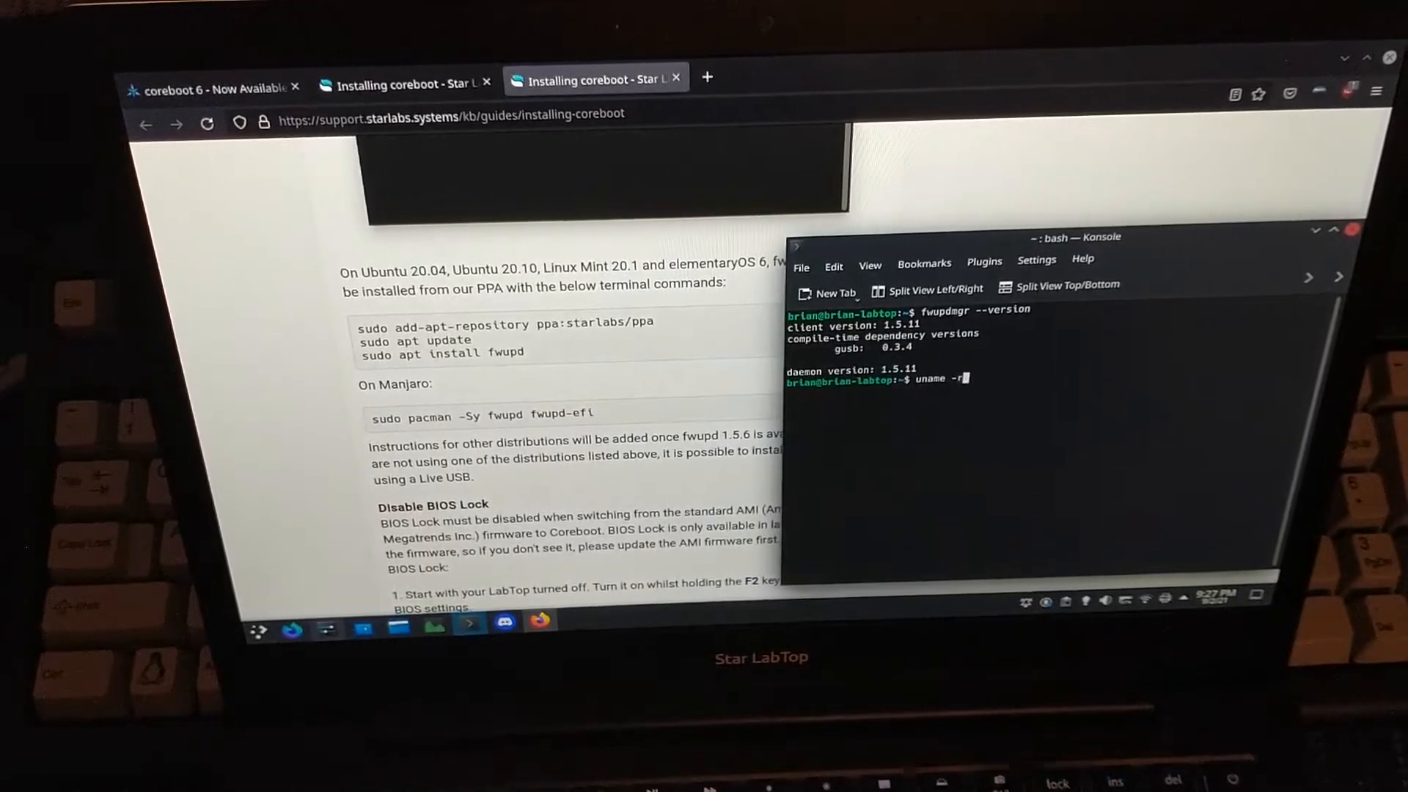
pyautogui.press('Return')
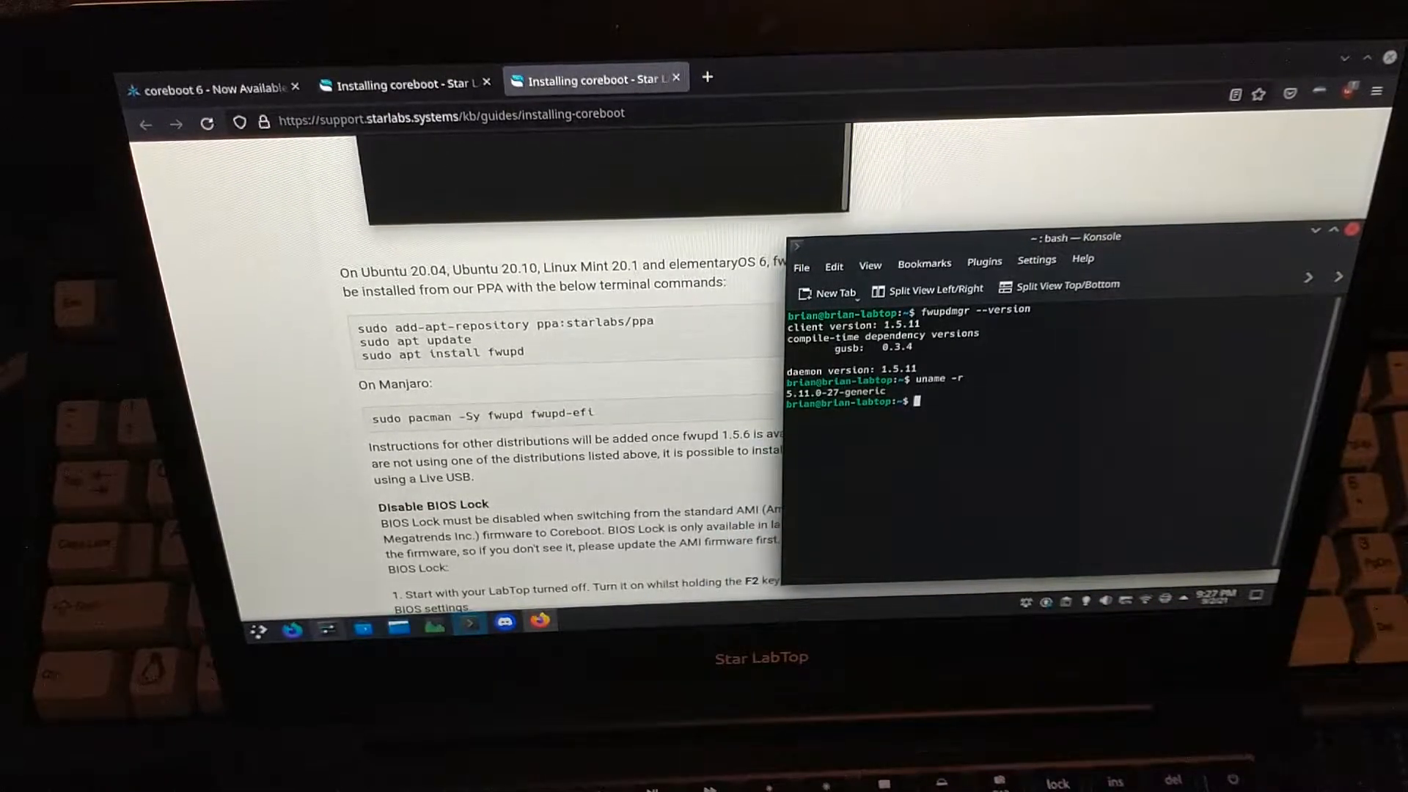
pyautogui.write('lsb_release -a')
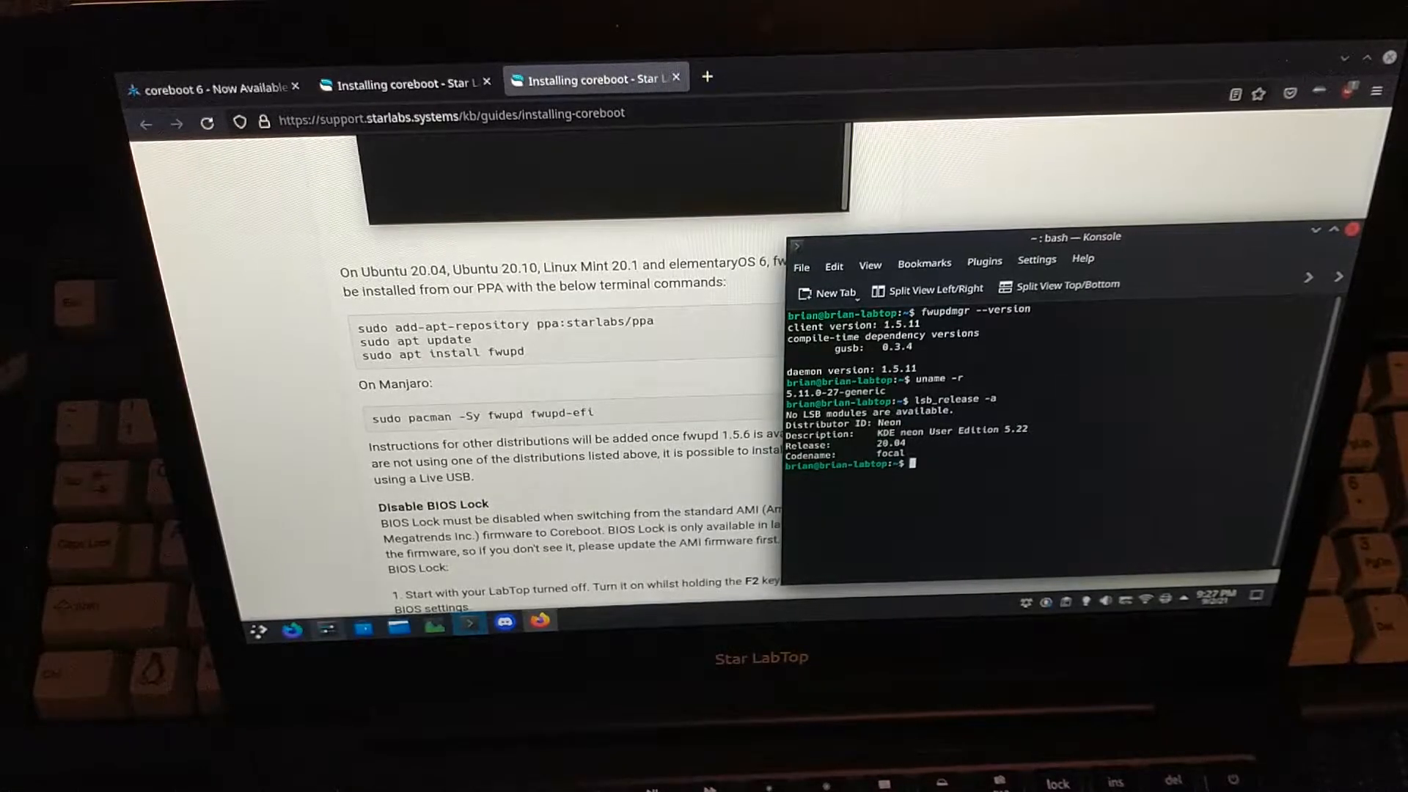
# - Add the ppa:starlabs/ppa repository with sudo add-apt-repository
pyautogui.write('sudo add-')
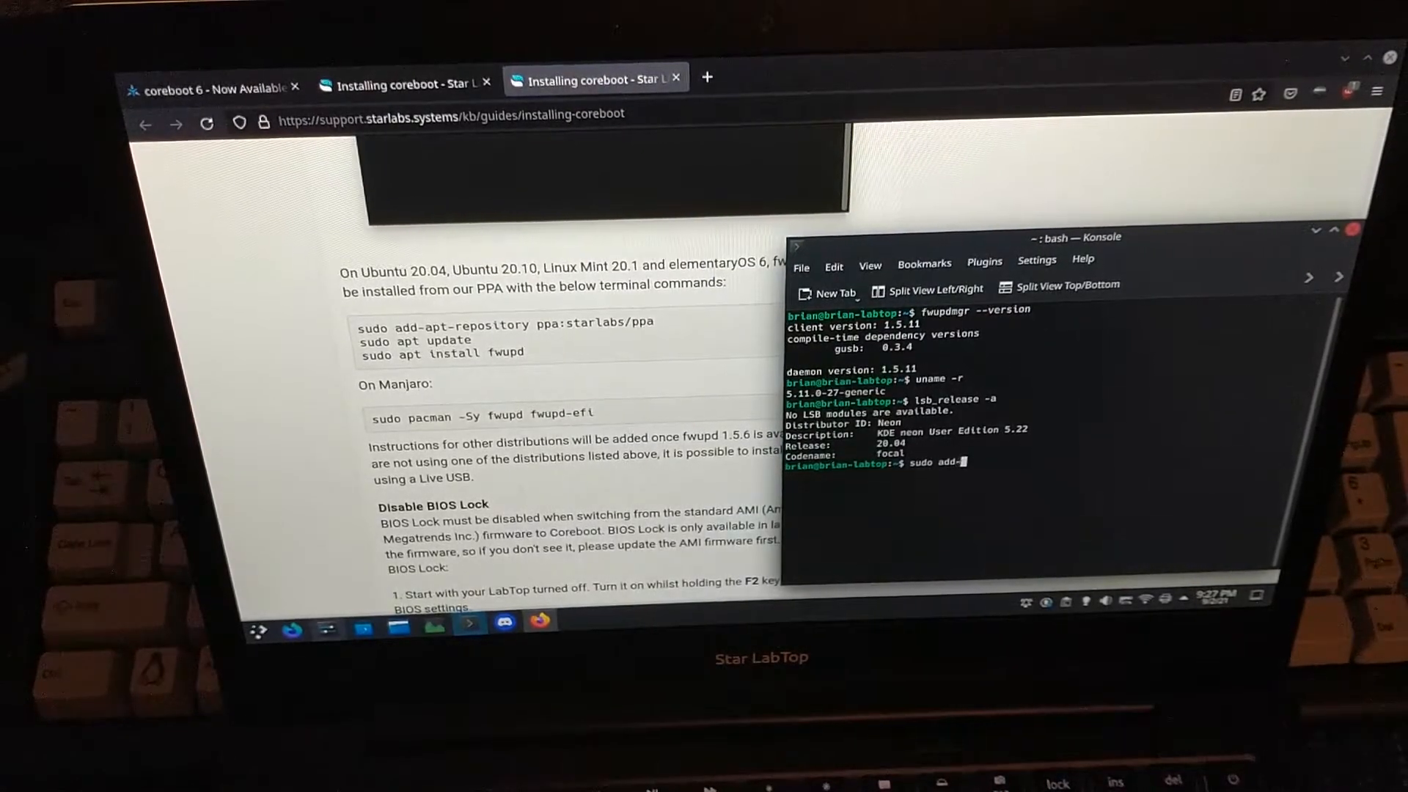
pyautogui.write('apt-repository')
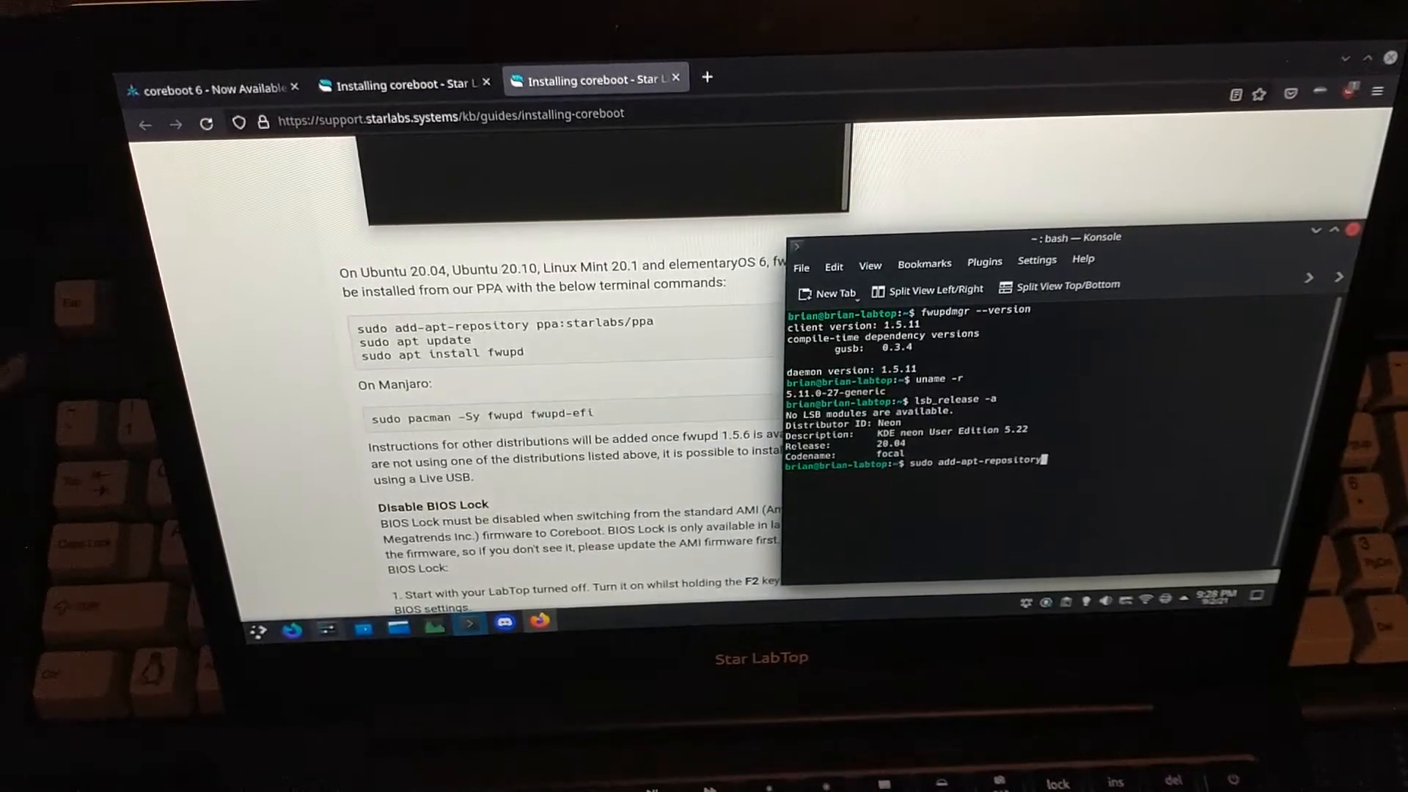
pyautogui.write('ppa:')
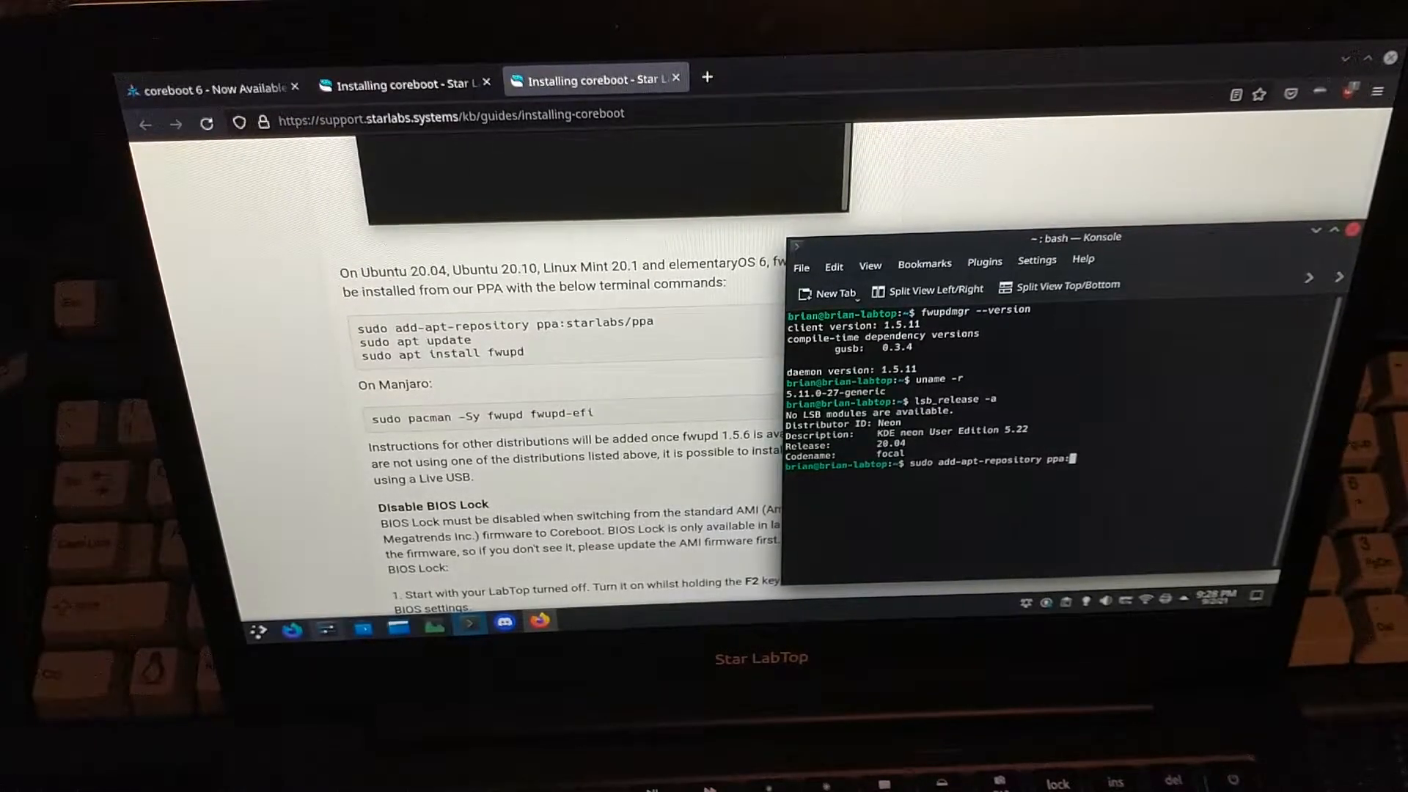
pyautogui.write('starlabs')
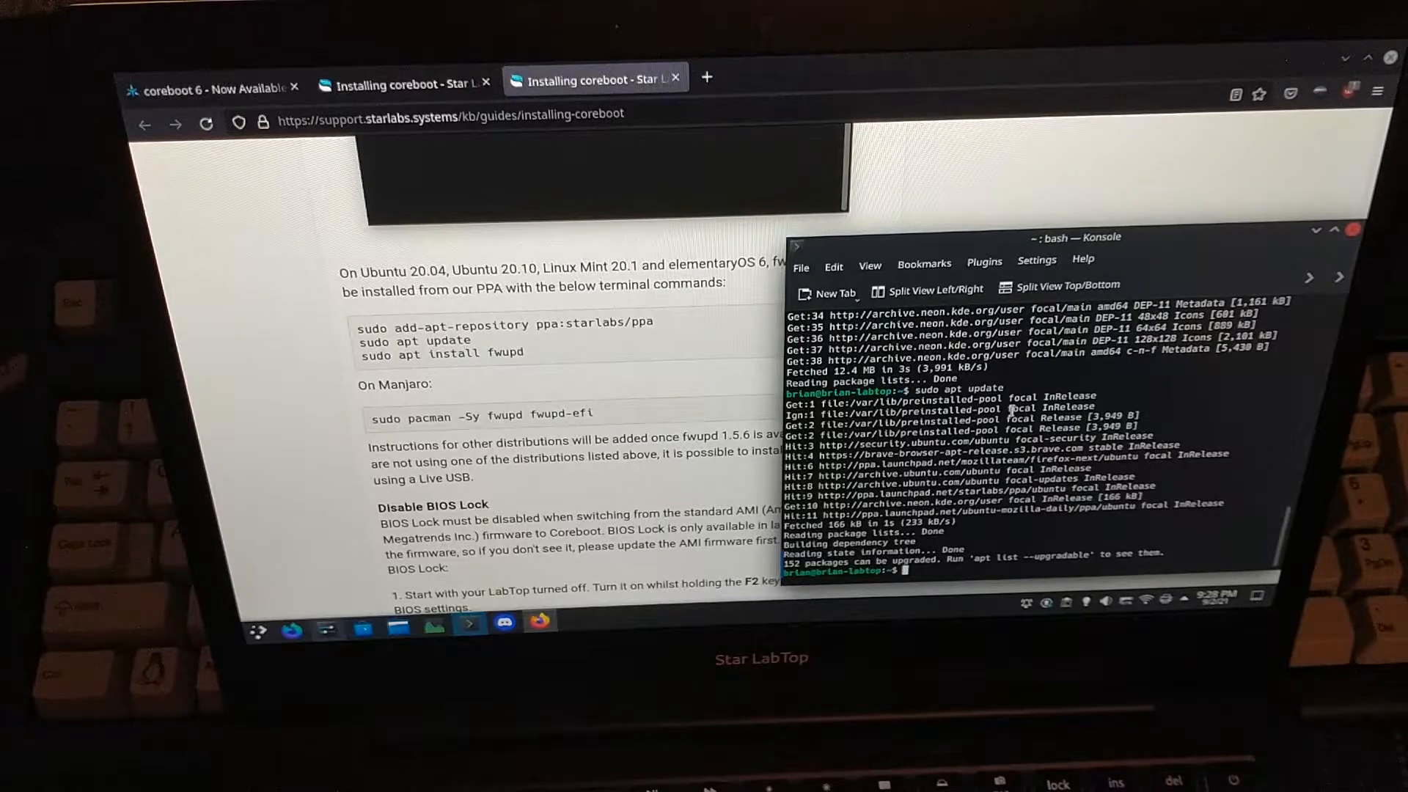
# - Install fwupd with sudo apt install, answering Y, then refresh the package lists with sudo apt update
pyautogui.write('sudo apt inst')
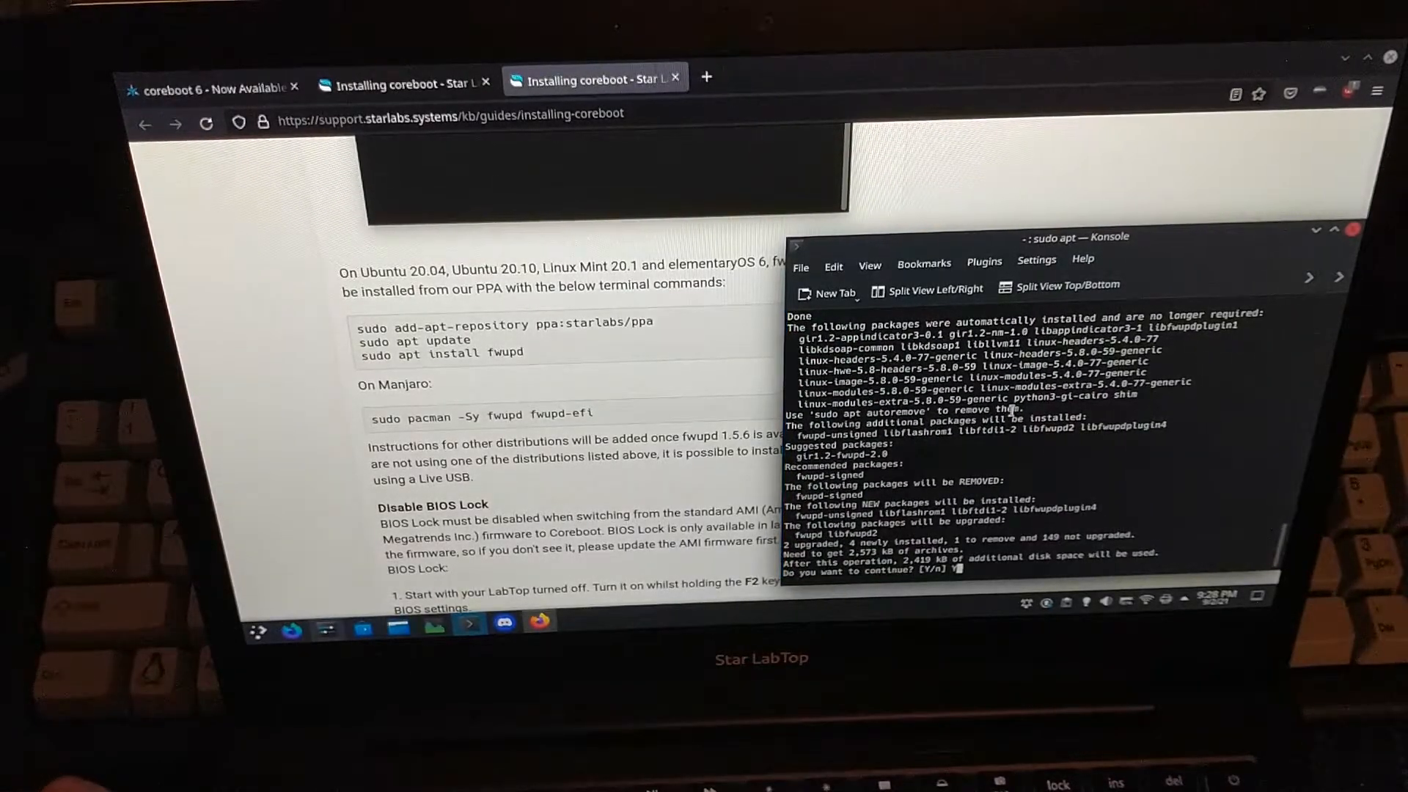
pyautogui.write('Y')
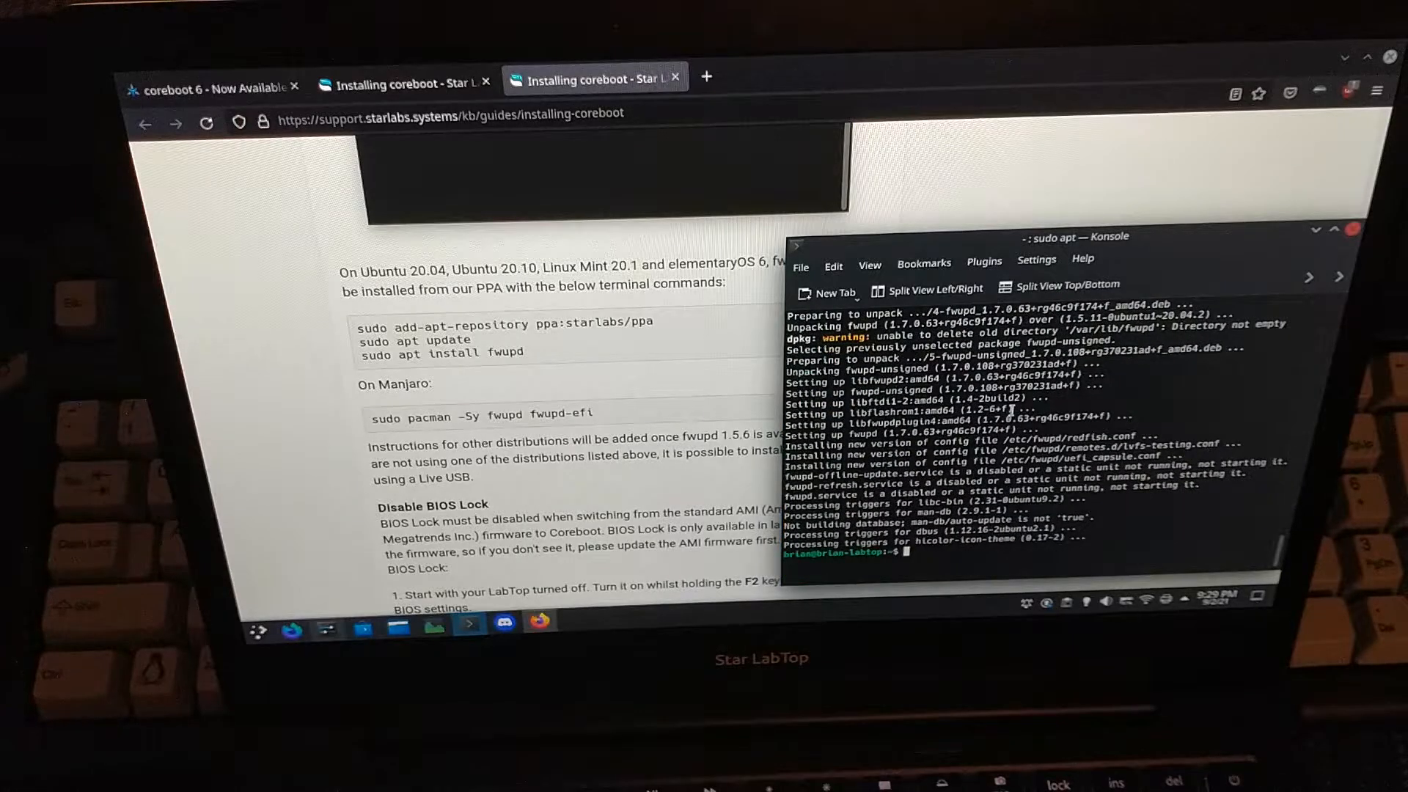
pyautogui.write('sudo')
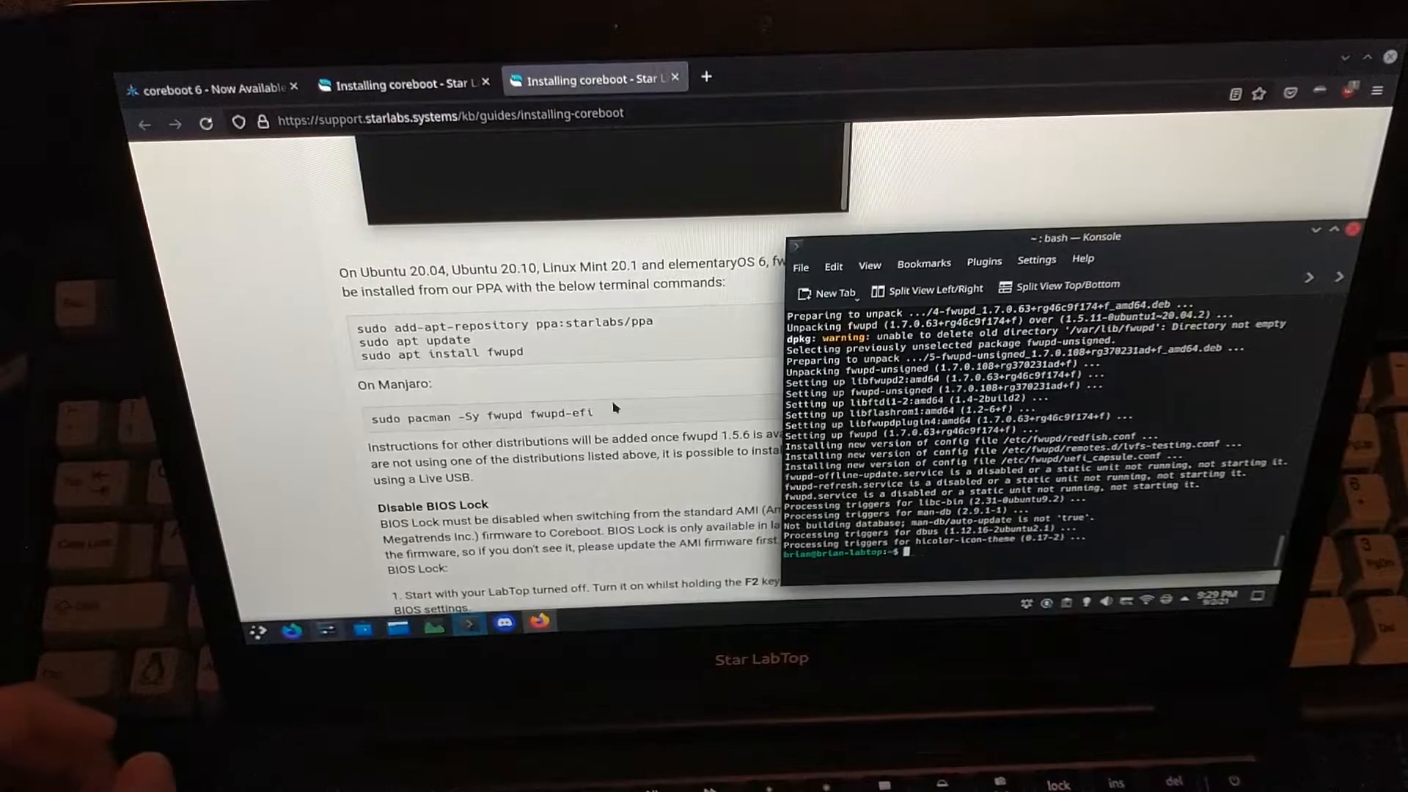
# - Scroll the installing-coreboot guide down to the Disable BIOS Lock section and its laptop photo
pyautogui.scroll(-3)
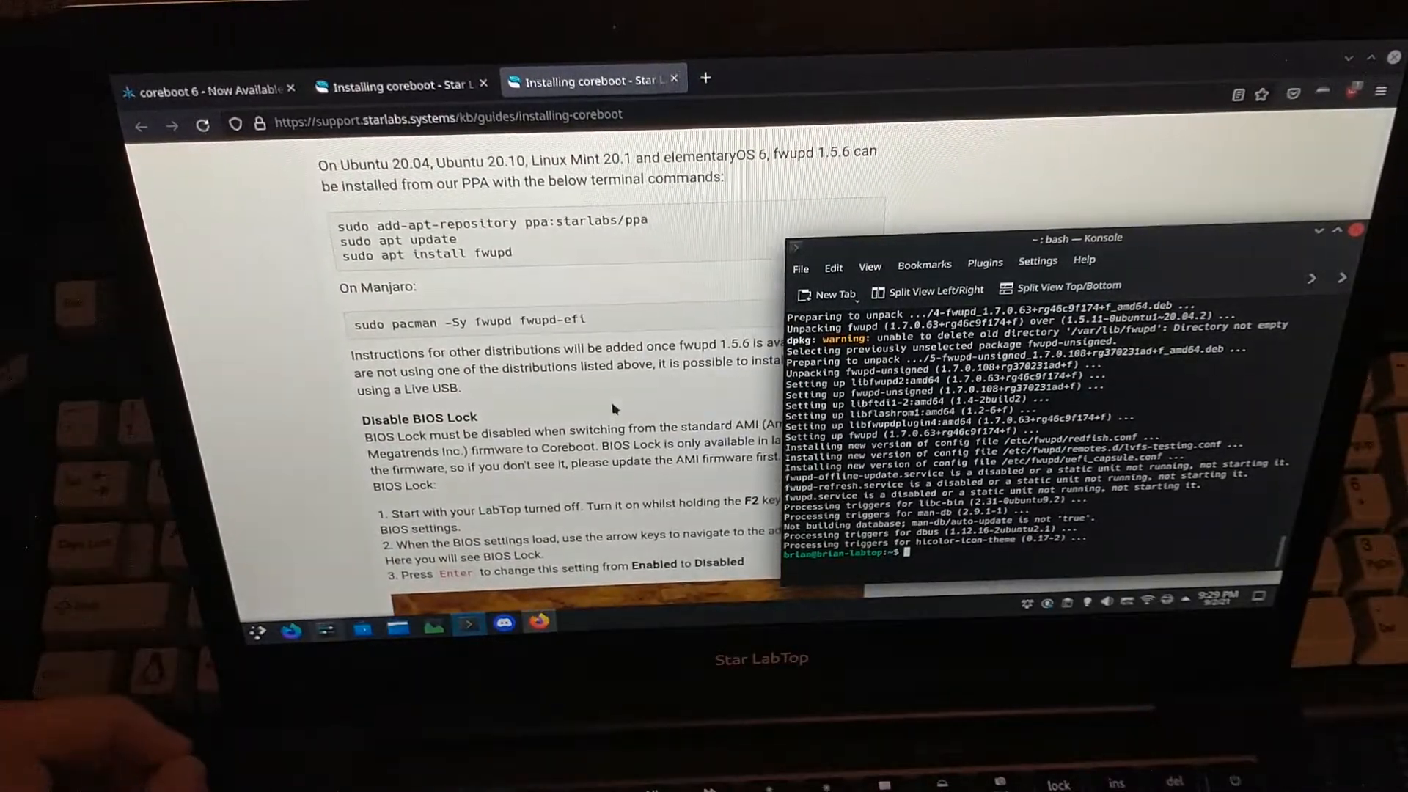
pyautogui.scroll(-3)
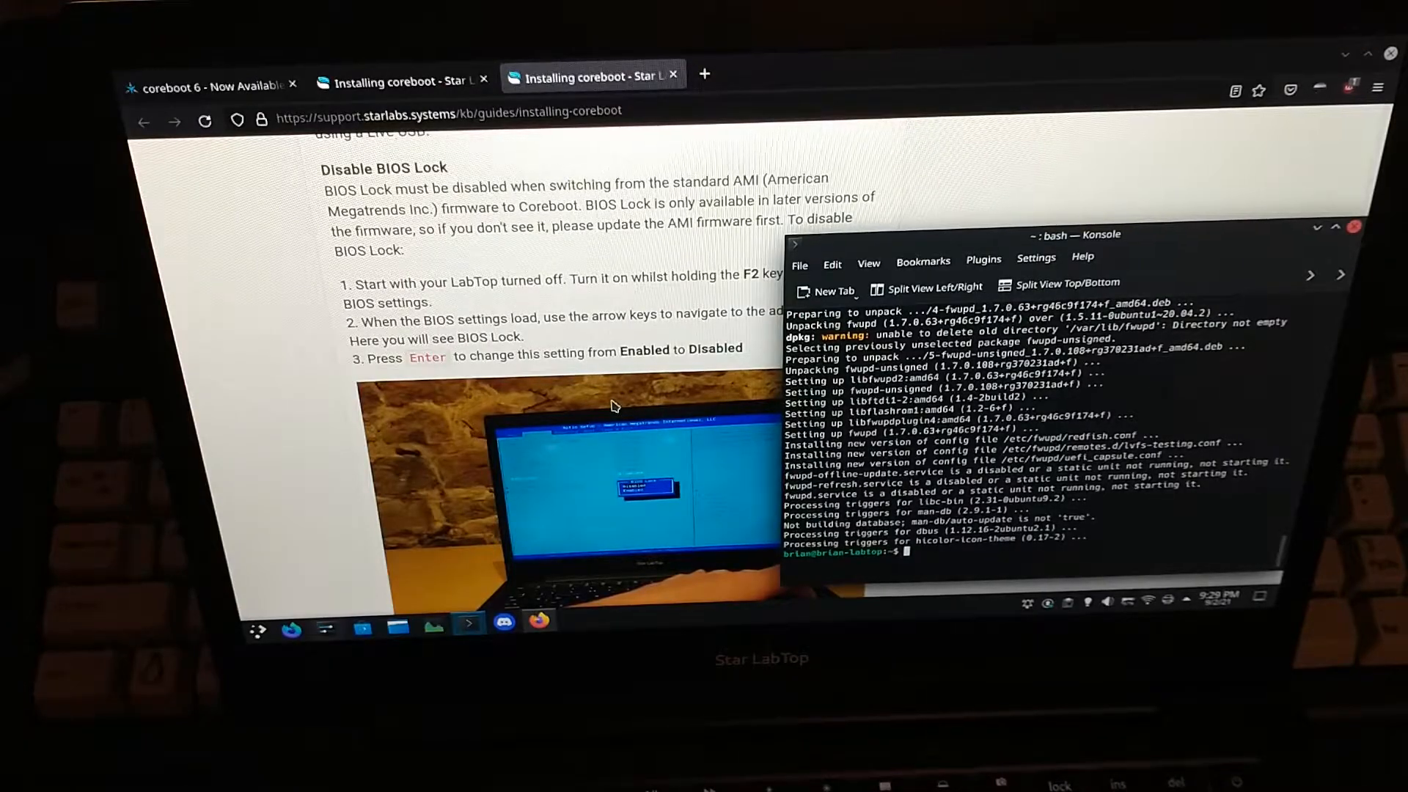
pyautogui.scroll(-3)
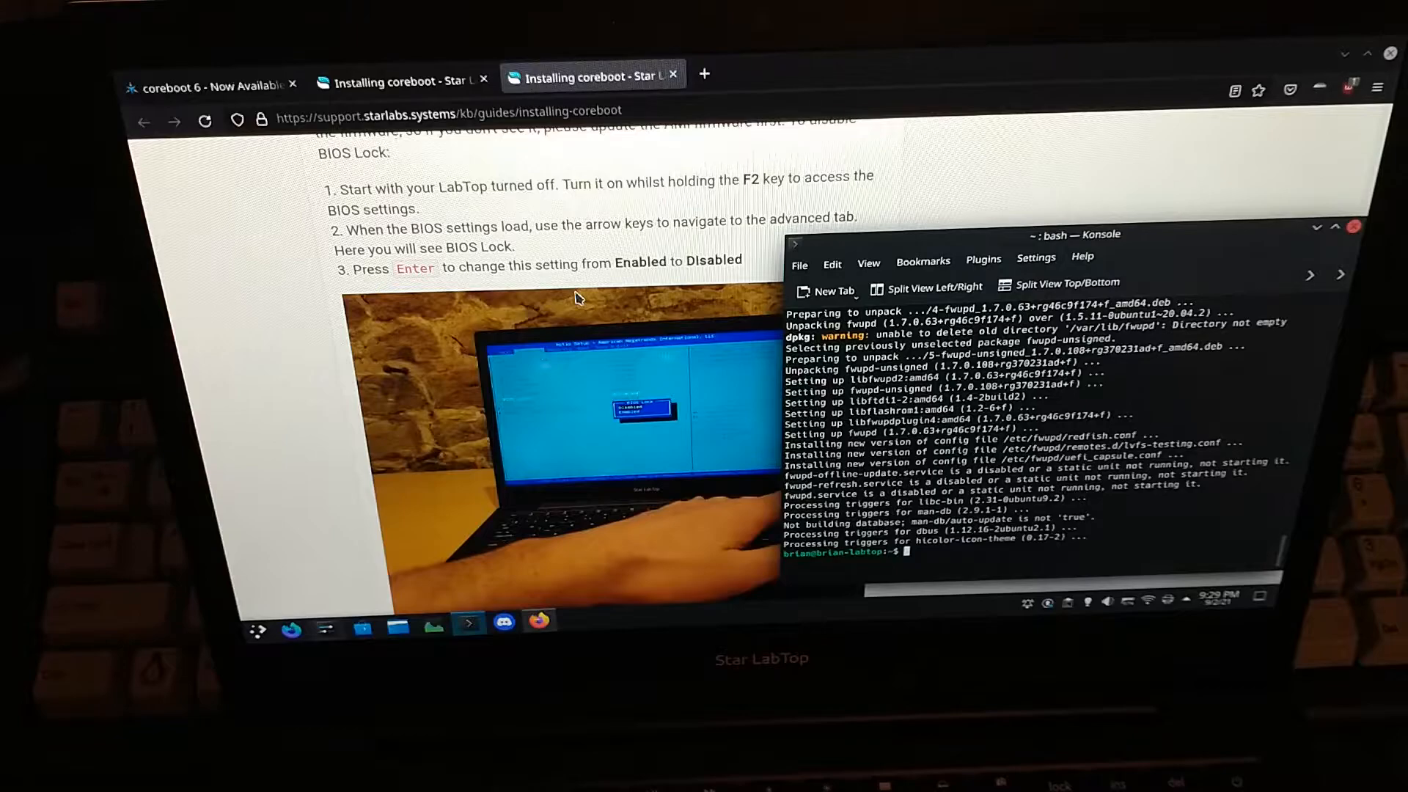
pyautogui.scroll(-3)
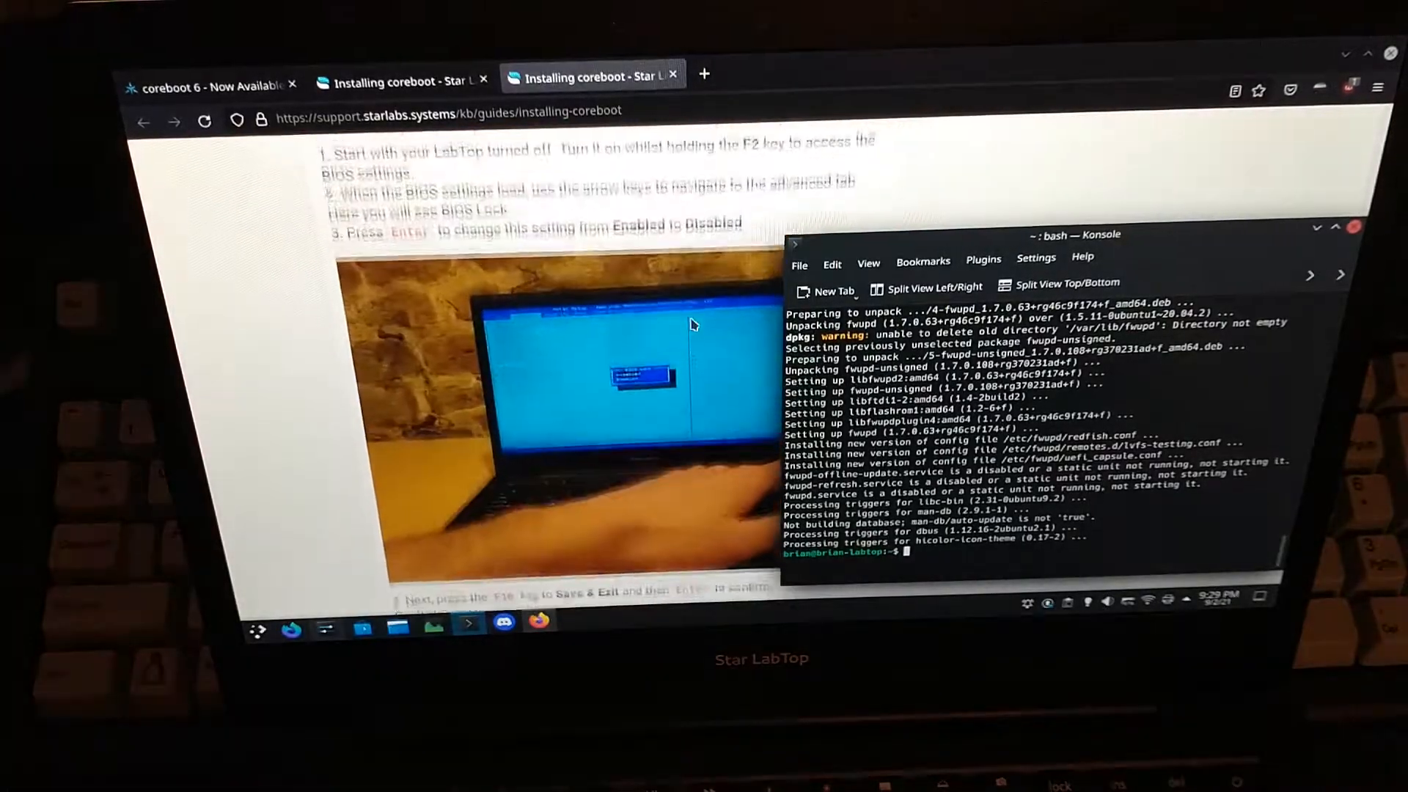
pyautogui.scroll(-3)
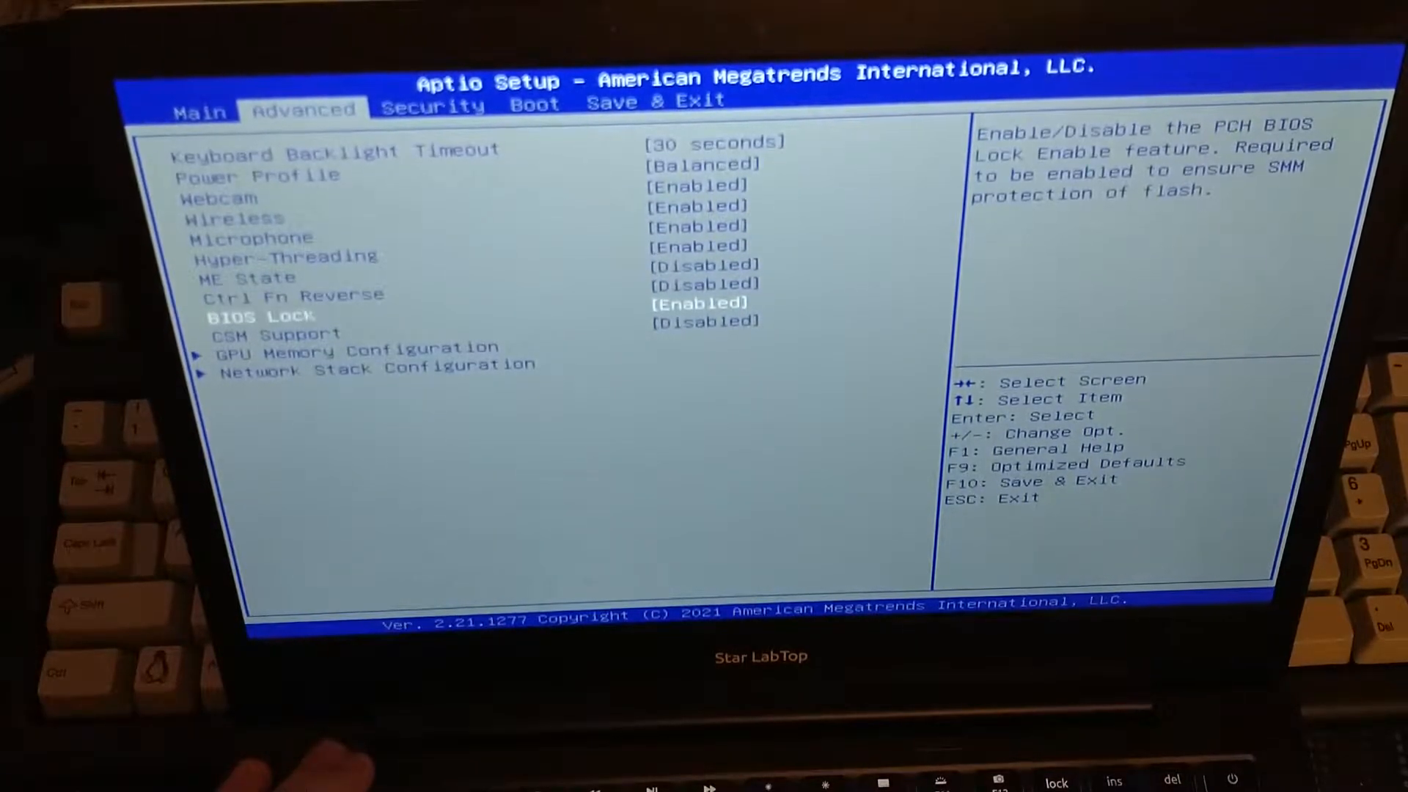
# - Set BIOS Lock to Disabled on the Advanced tab and save and exit Aptio Setup with F10
pyautogui.press('-')
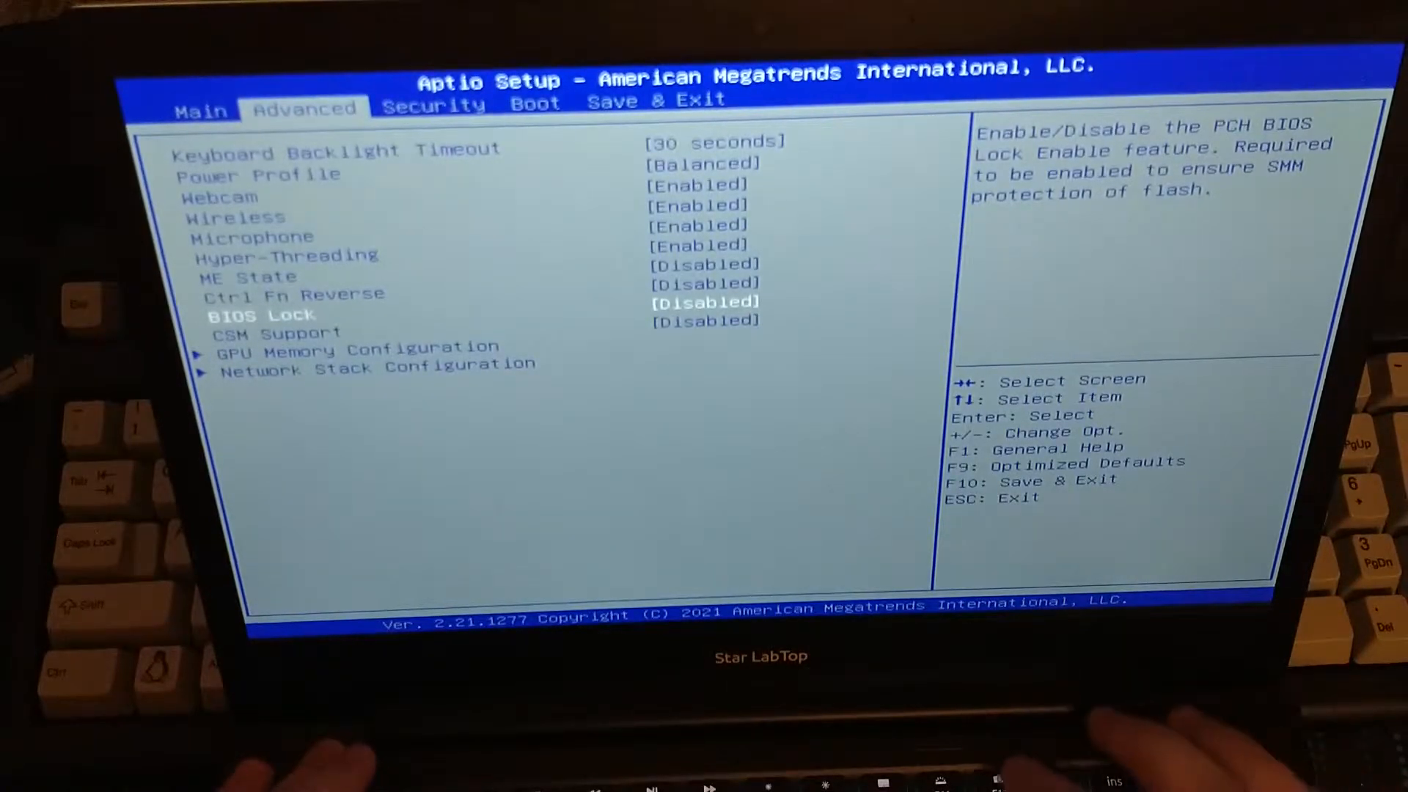
pyautogui.press('F10')
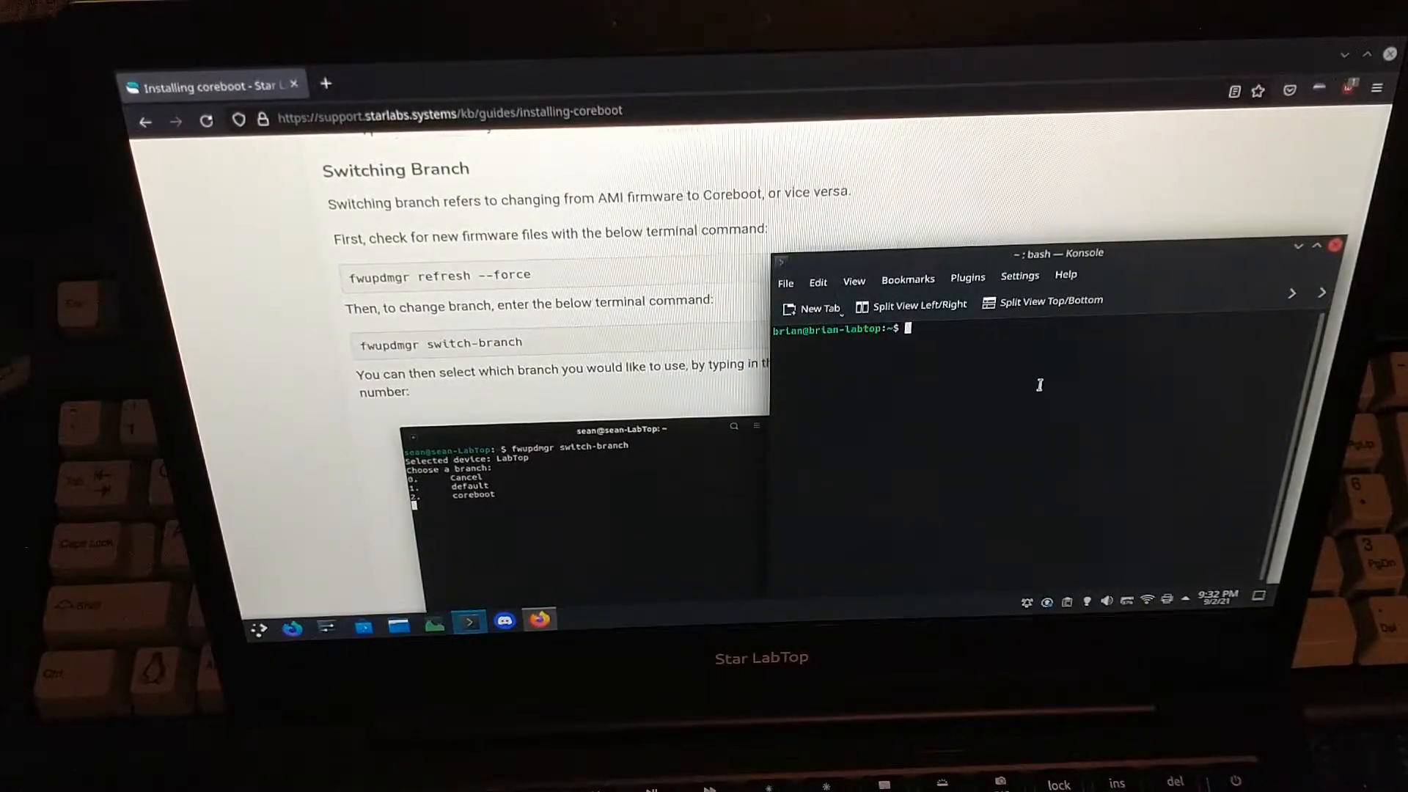
# - Refresh the firmware metadata with fwupdmgr refresh --force
pyautogui.write('fwupd')
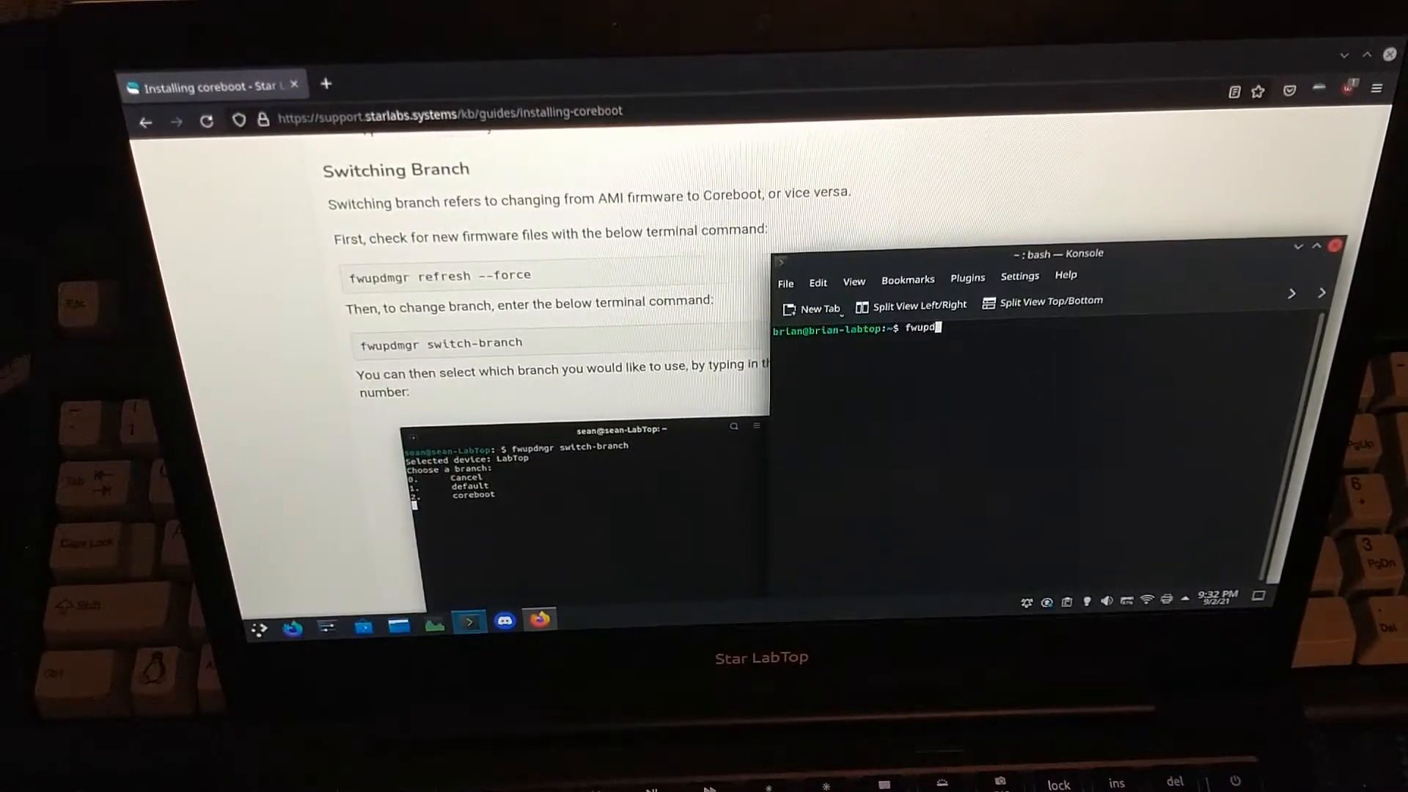
pyautogui.write('mg')
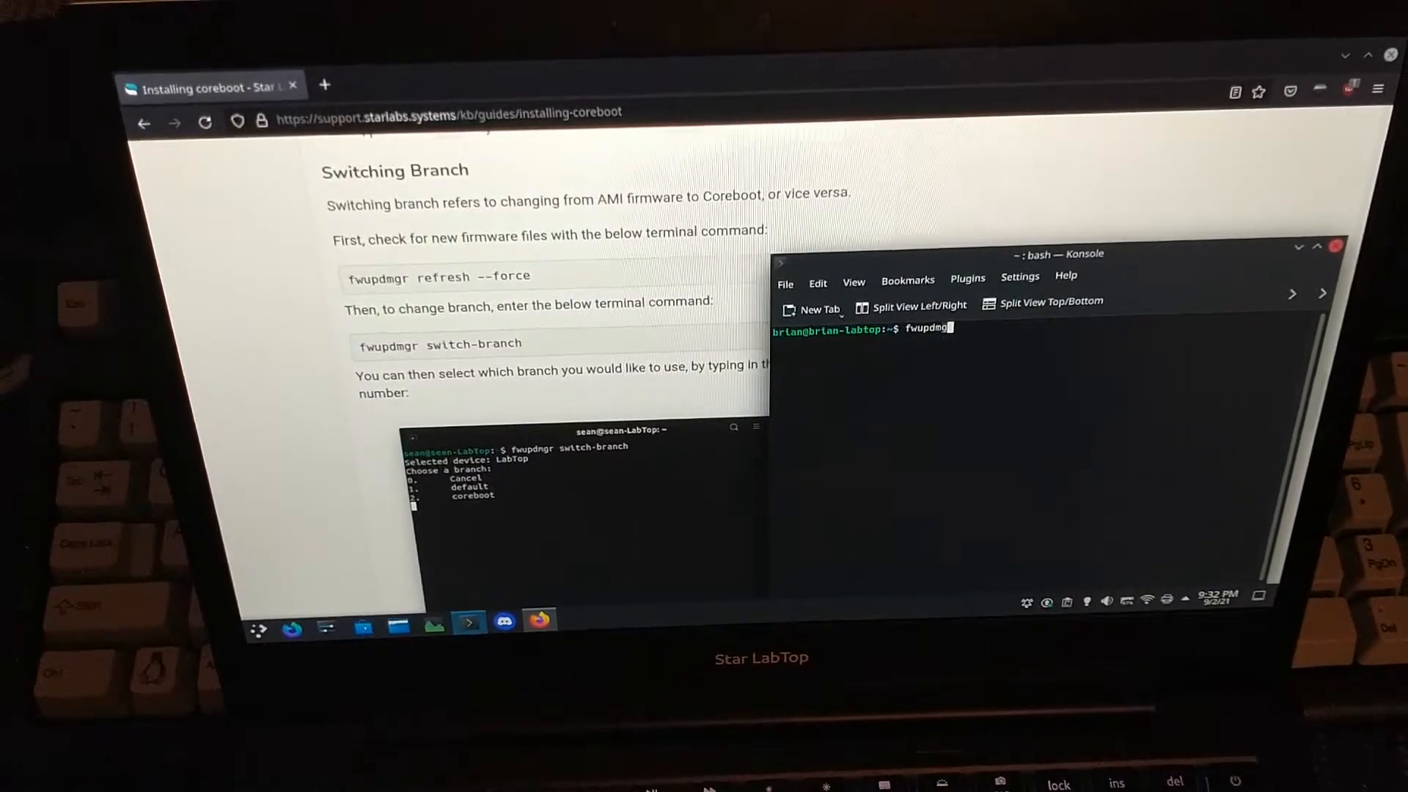
pyautogui.write('refresh --force')
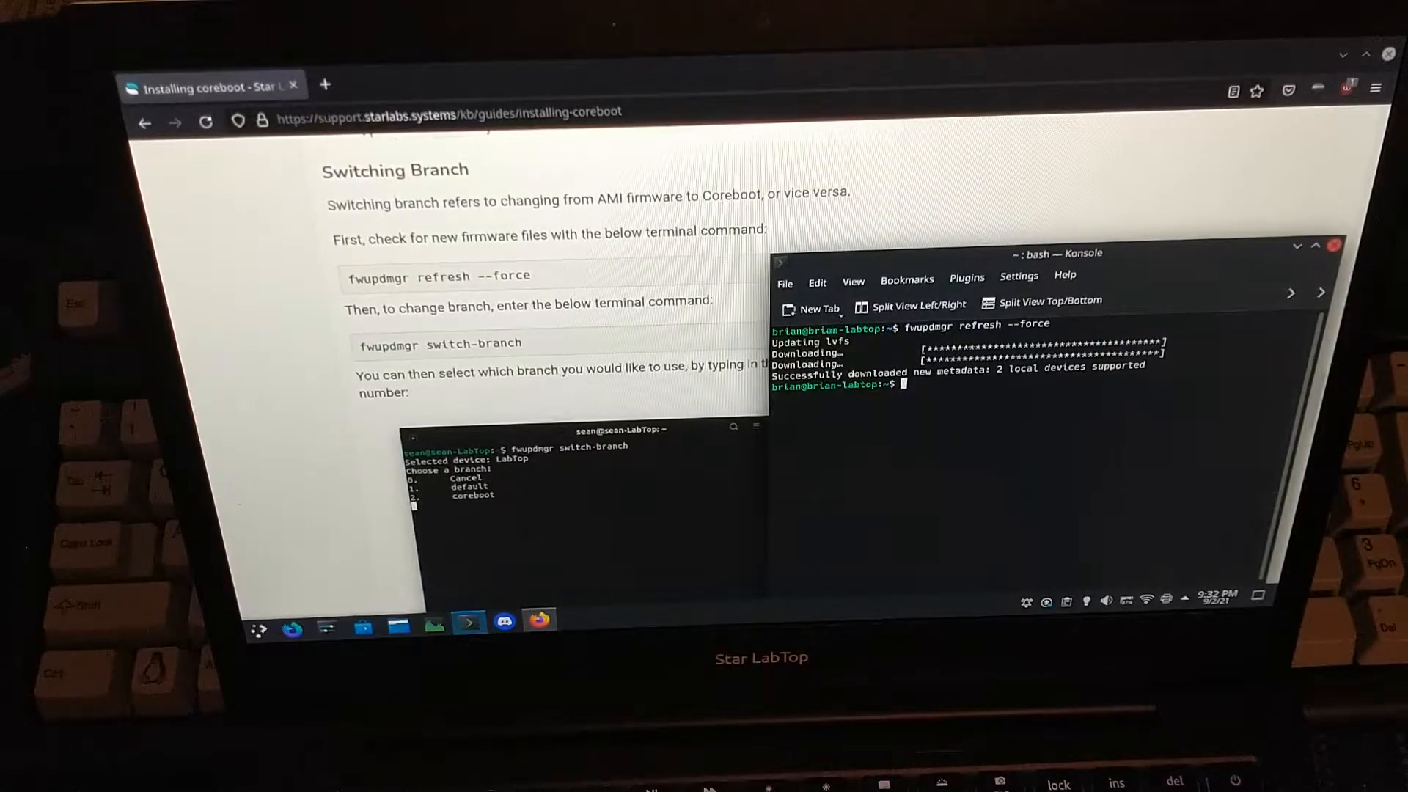
# - Run fwupdmgr switch-branch to coreboot and answer y to both confirmation prompts
pyautogui.write('fwupdmgr sw')
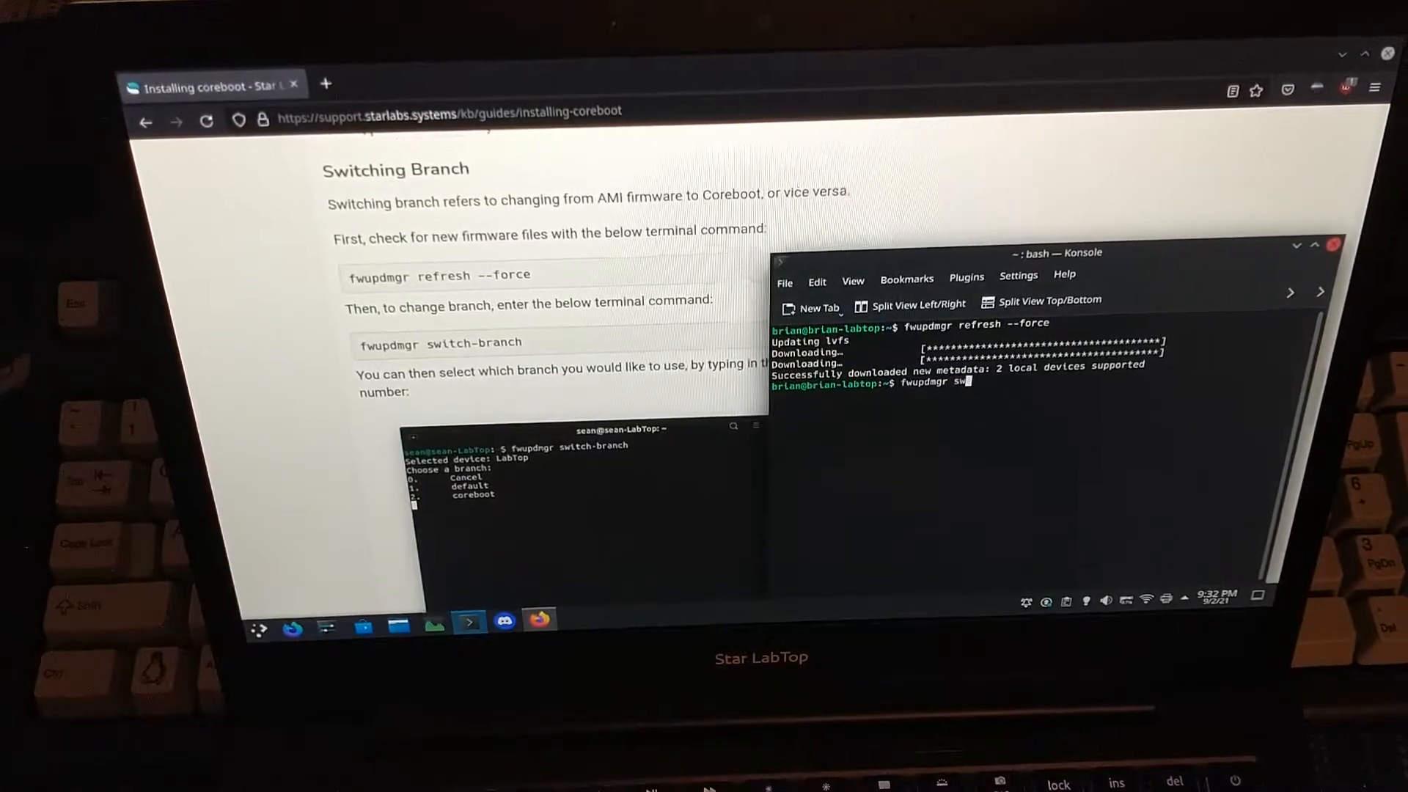
pyautogui.write('itch-branch')
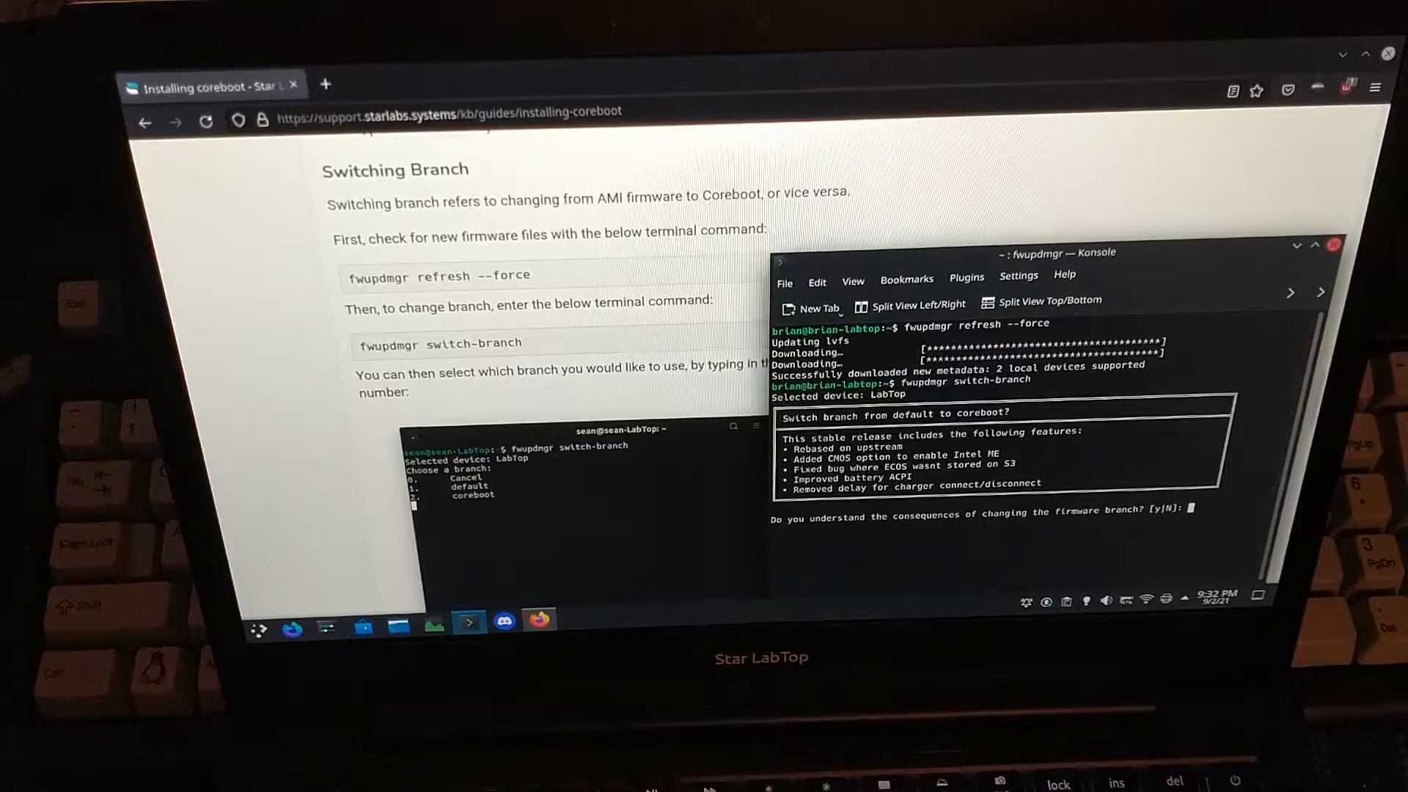
pyautogui.write('y')
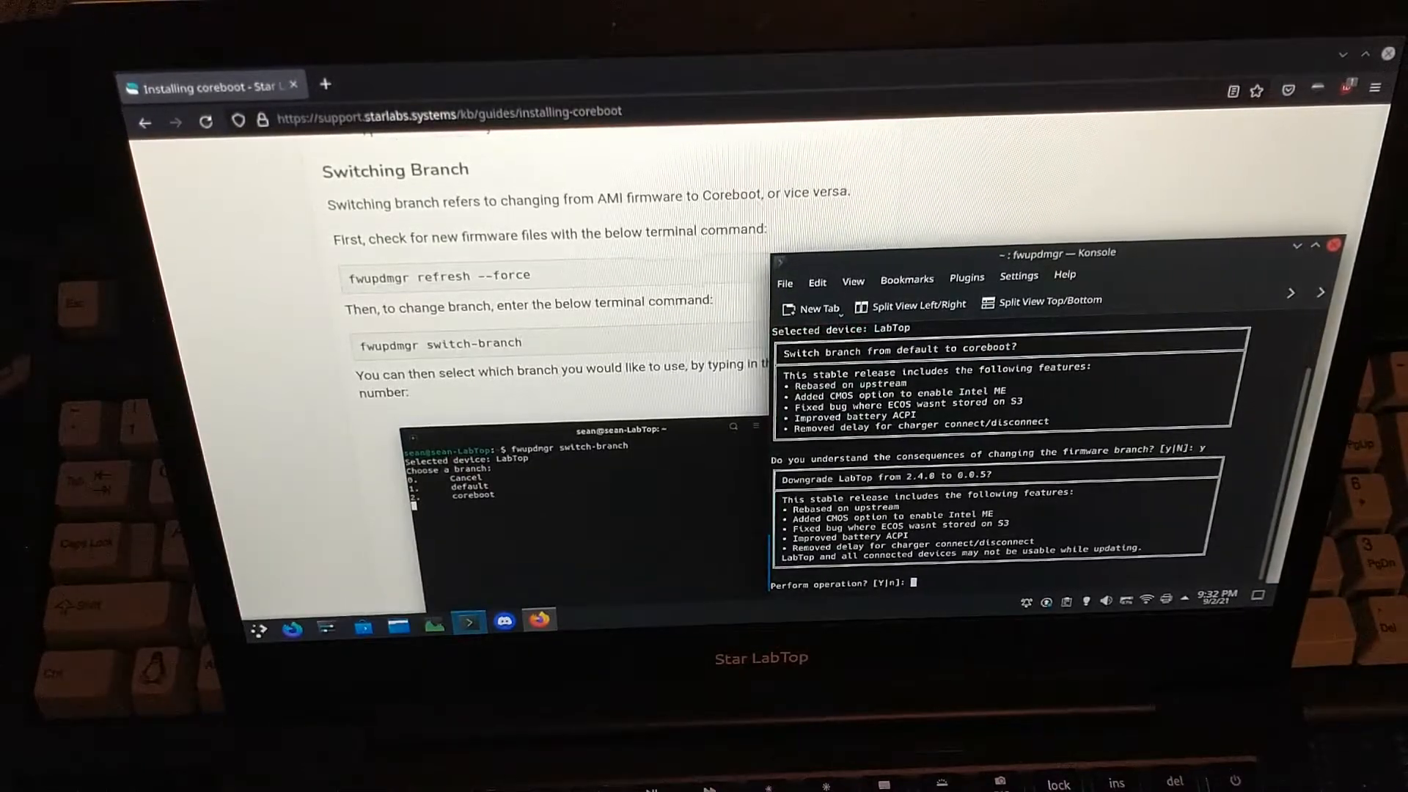
pyautogui.write('y')
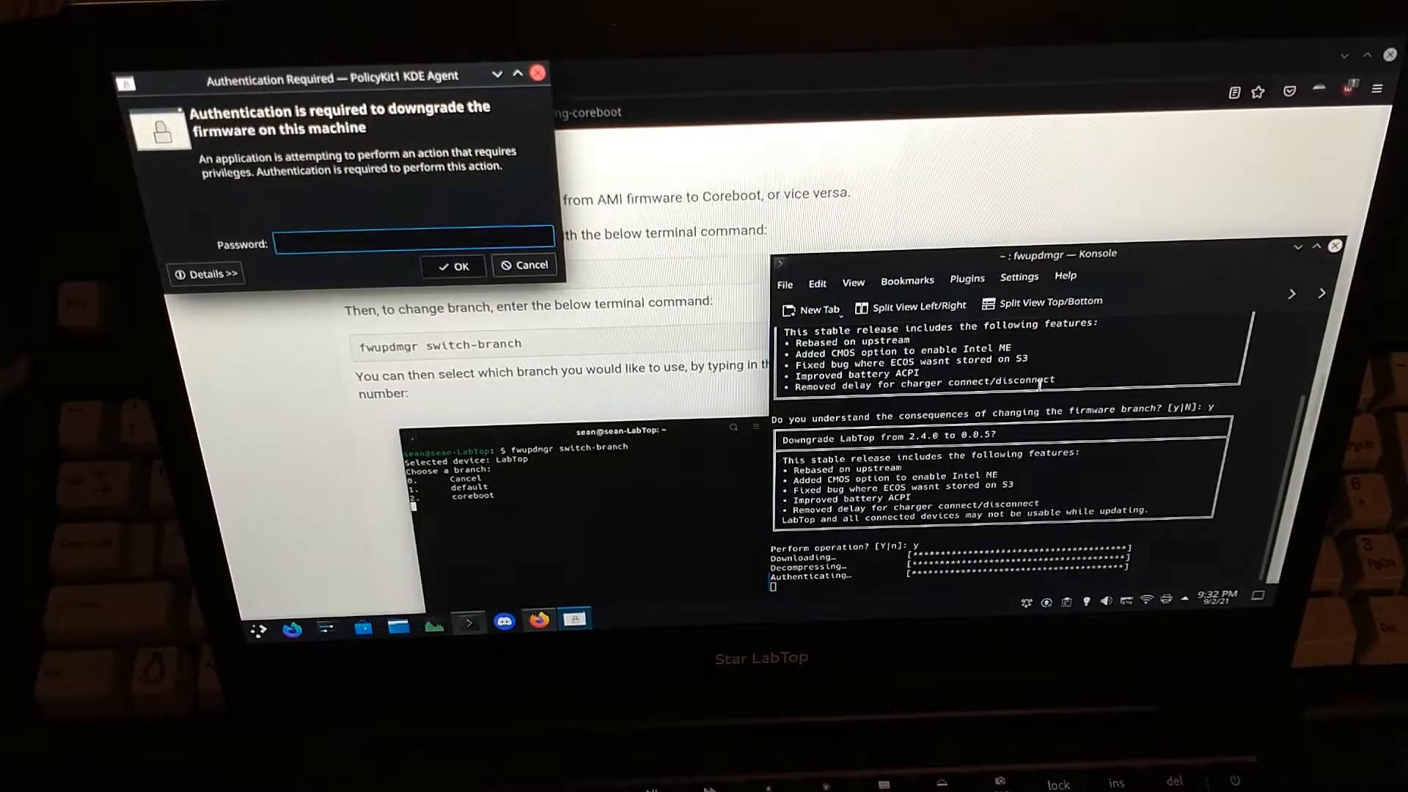
# - Enter the password in the Authentication Required dialog to authorise the coreboot flash
pyautogui.write('password')
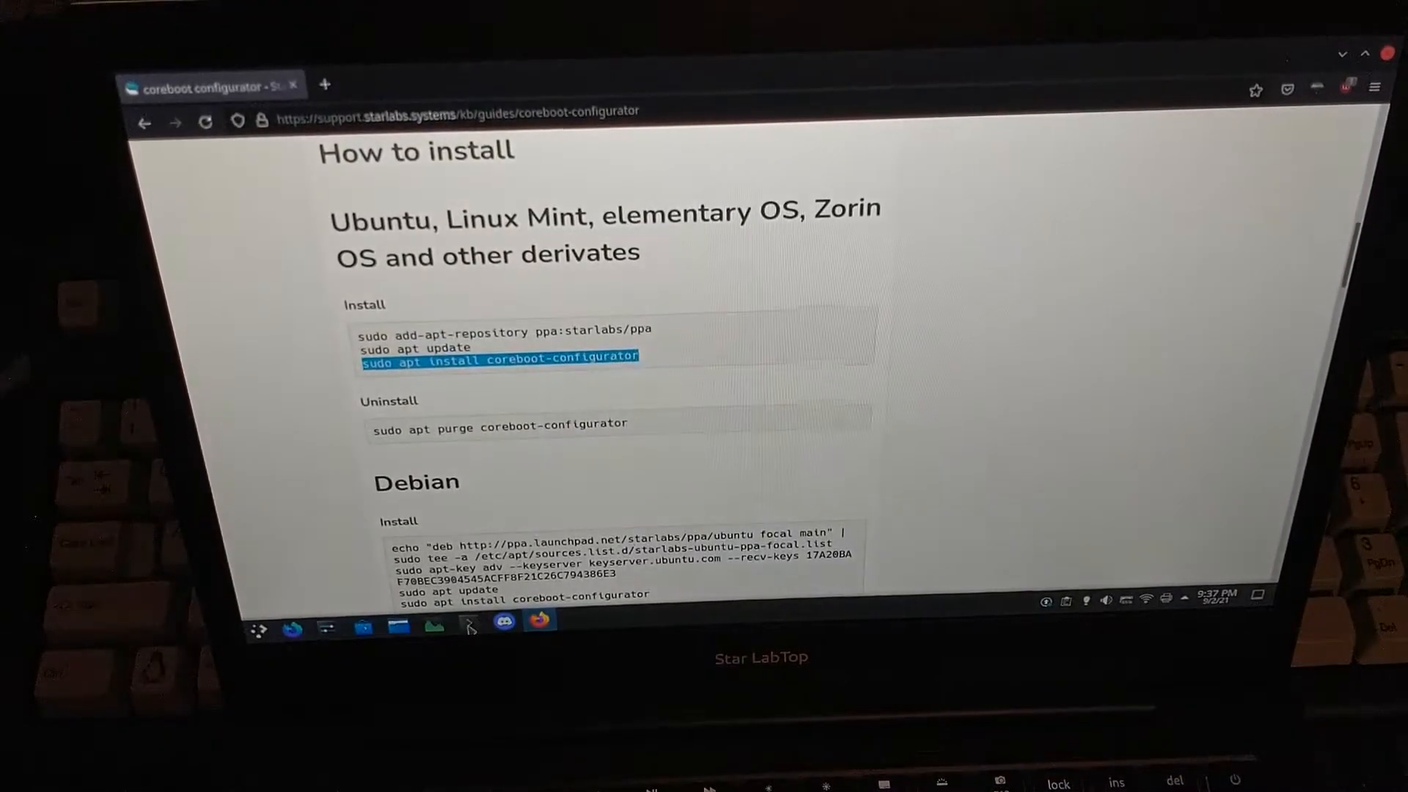
# - Copy and run sudo apt install coreboot-configurator, answer Y, then close the terminal
pyautogui.rightClick(475, 283)
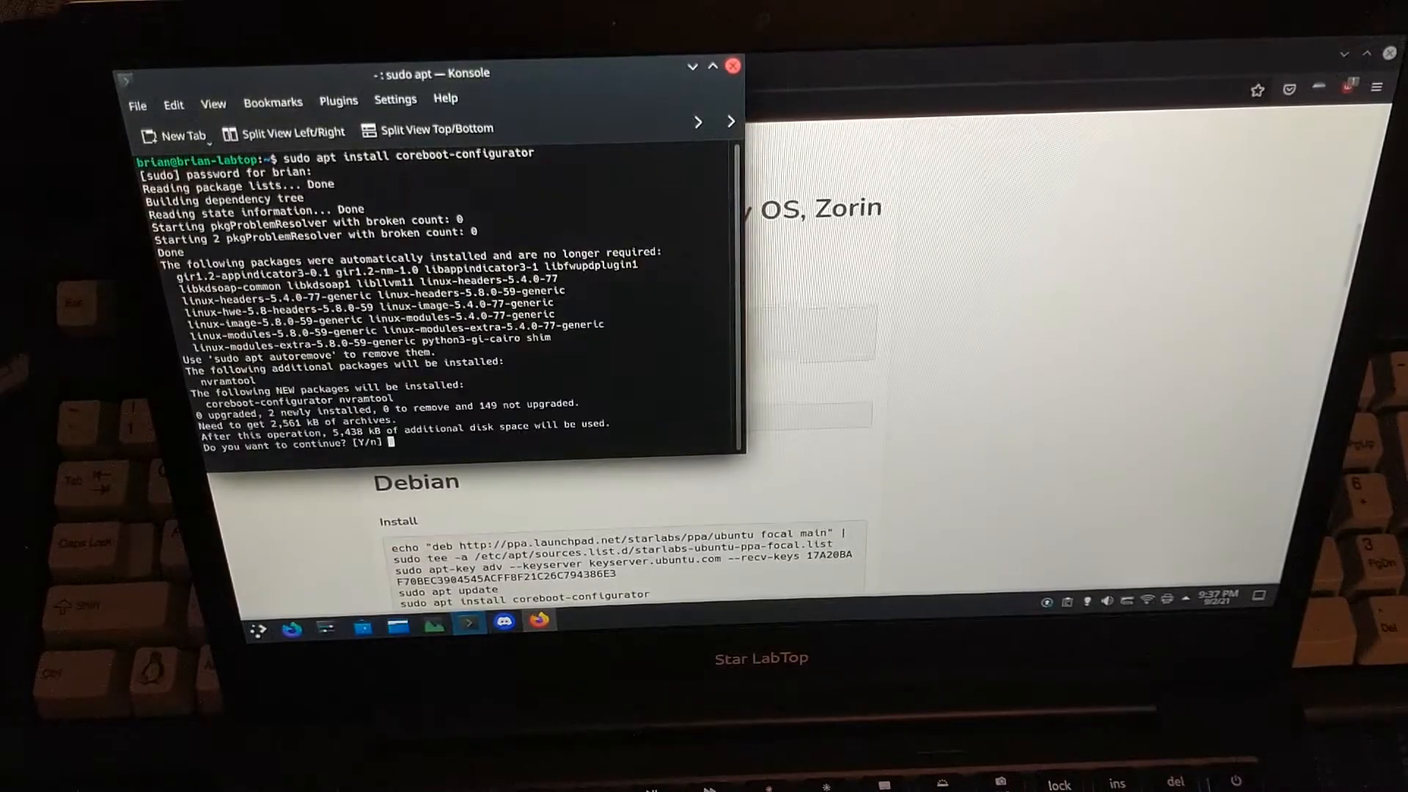
pyautogui.write('Y')
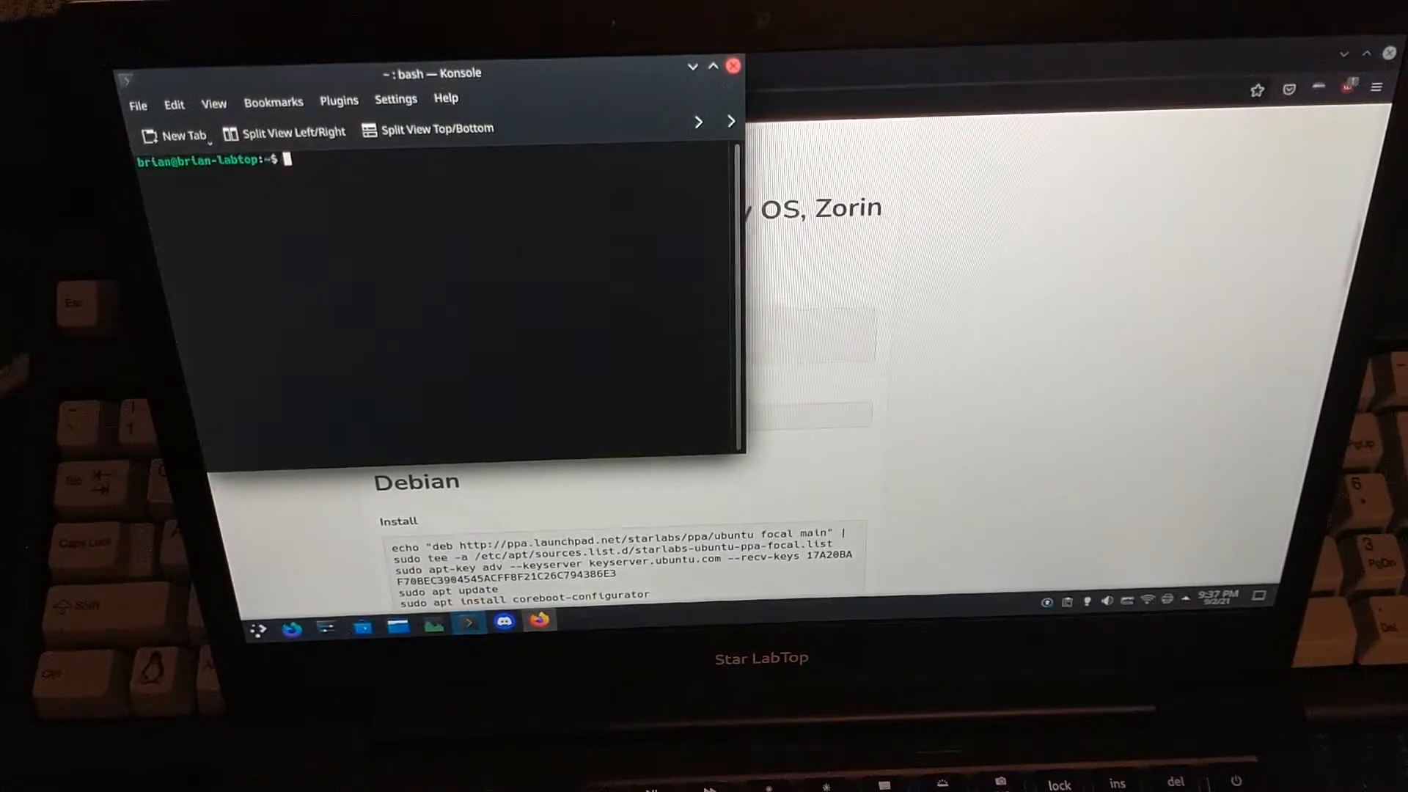
pyautogui.moveTo(743, 81)
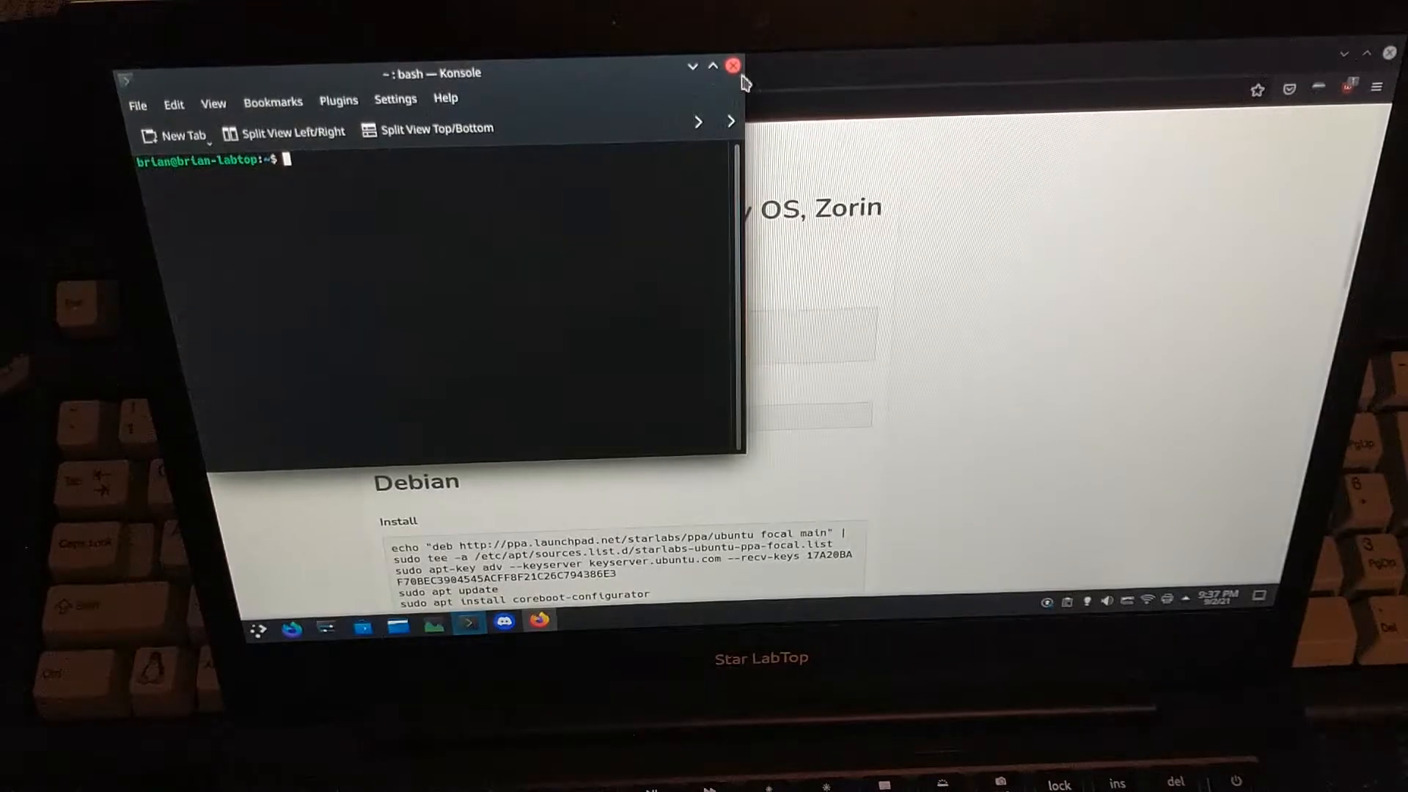
pyautogui.click(733, 66)
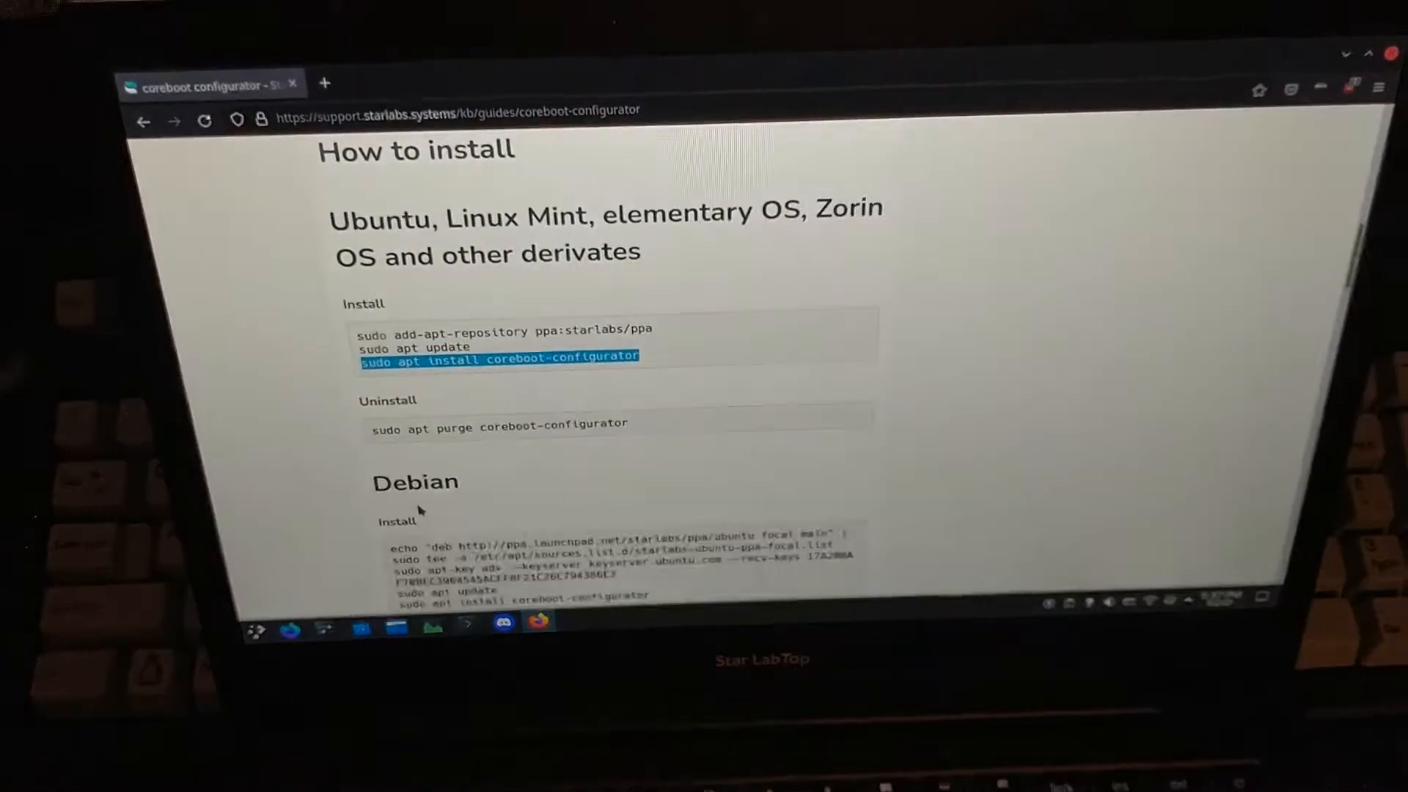
# - Confirm the PolicyKit password to unlock coreboot configurator and move its window toward the centre
pyautogui.scroll(-3)
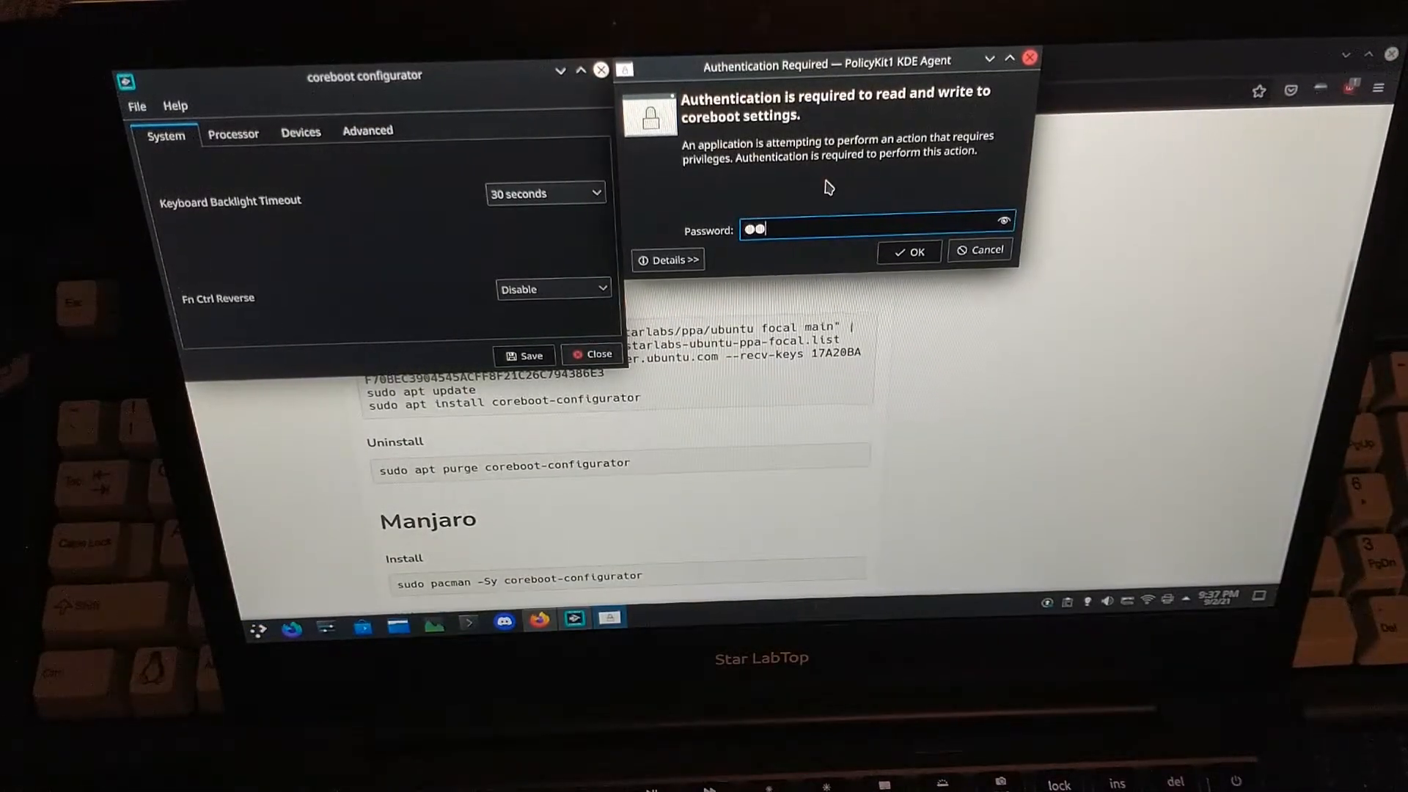
pyautogui.click(909, 251)
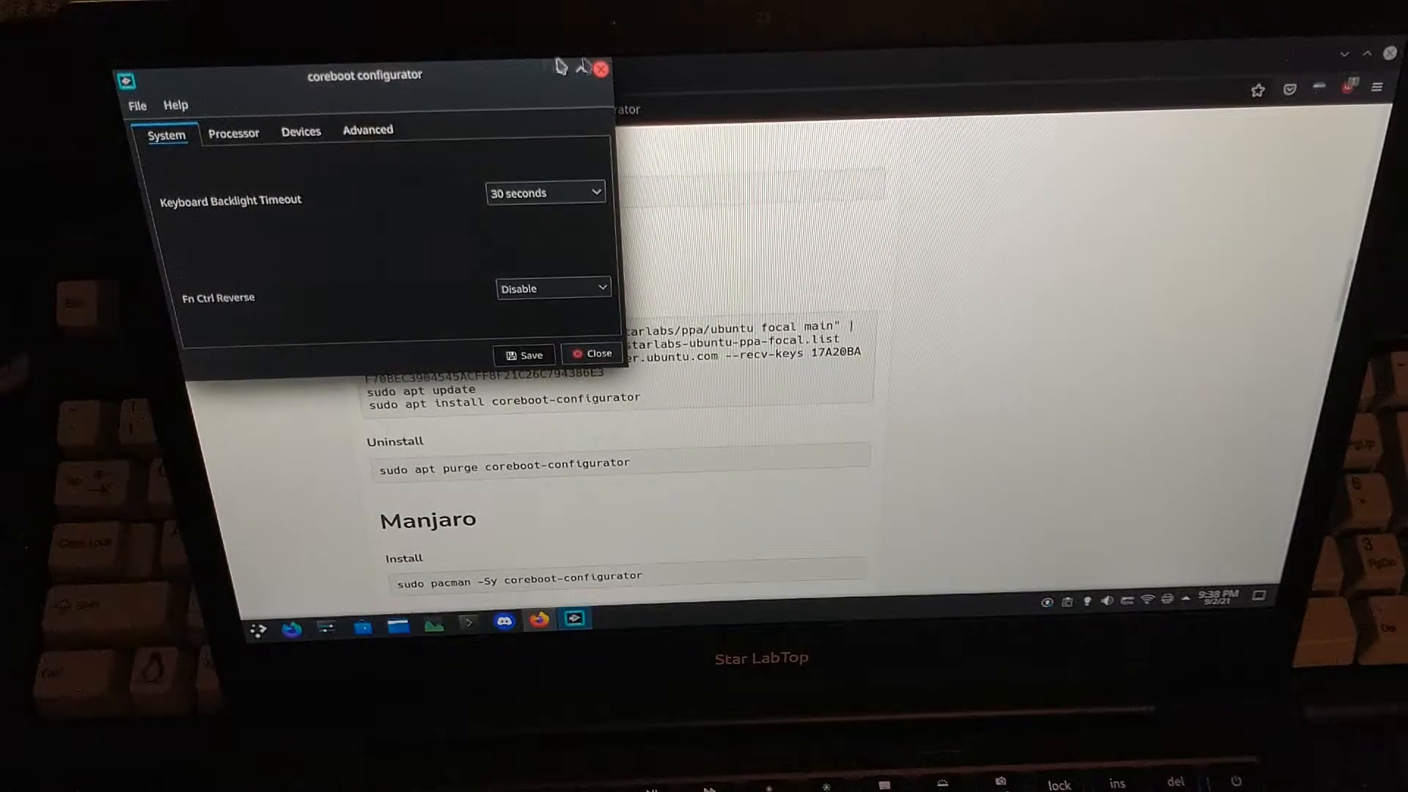
pyautogui.moveTo(364, 75); pyautogui.dragTo(777, 199)
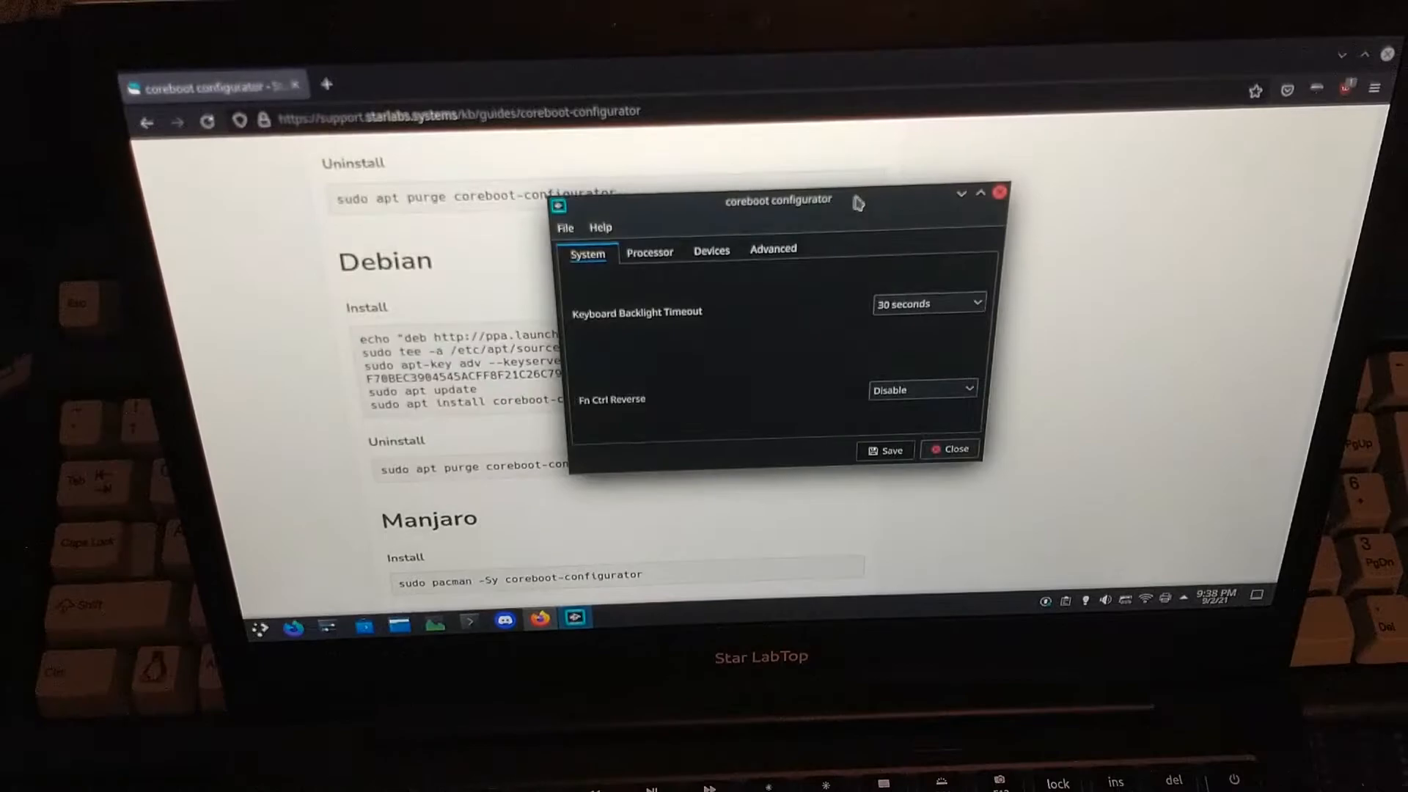
pyautogui.moveTo(827, 301)
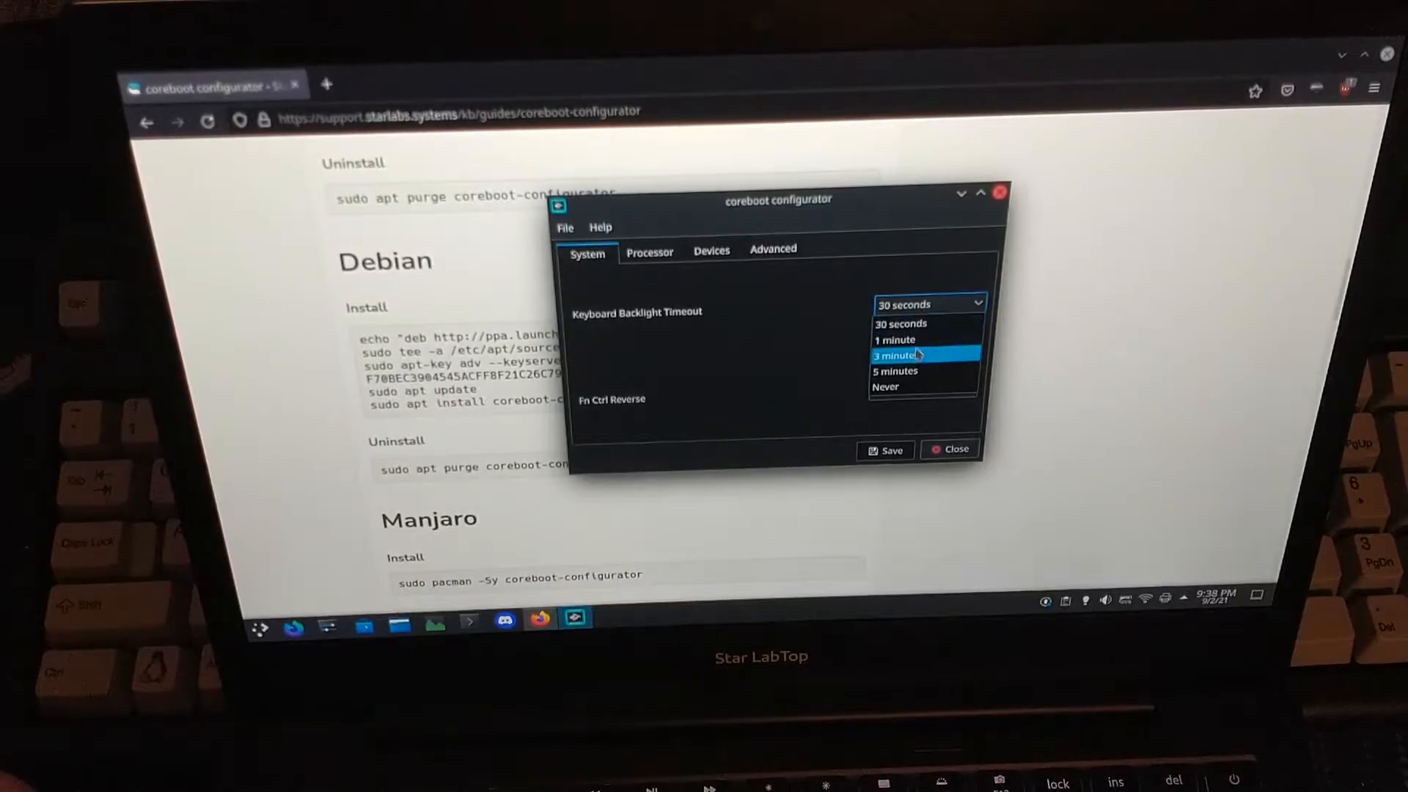
pyautogui.moveTo(915, 371)
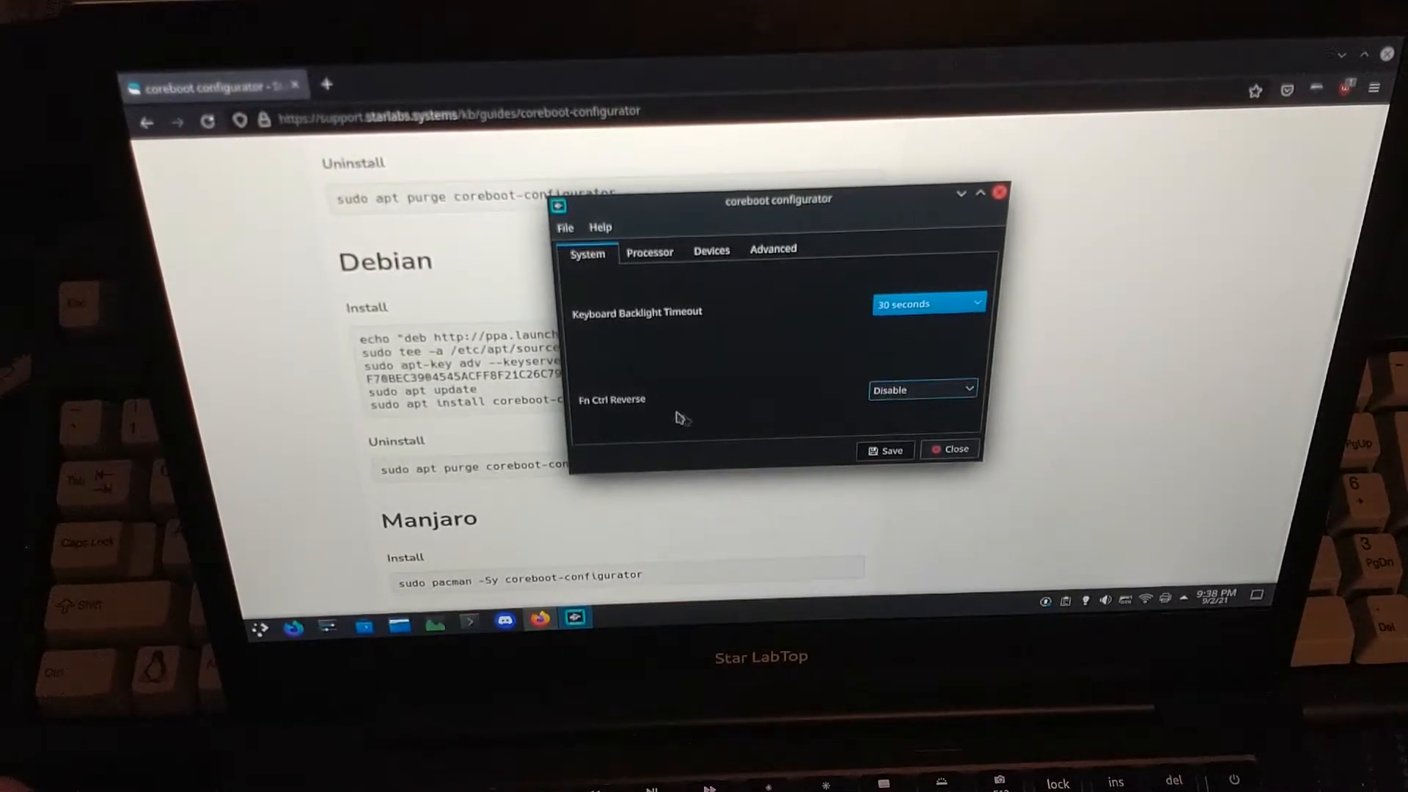
# - Look over the Fn Ctrl Reverse choices on the System tab and move to the processor settings
pyautogui.click(920, 389)
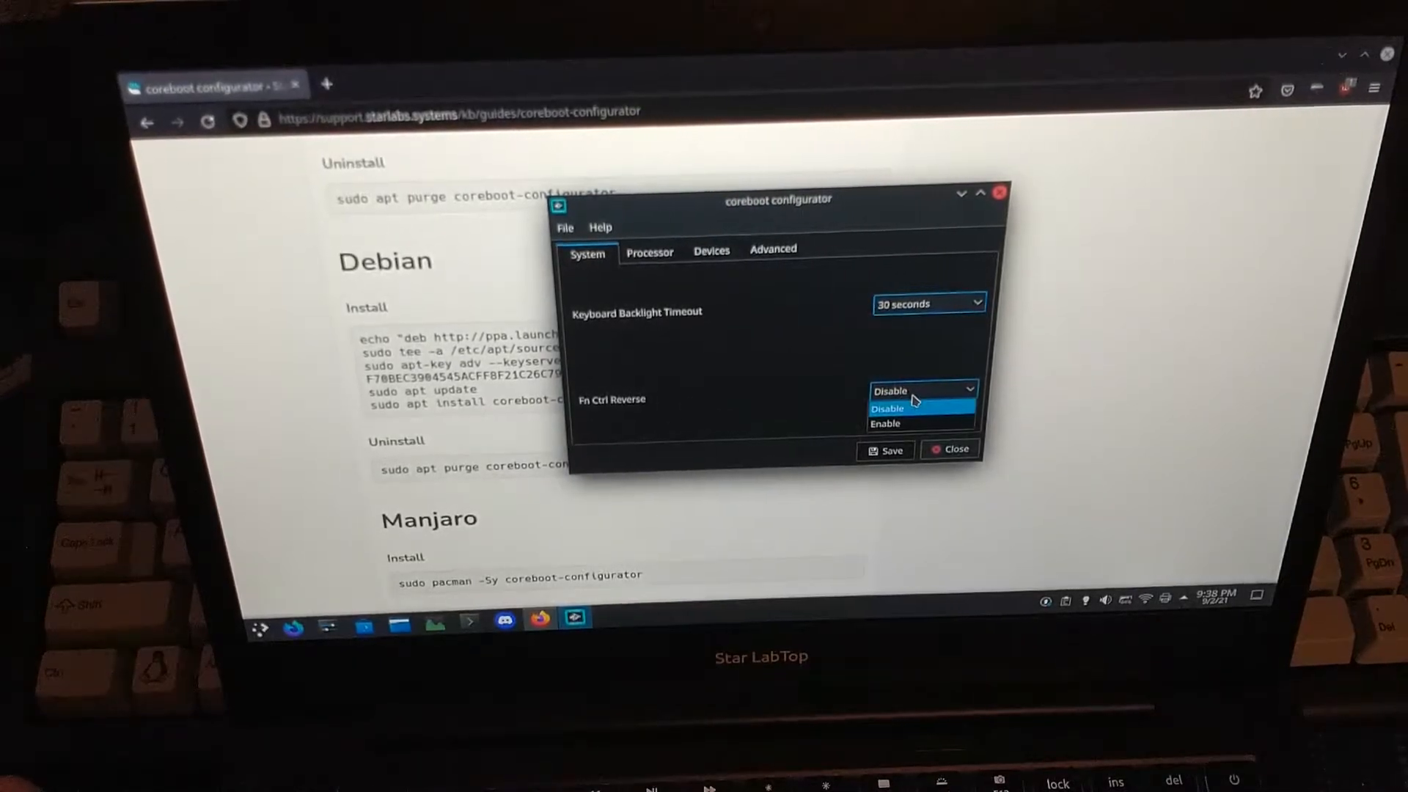
pyautogui.click(650, 252)
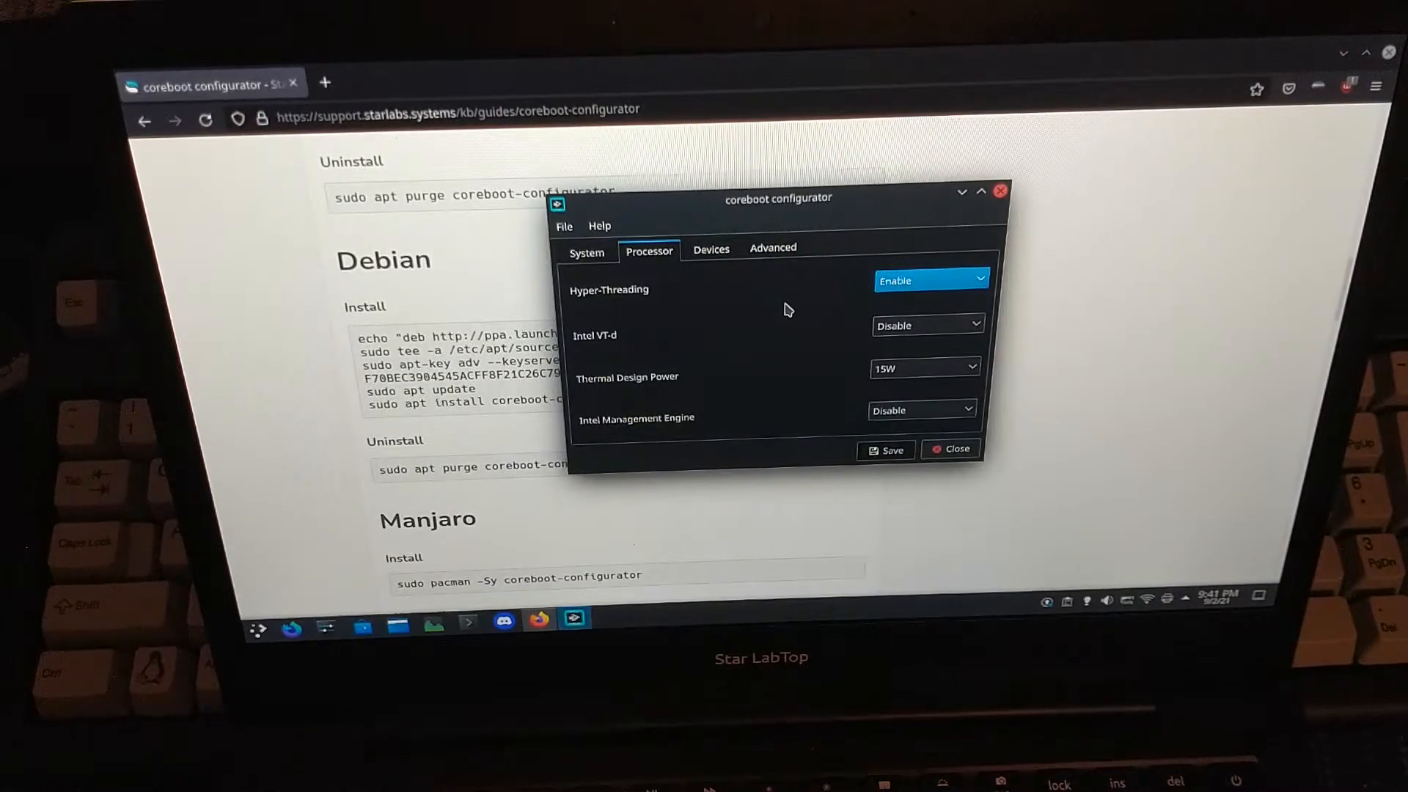
pyautogui.moveTo(915, 261)
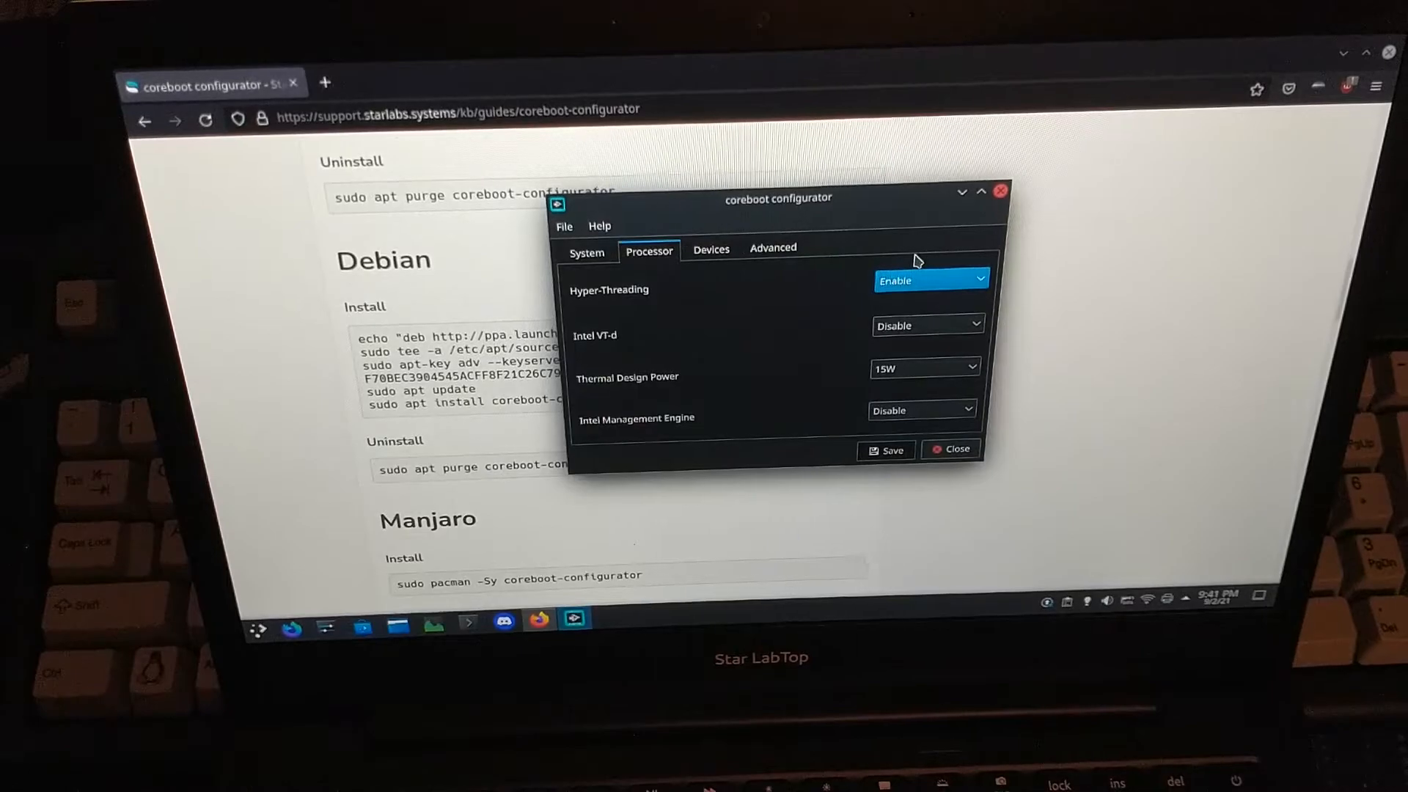
pyautogui.moveTo(735, 359)
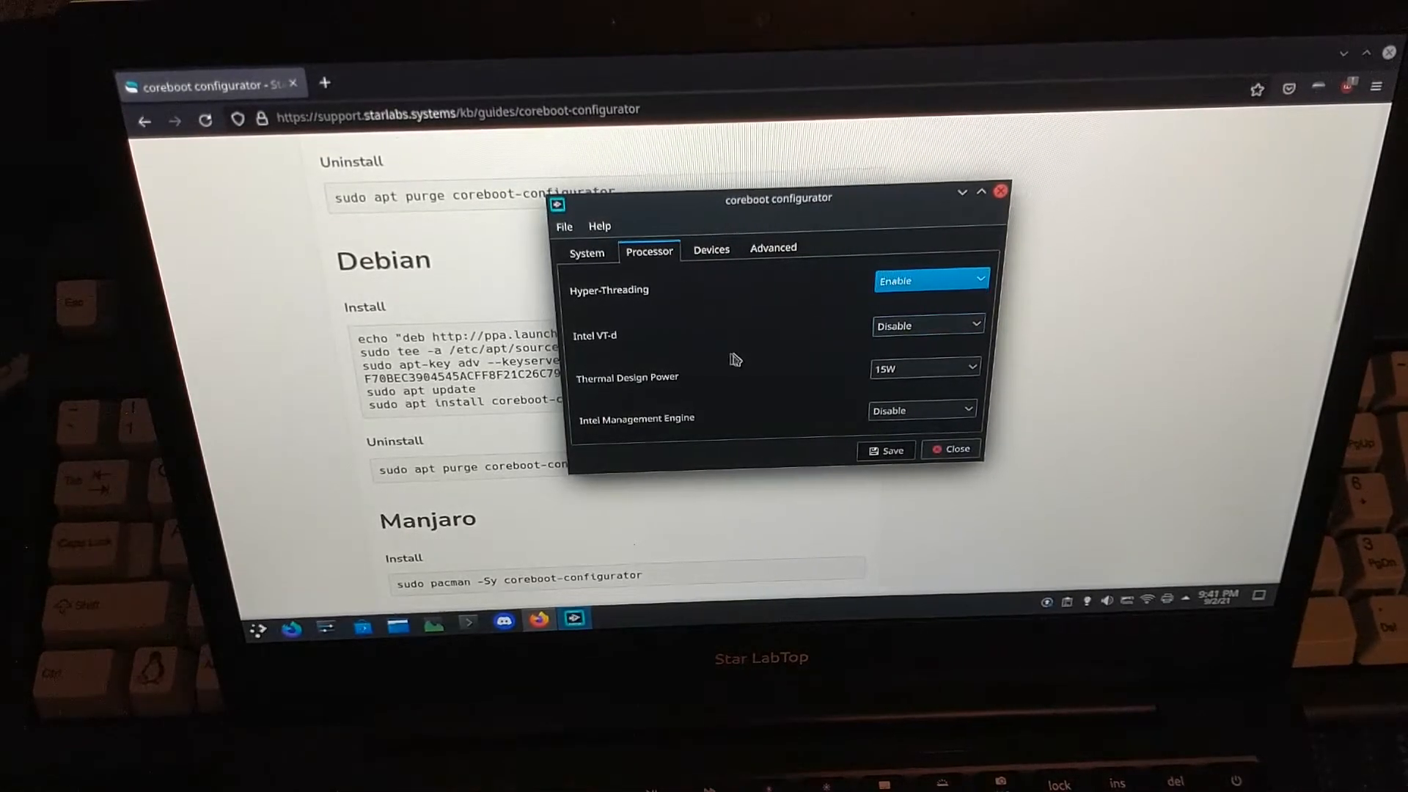
# - Enable Intel VT-d and set Thermal Design Power to 20W
pyautogui.click(926, 326)
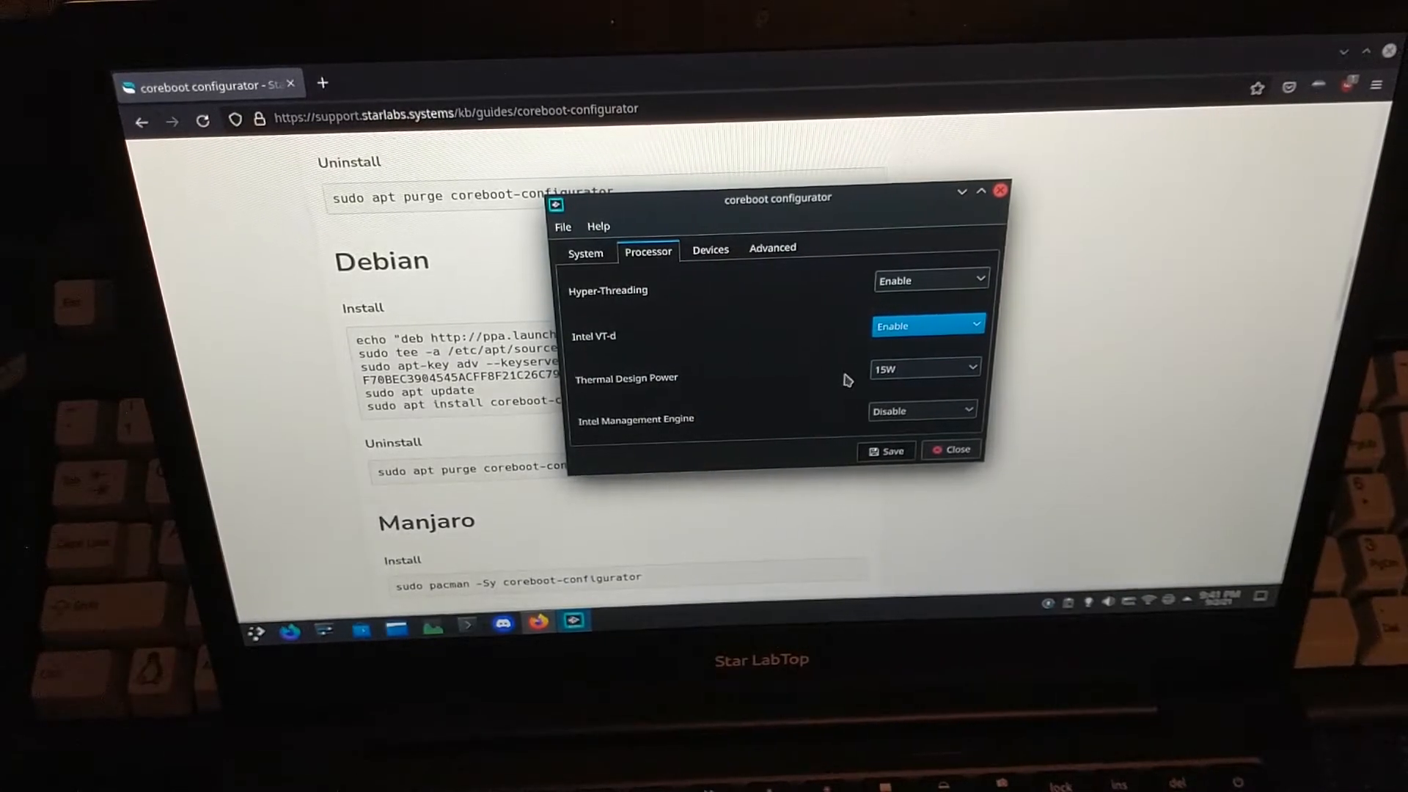
pyautogui.click(922, 368)
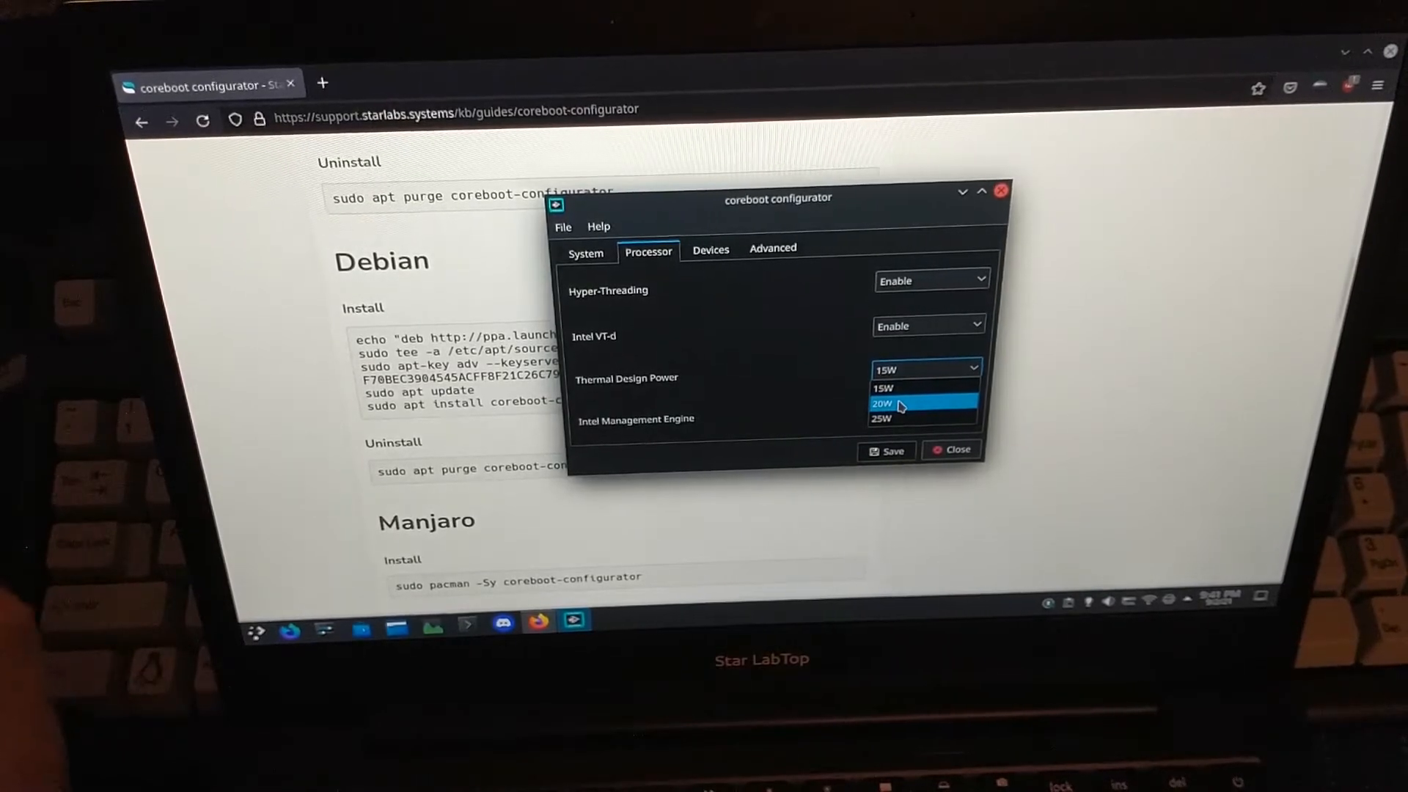
pyautogui.click(880, 404)
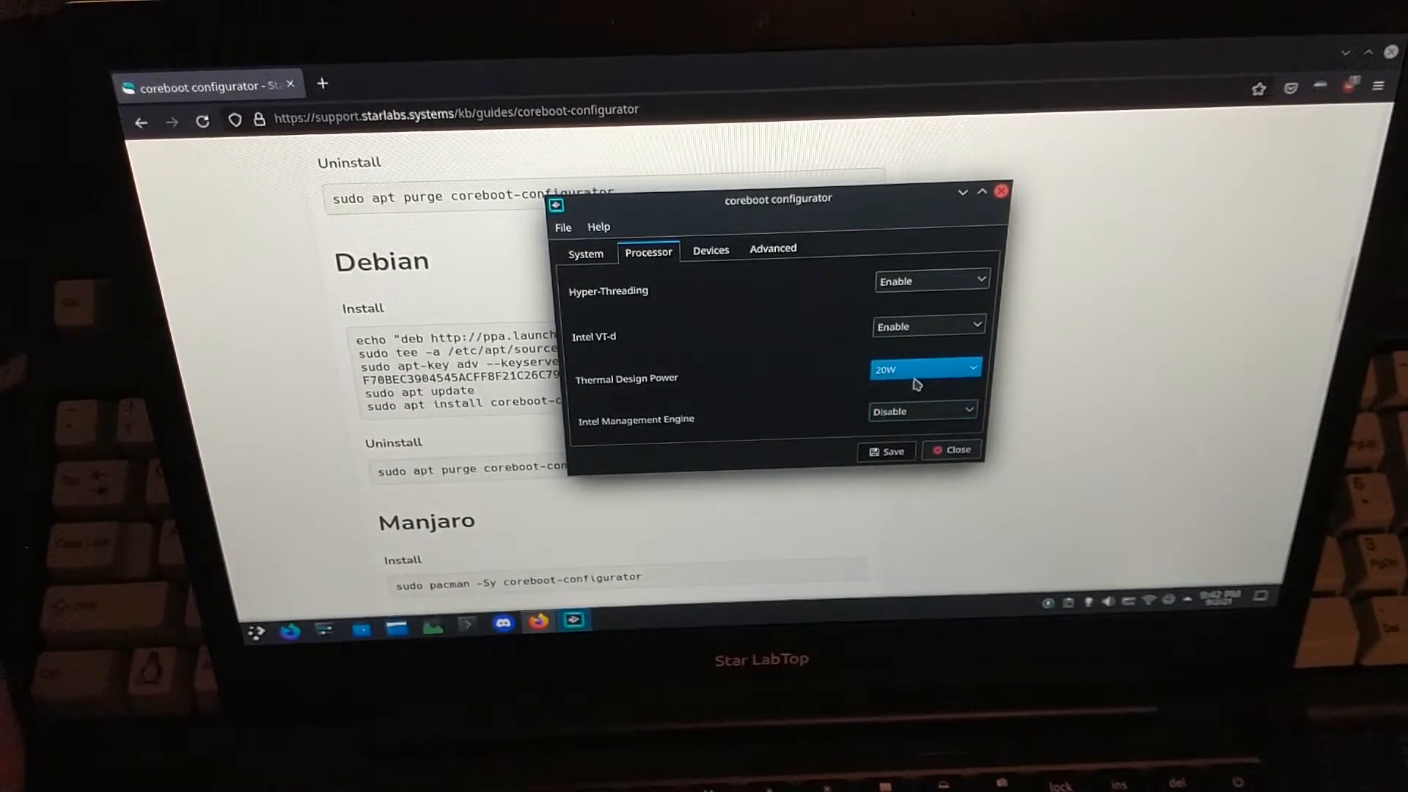
# - Review the Management Engine choices and move on to the Devices settings
pyautogui.click(926, 368)
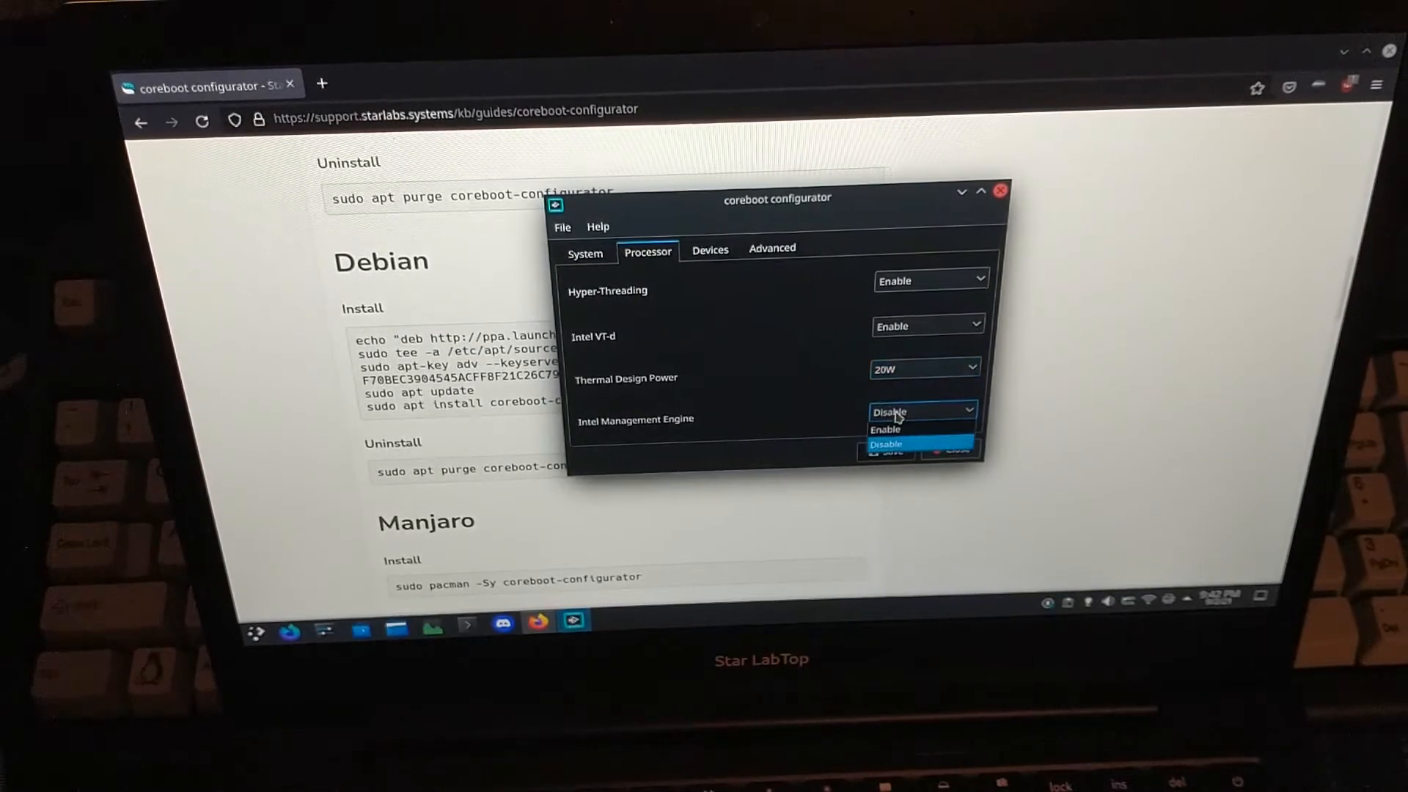
pyautogui.click(888, 443)
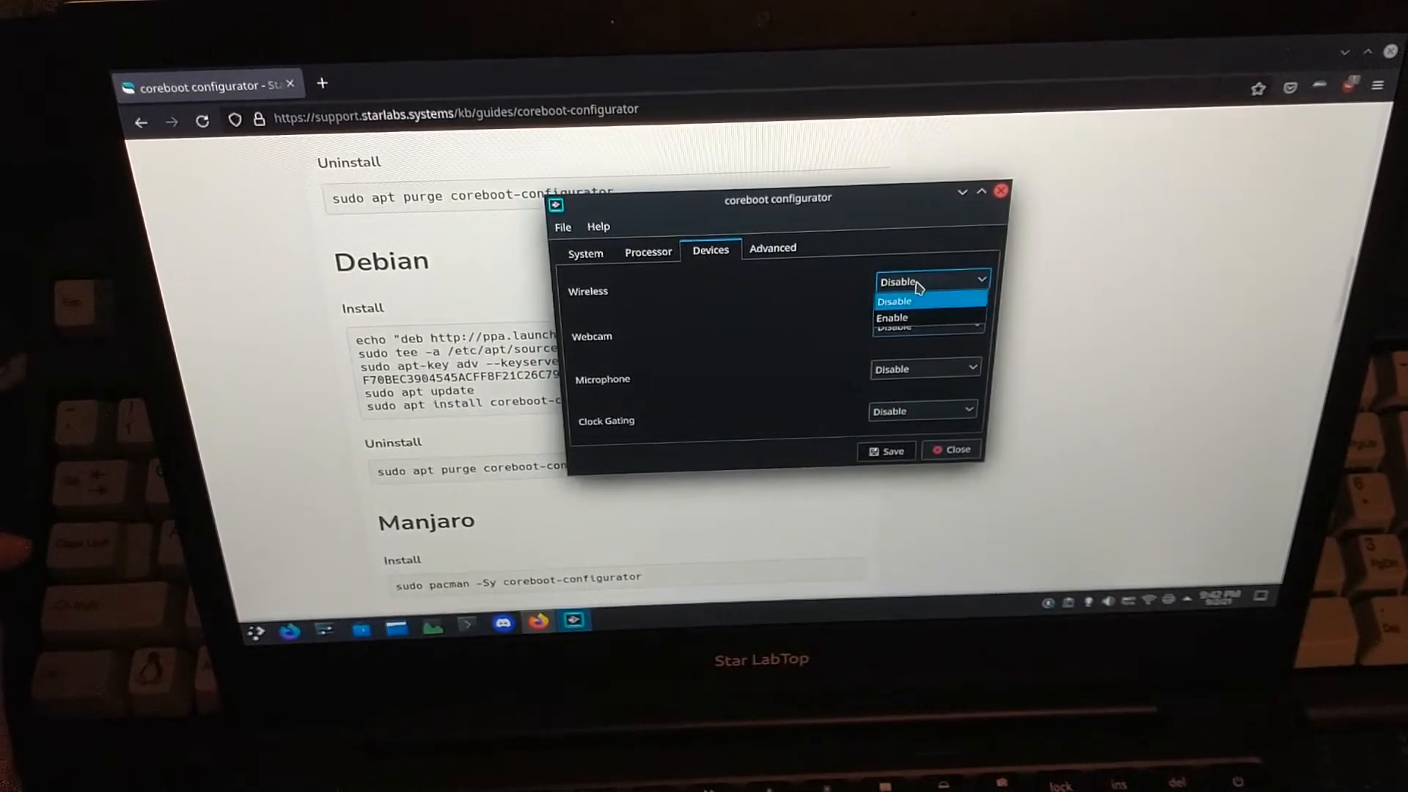
# - Set Wireless, Webcam and Microphone to Enable on the Devices settings, leaving Clock Gating at Disable
pyautogui.click(893, 301)
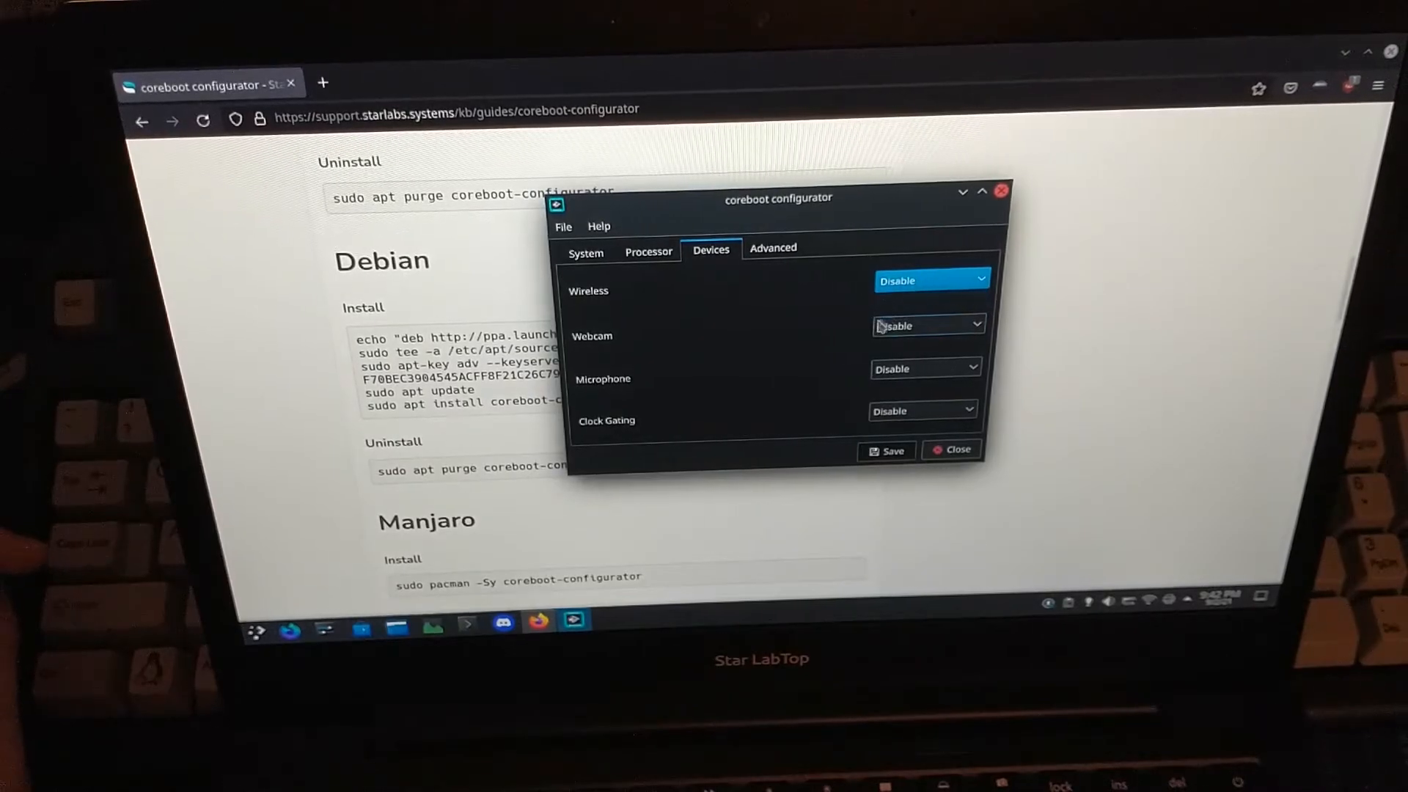
pyautogui.click(930, 280)
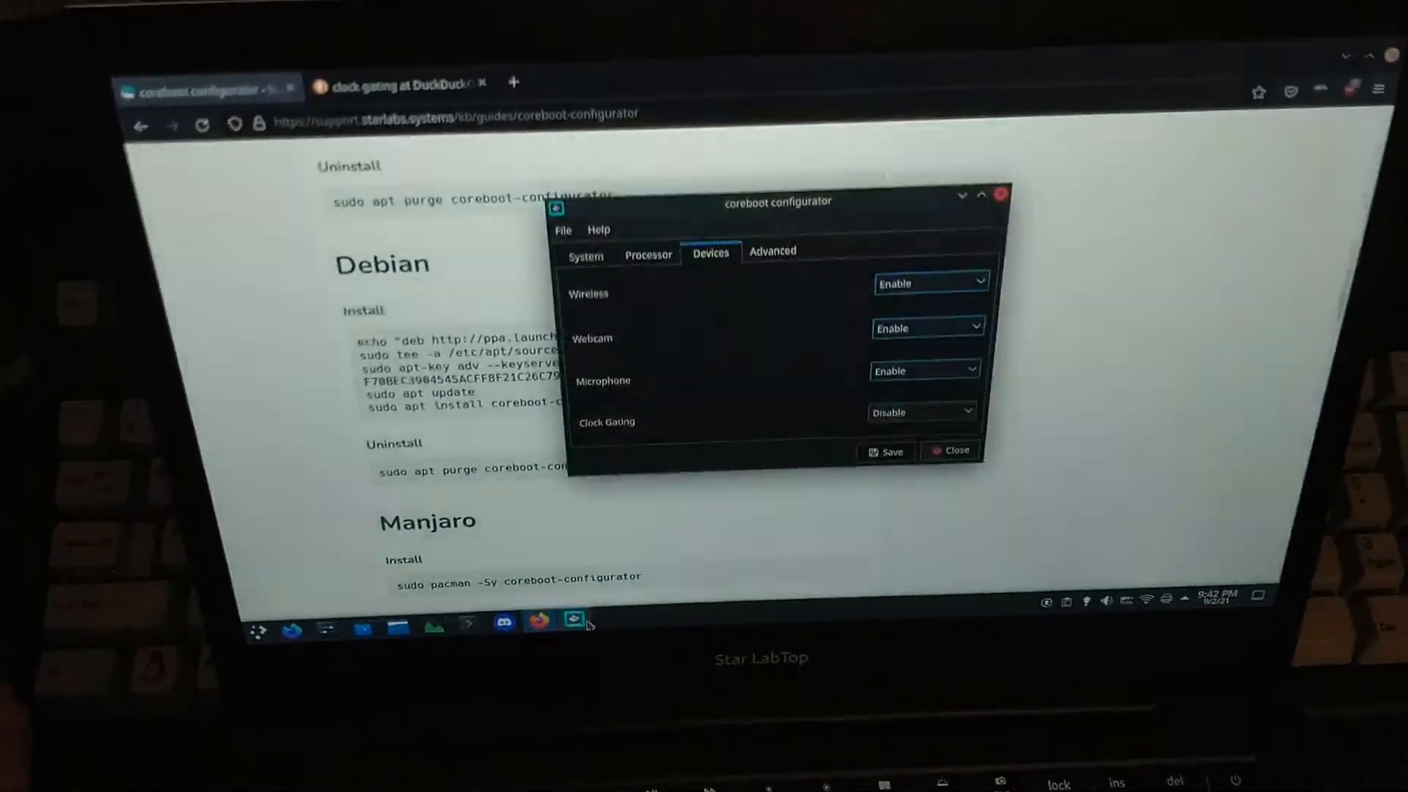
pyautogui.click(921, 412)
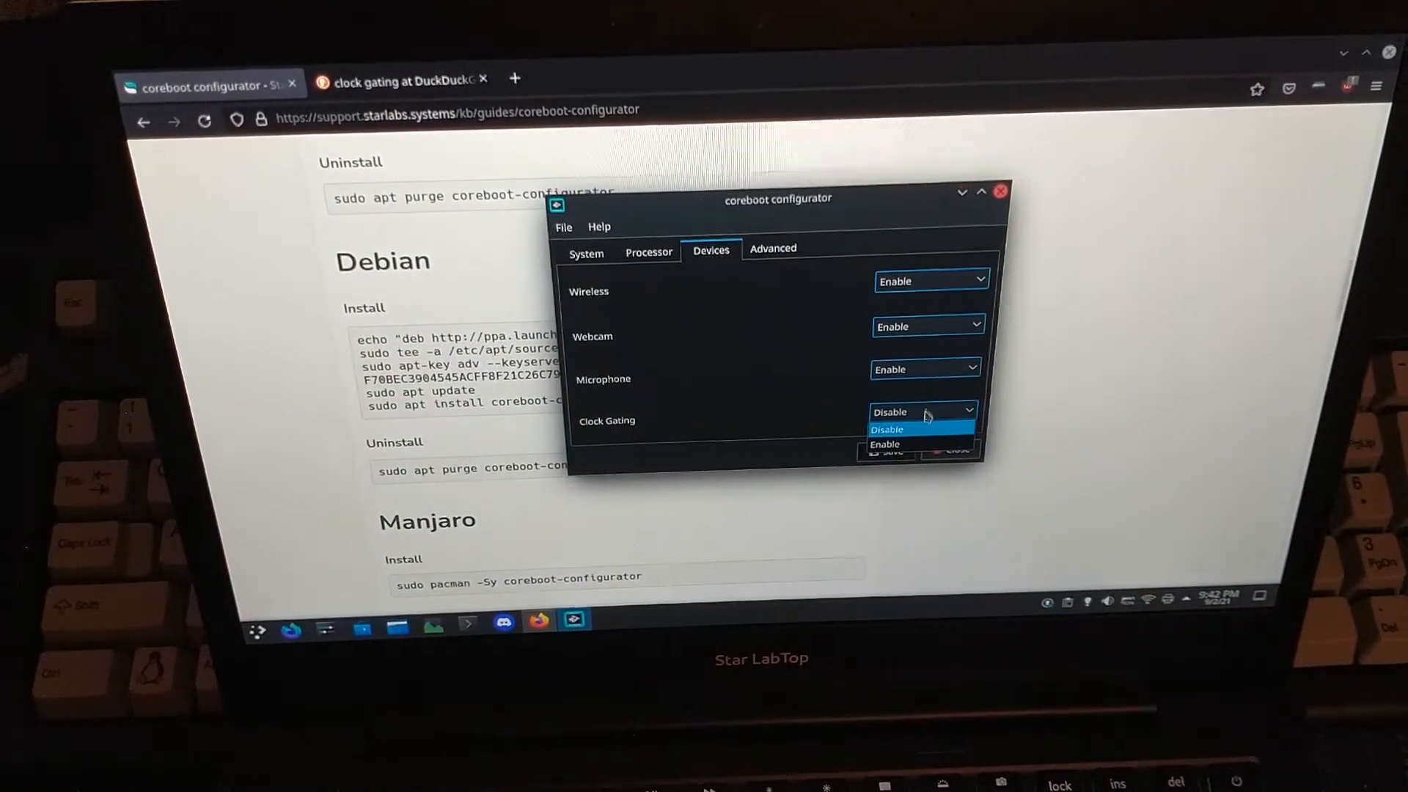
pyautogui.click(885, 430)
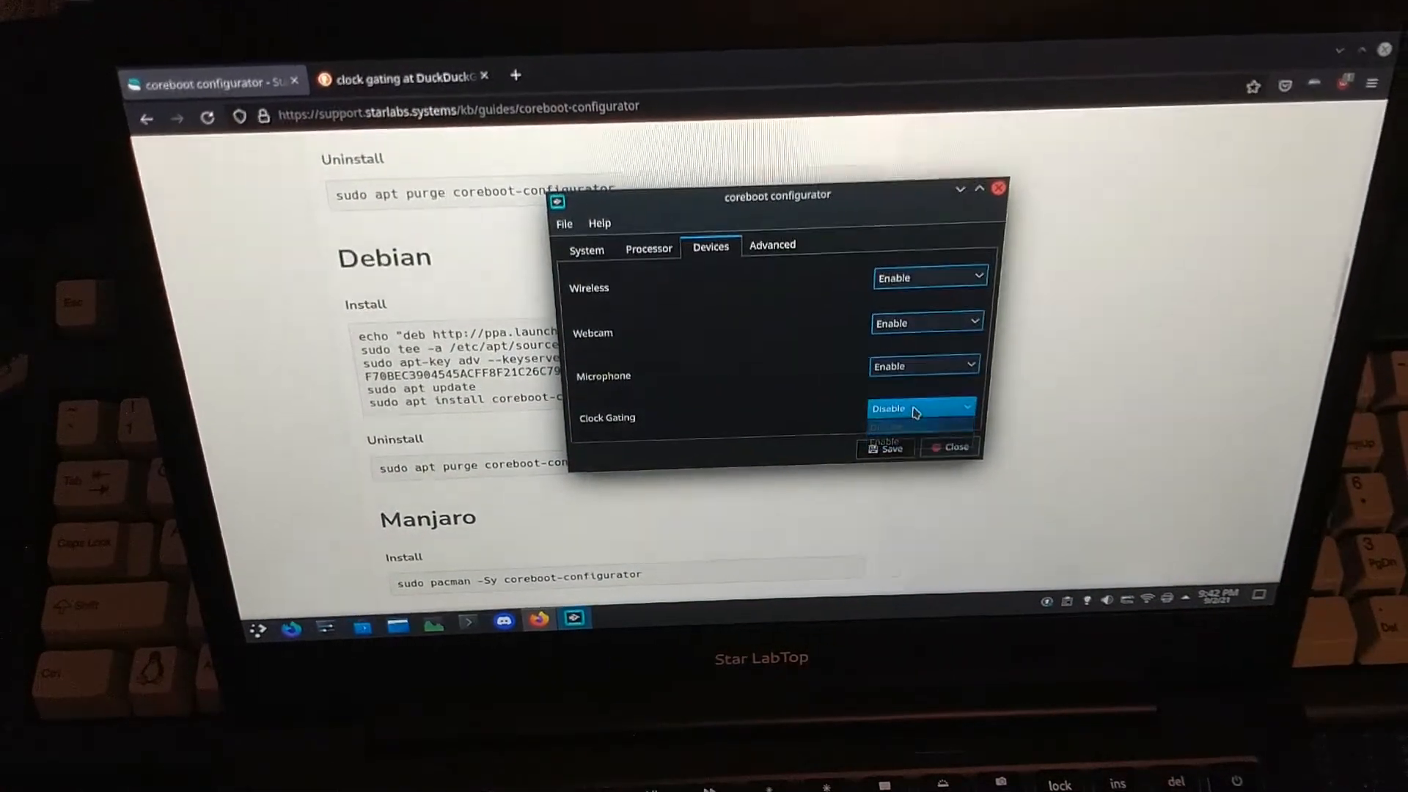
# - Review Advanced settings: Boot Option Fallback, Debug Configuration Debug, Power on Behaviour Disable, unchanged
pyautogui.click(770, 249)
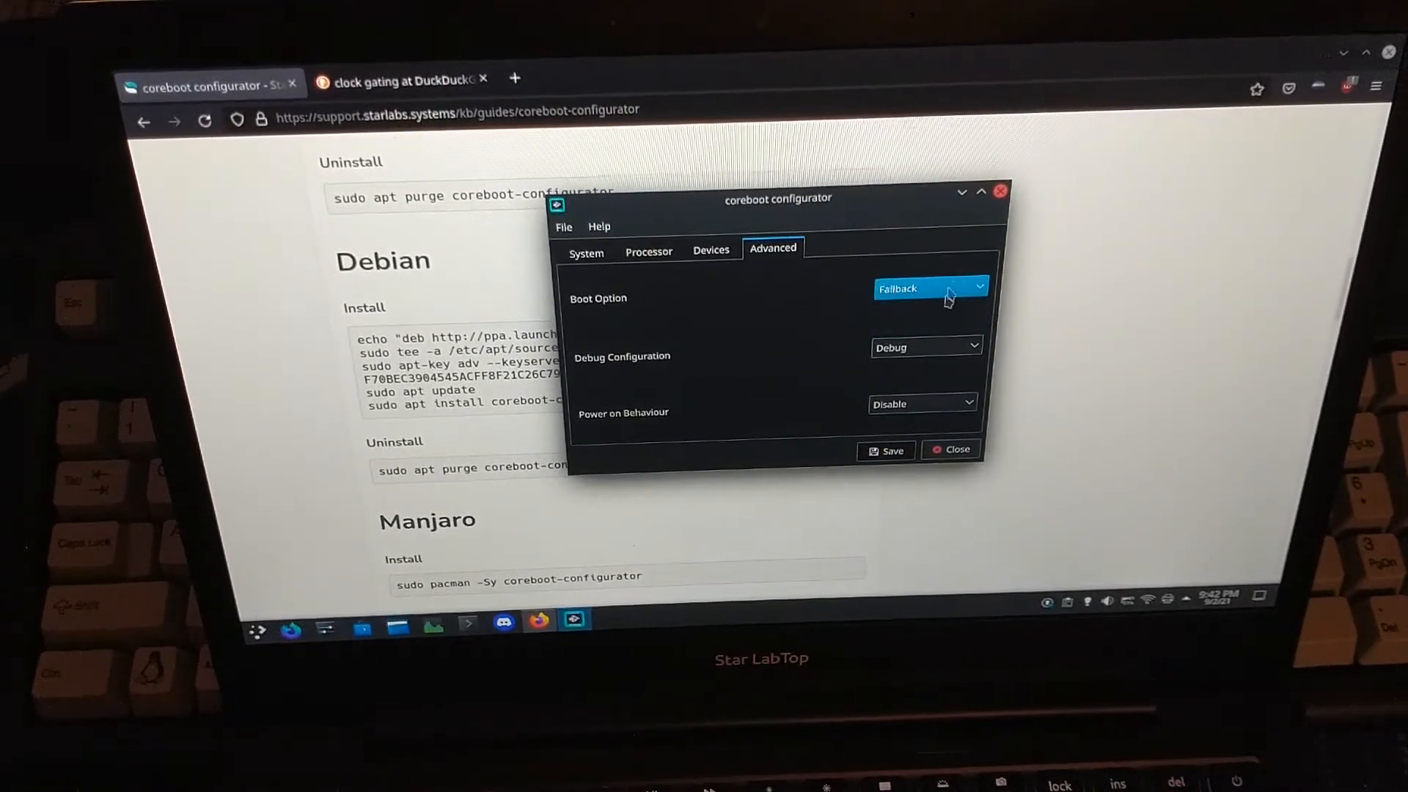
pyautogui.click(925, 347)
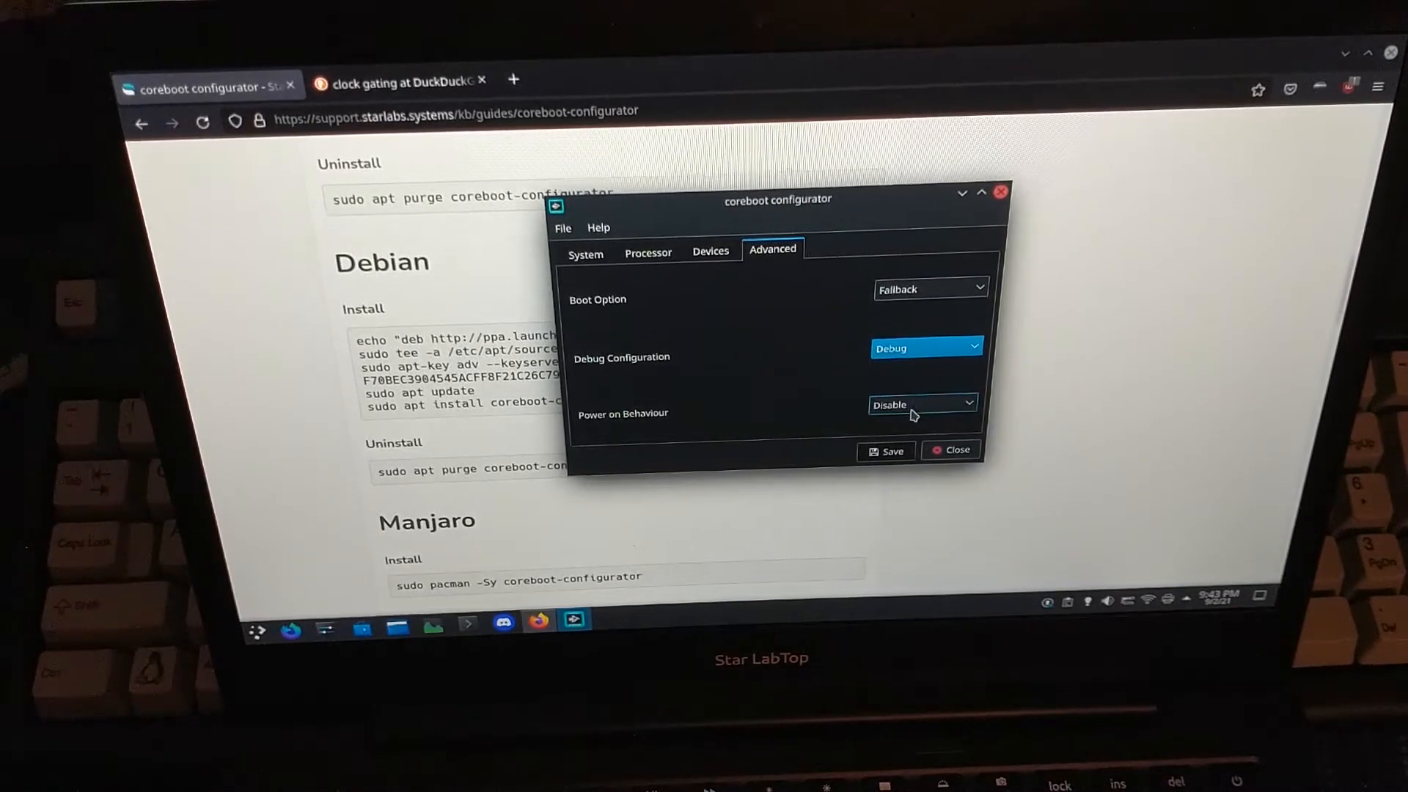
pyautogui.click(920, 405)
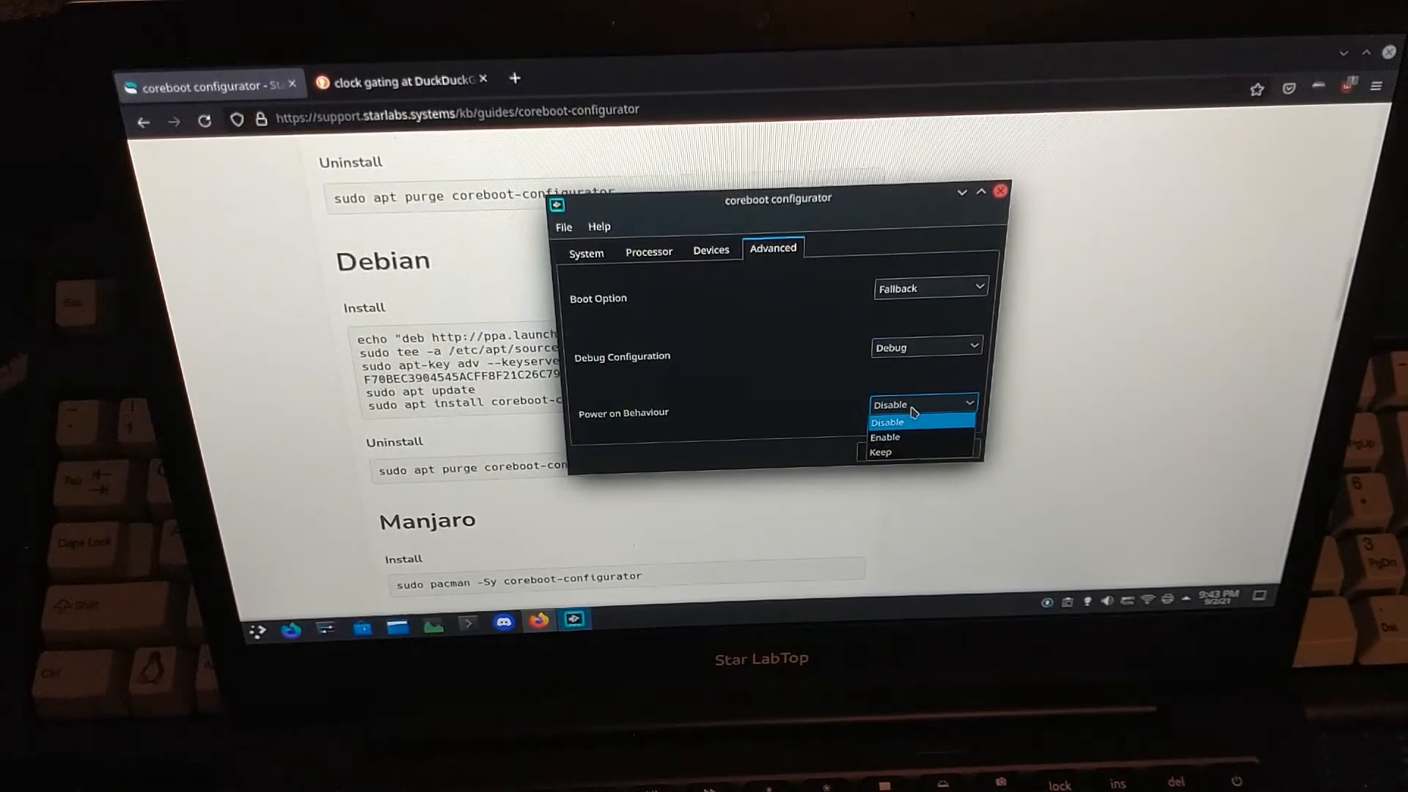
# - Save the settings with PolicyKit password; nvramtool reports it could not access CMOS settings
pyautogui.click(886, 450)
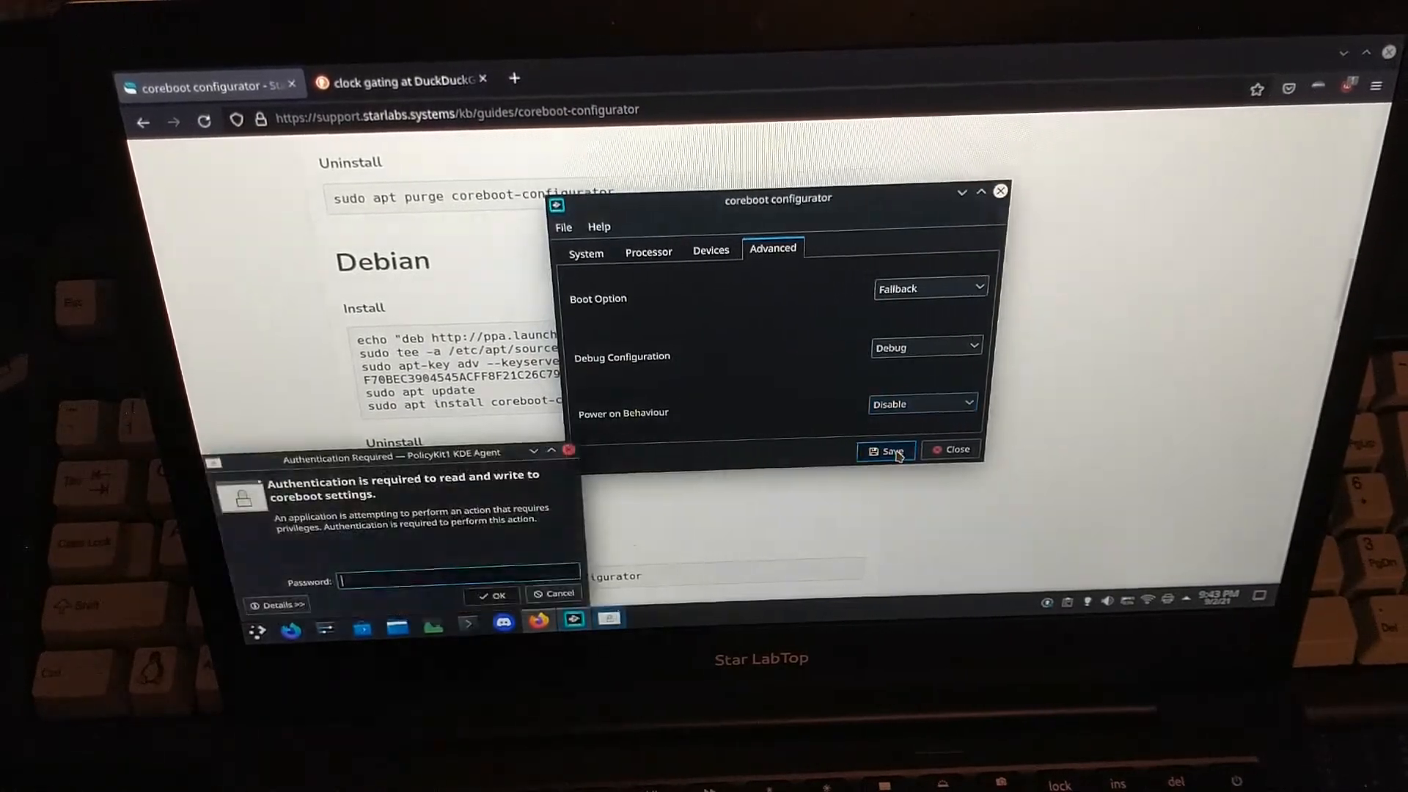
pyautogui.write('••••')
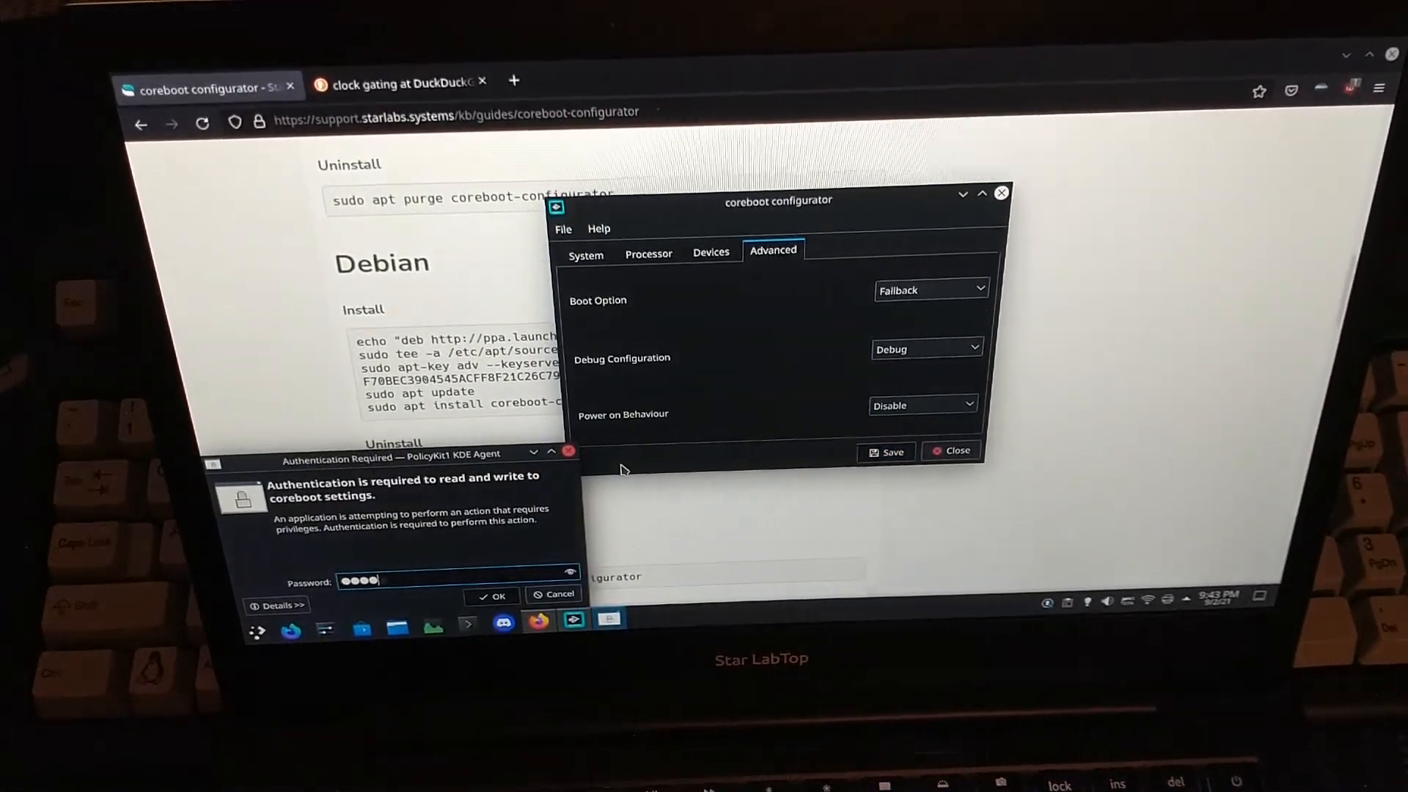
pyautogui.click(491, 594)
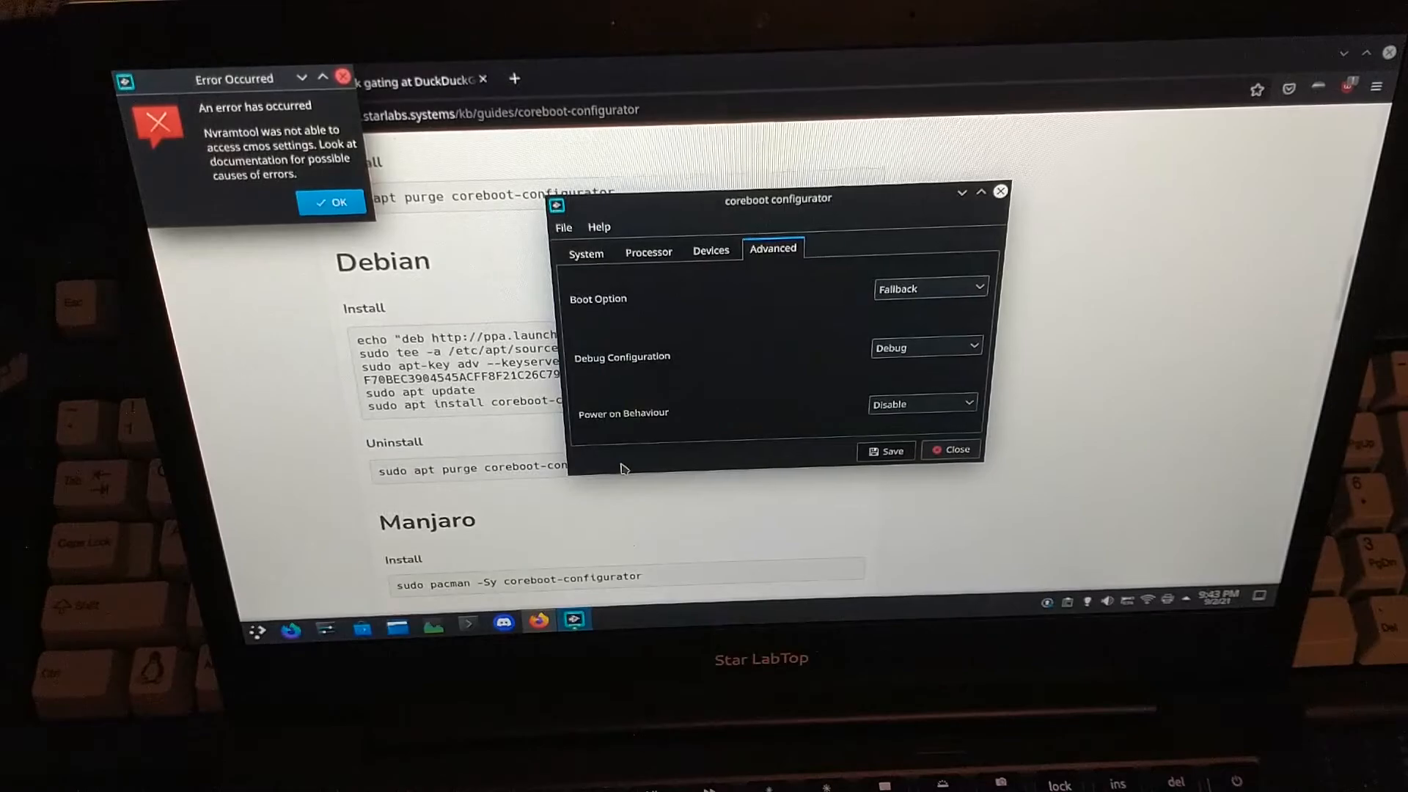